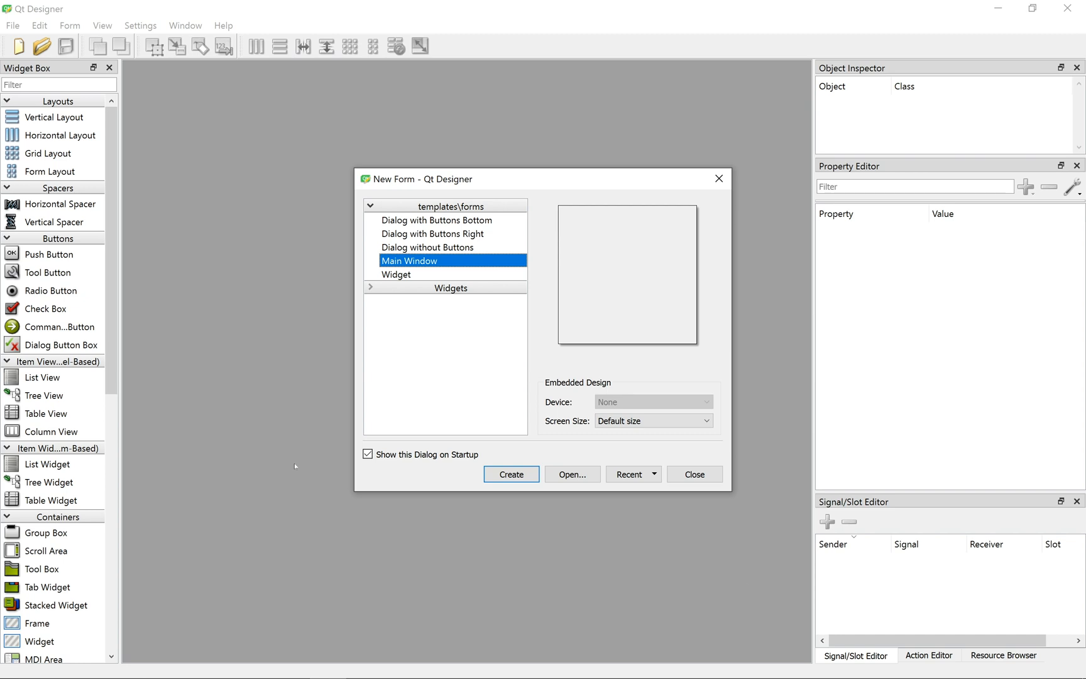
Create a Main Window form, remove its menu bar and resize it to 888 by 470
click(510, 475)
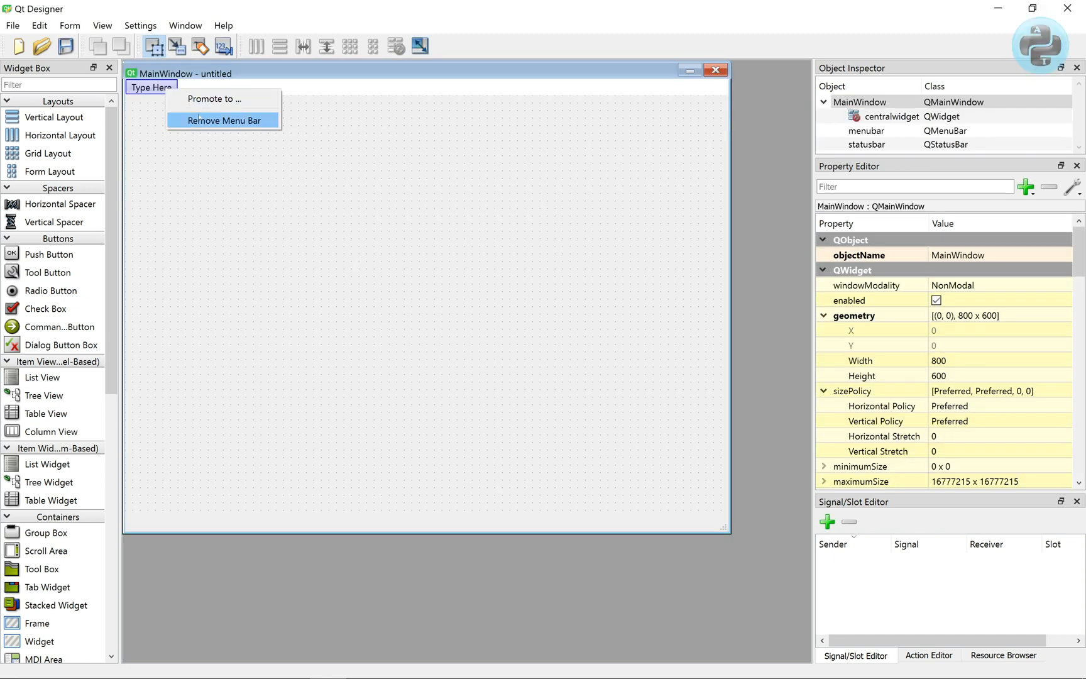
click(223, 120)
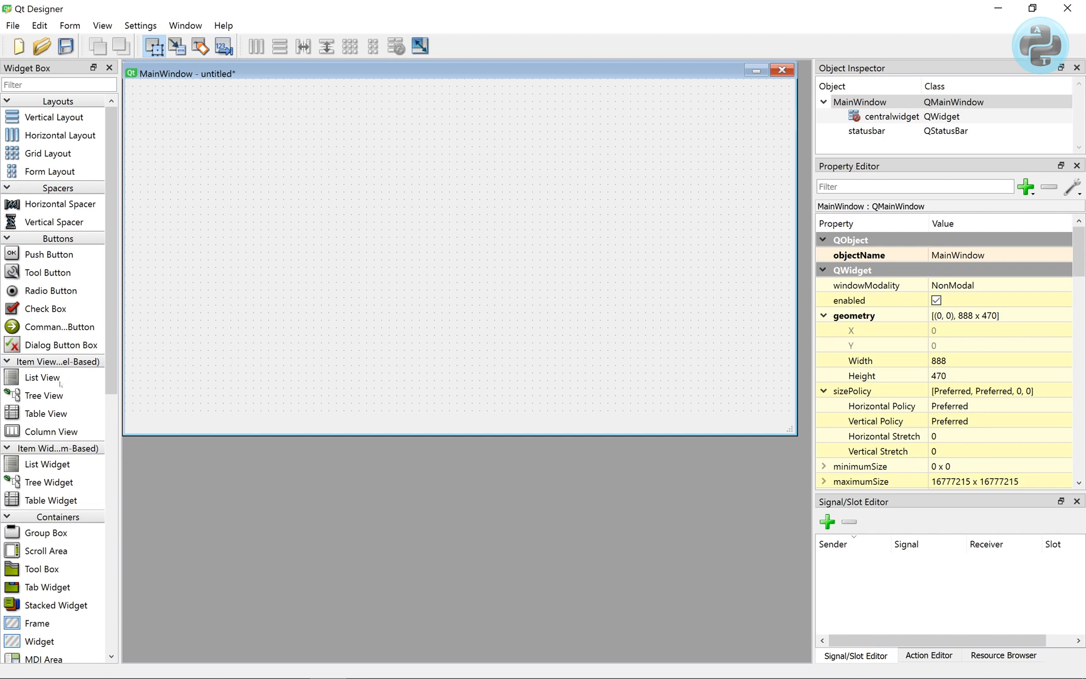
scroll(down, 3)
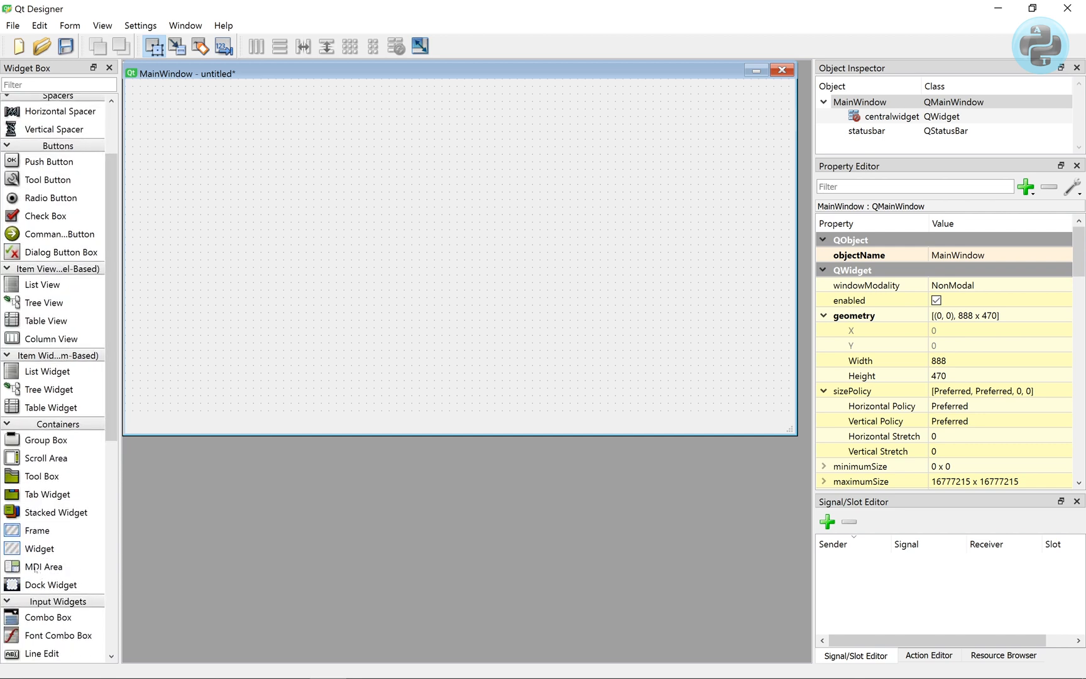
mouse_move(162, 96)
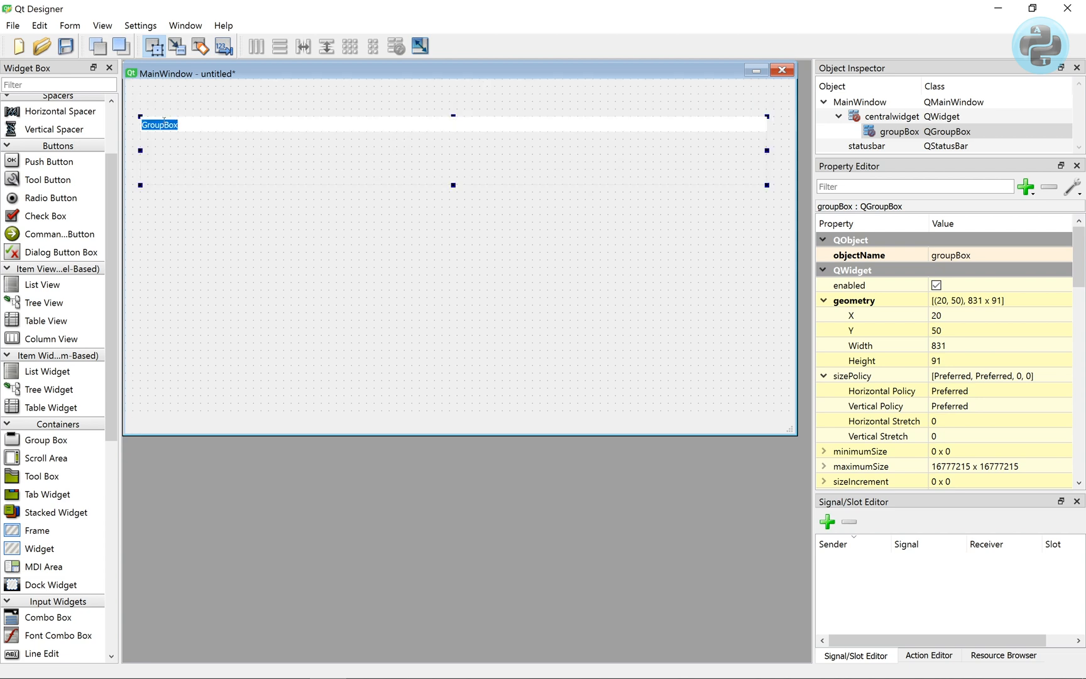
Add a group box named Parameters and a title label reading 'PyShine Live Voice Plot GUI'
text(Parametr)
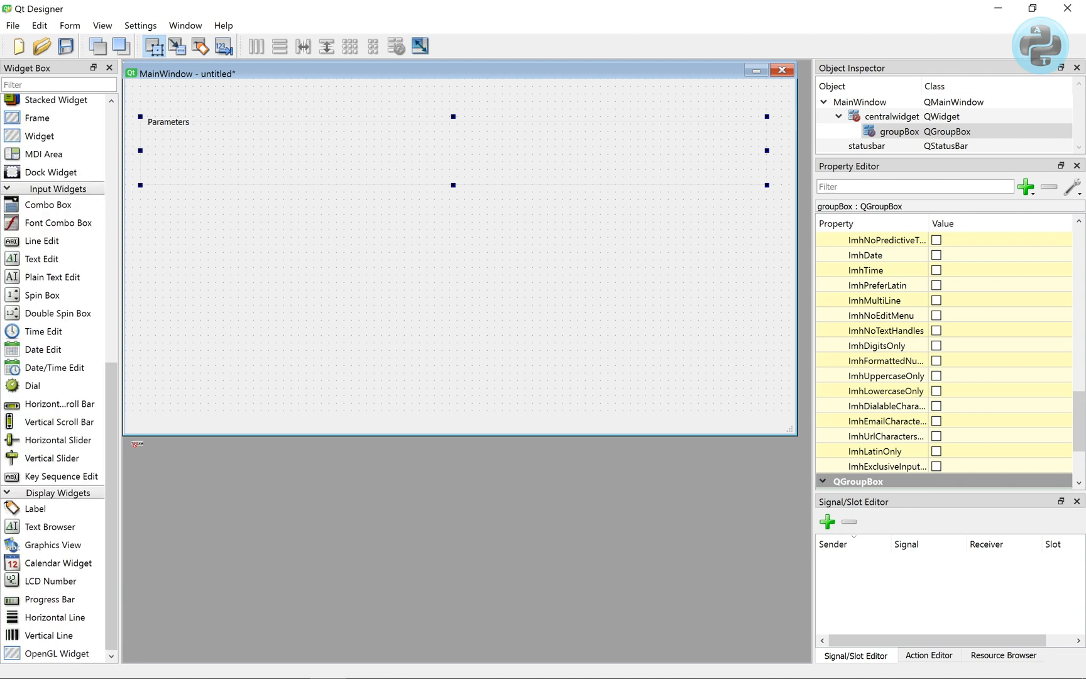
drag(35, 508, 420, 99)
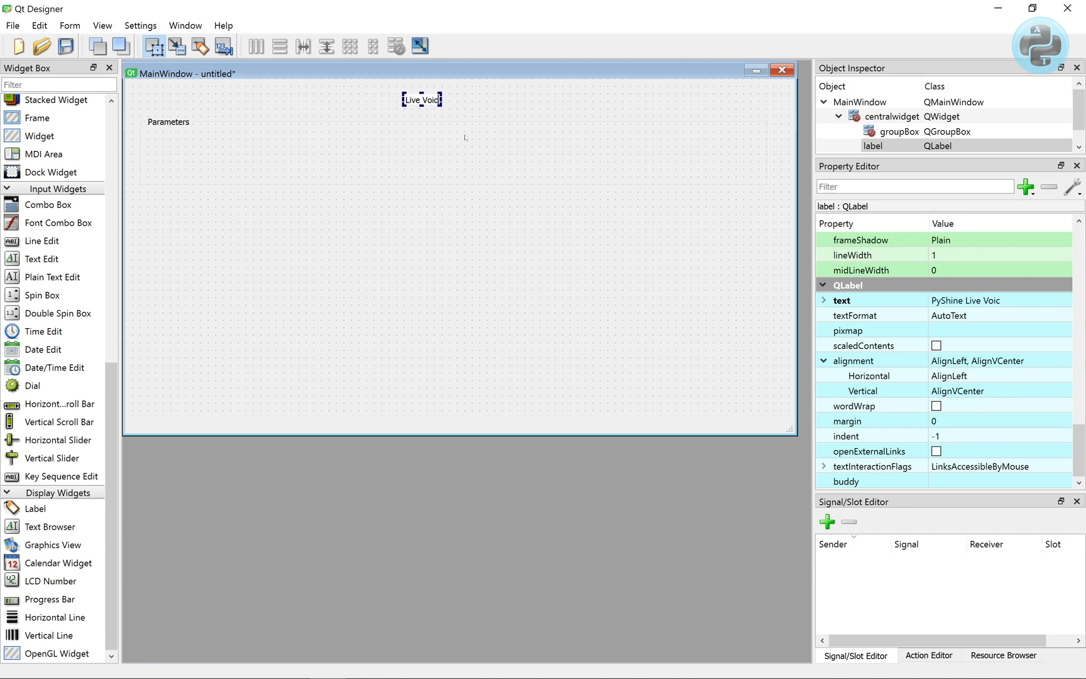
text(PyShine Live Voice Plot GUI)
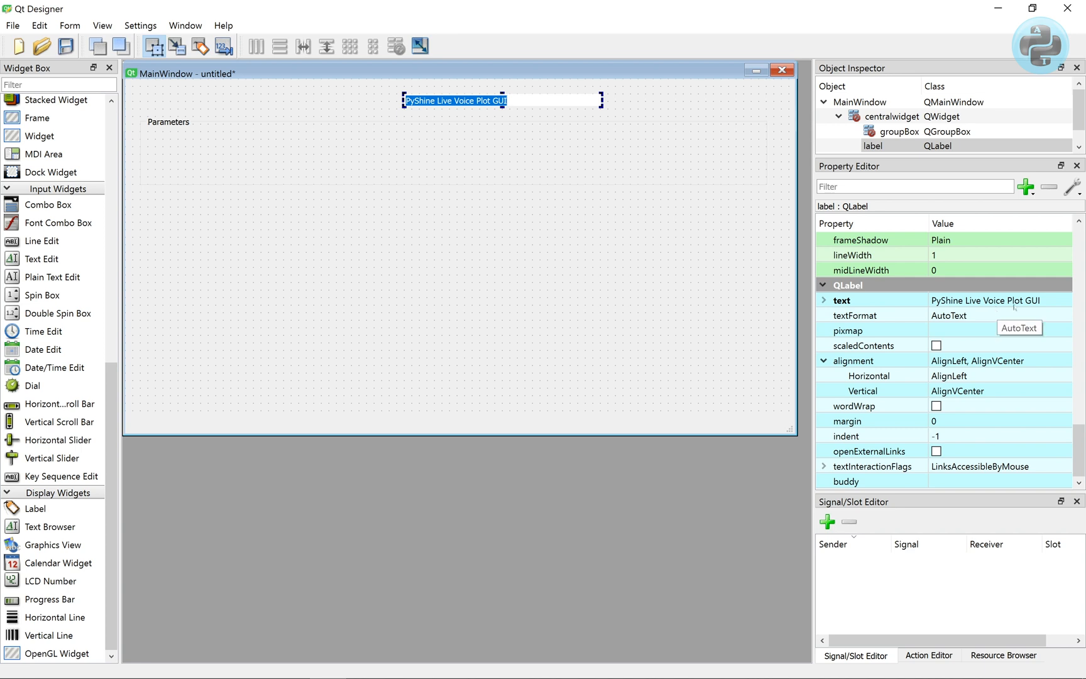
Make the title large and bold in the rich text editor and centre it horizontally
click(1053, 300)
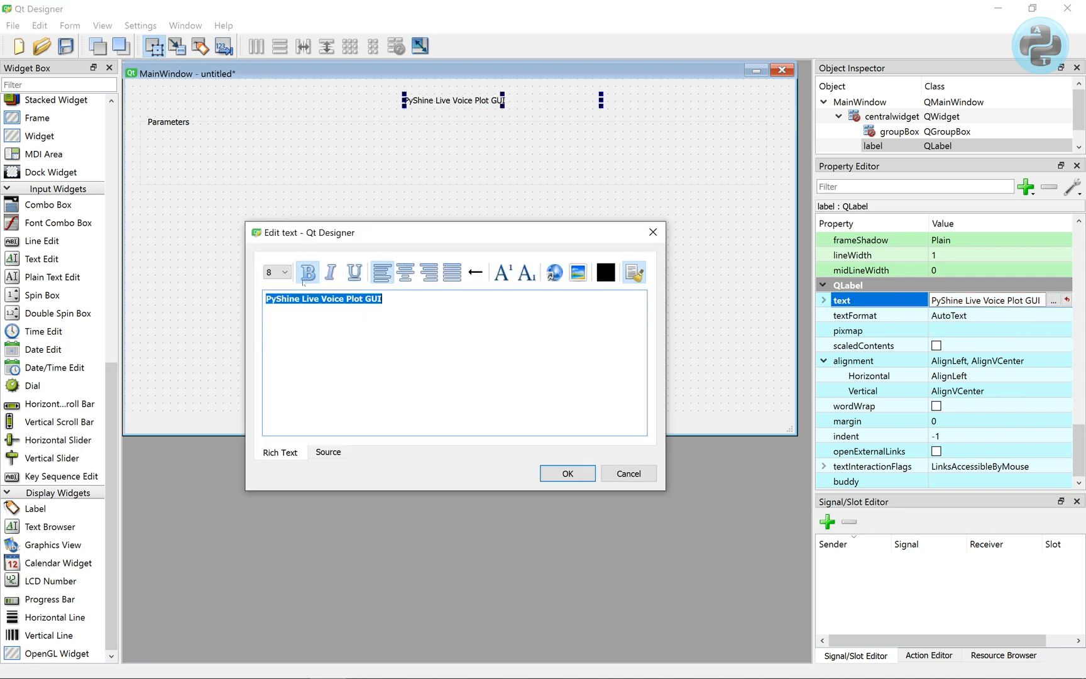
click(273, 272)
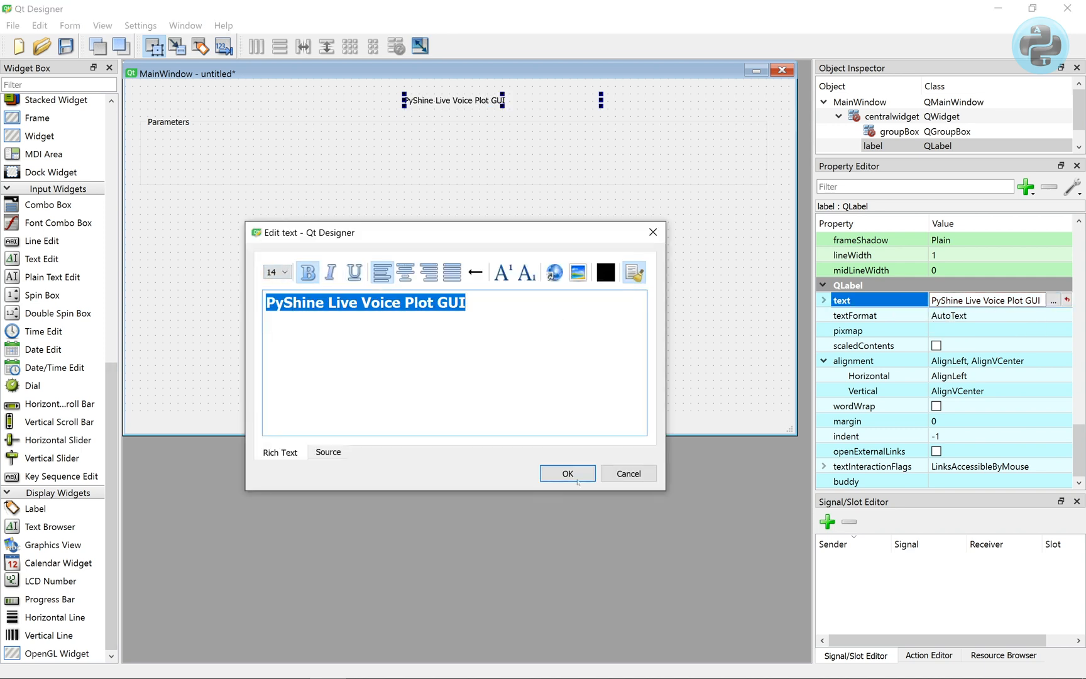
click(566, 473)
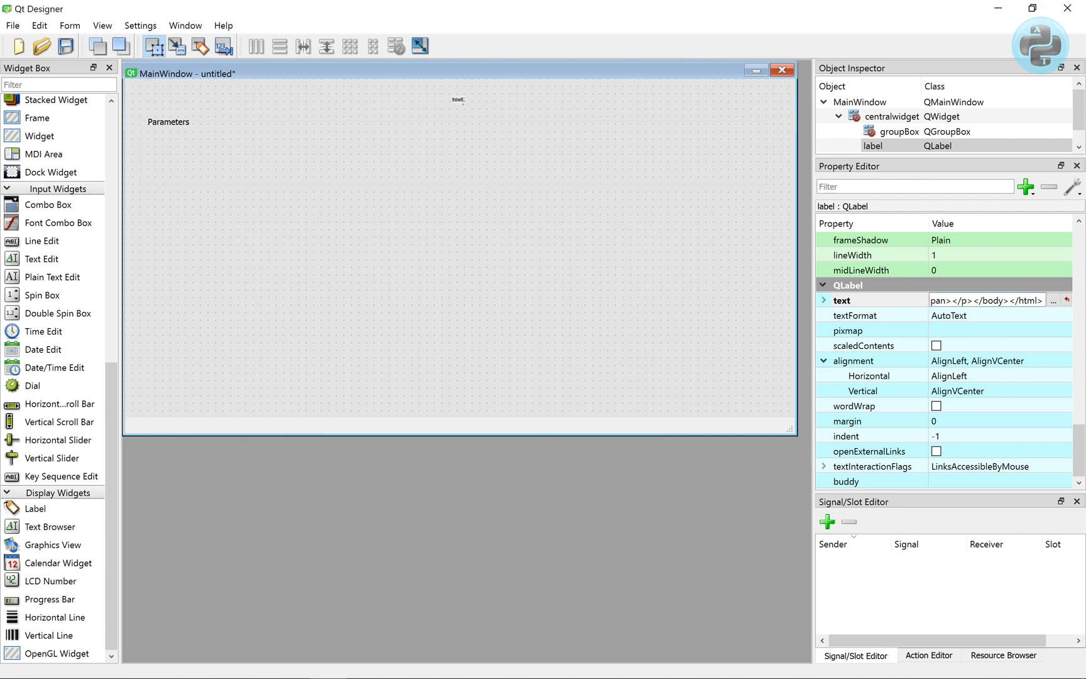
click(449, 97)
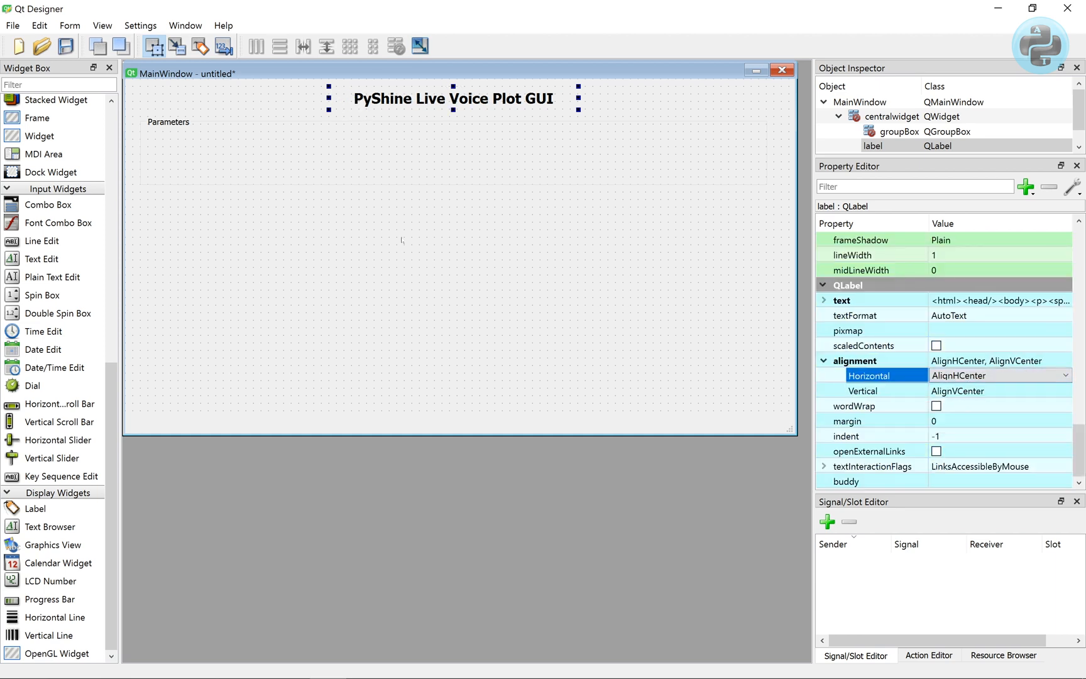
click(900, 131)
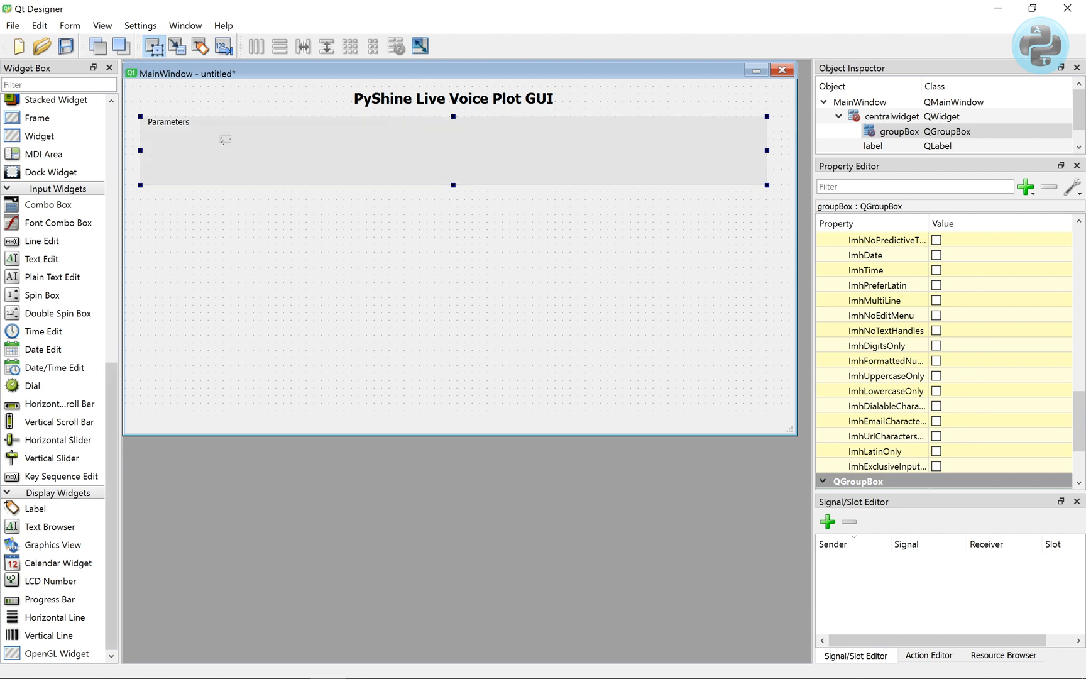
Add Audio Device, Window Length, Sampling Rate, Down Sample and Update Interval labels with fields and a button
drag(40, 204, 290, 140)
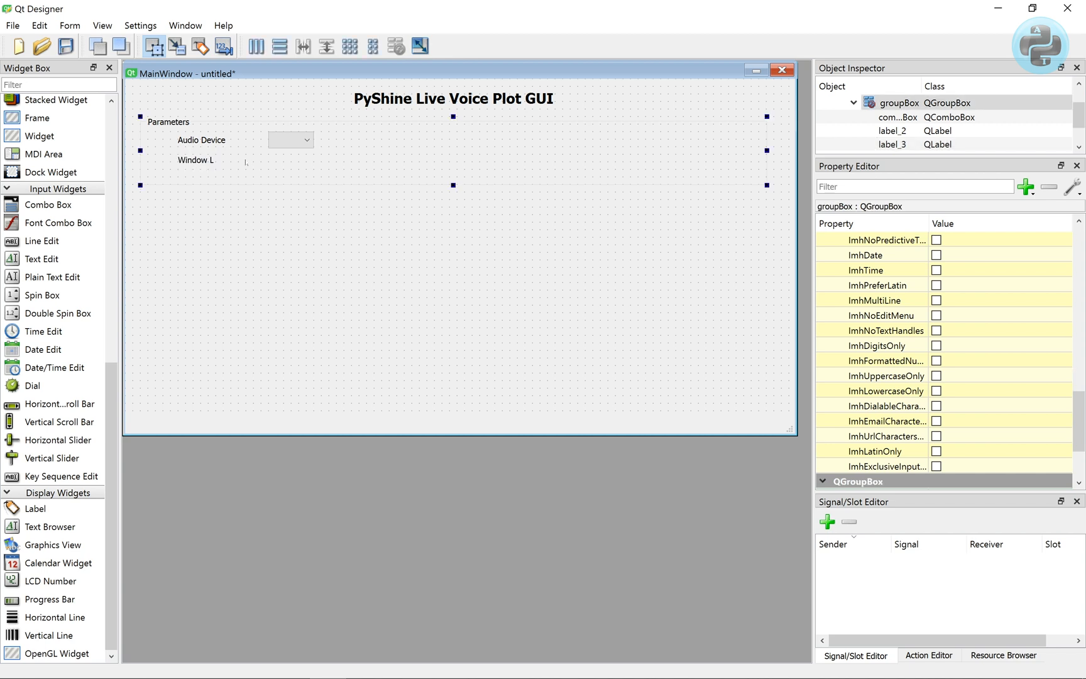
click(208, 161)
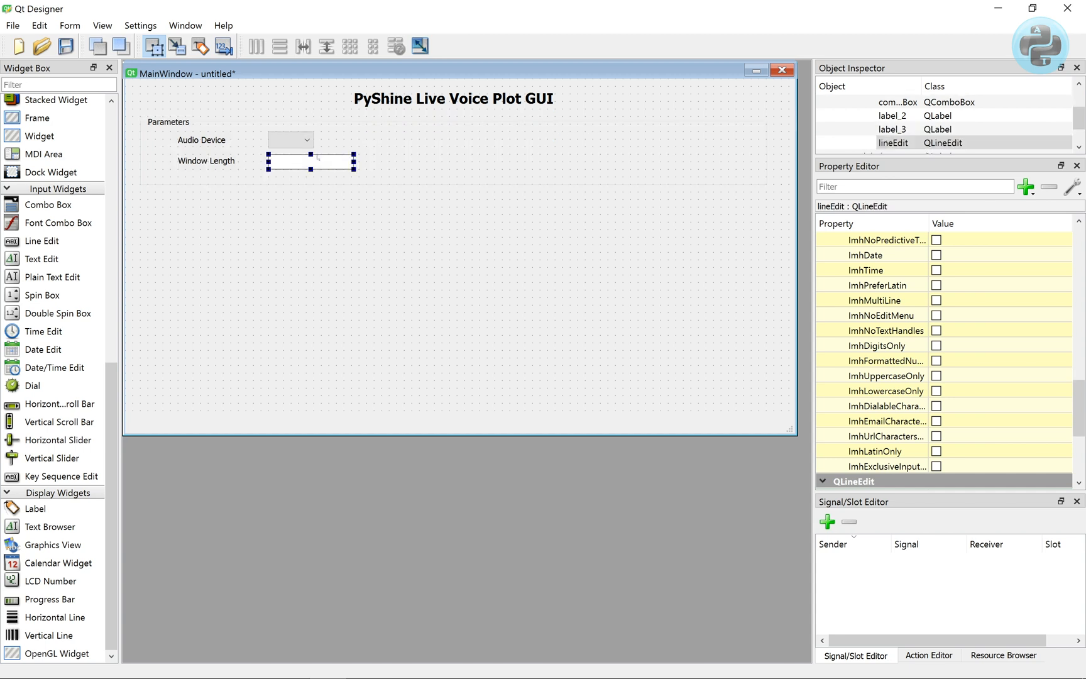
mouse_move(236, 169)
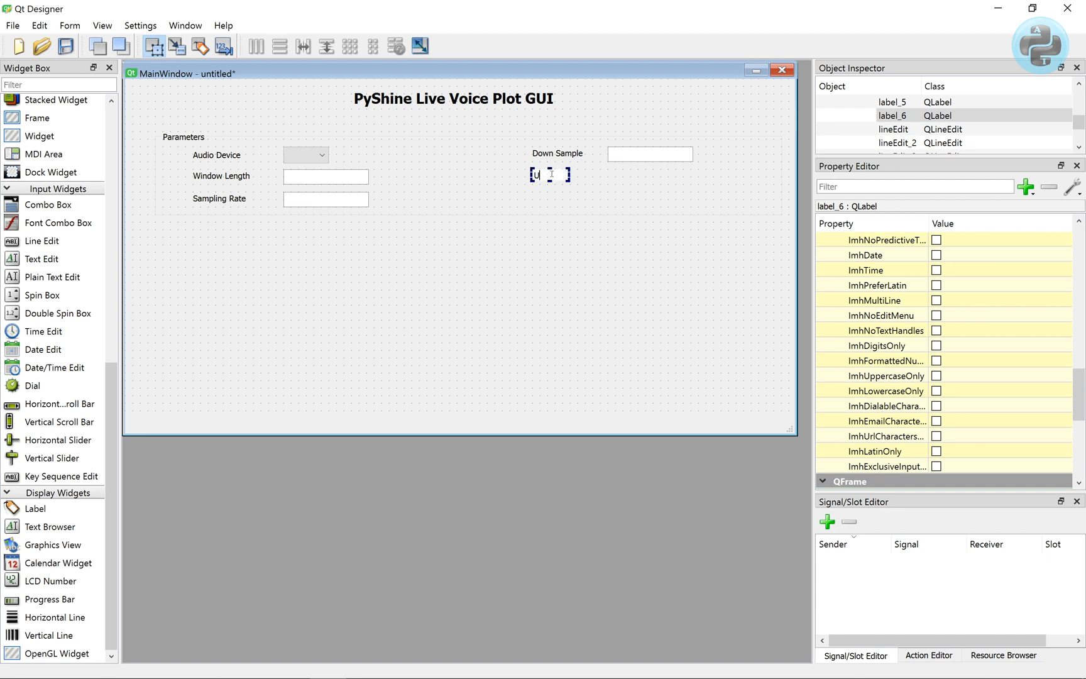
text(Update Interval)
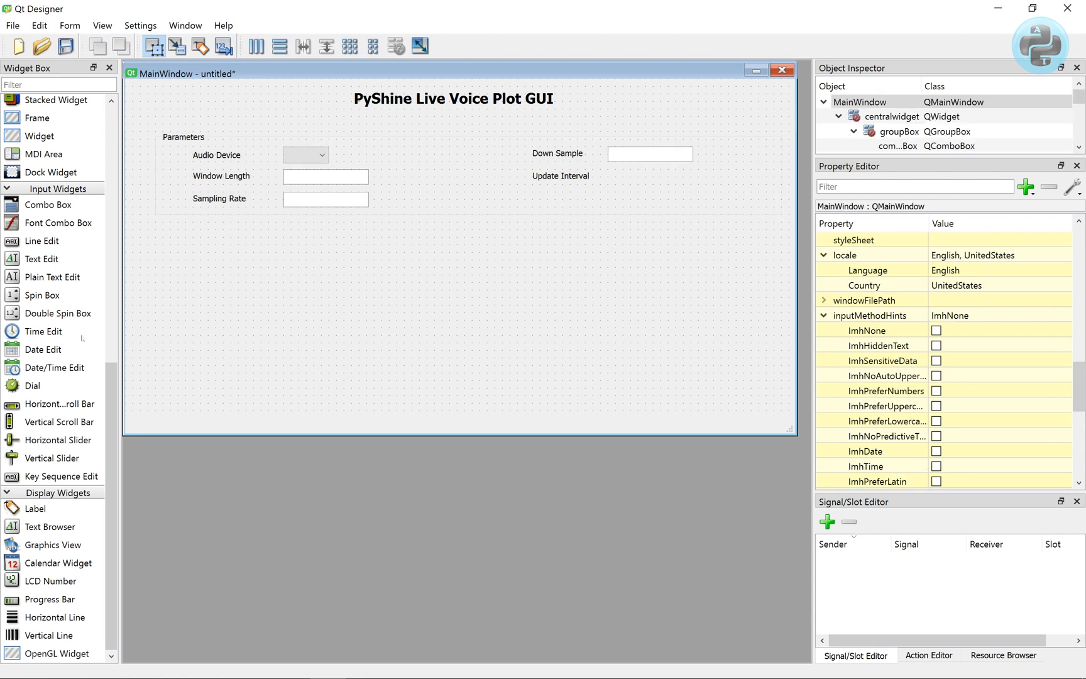
click(649, 176)
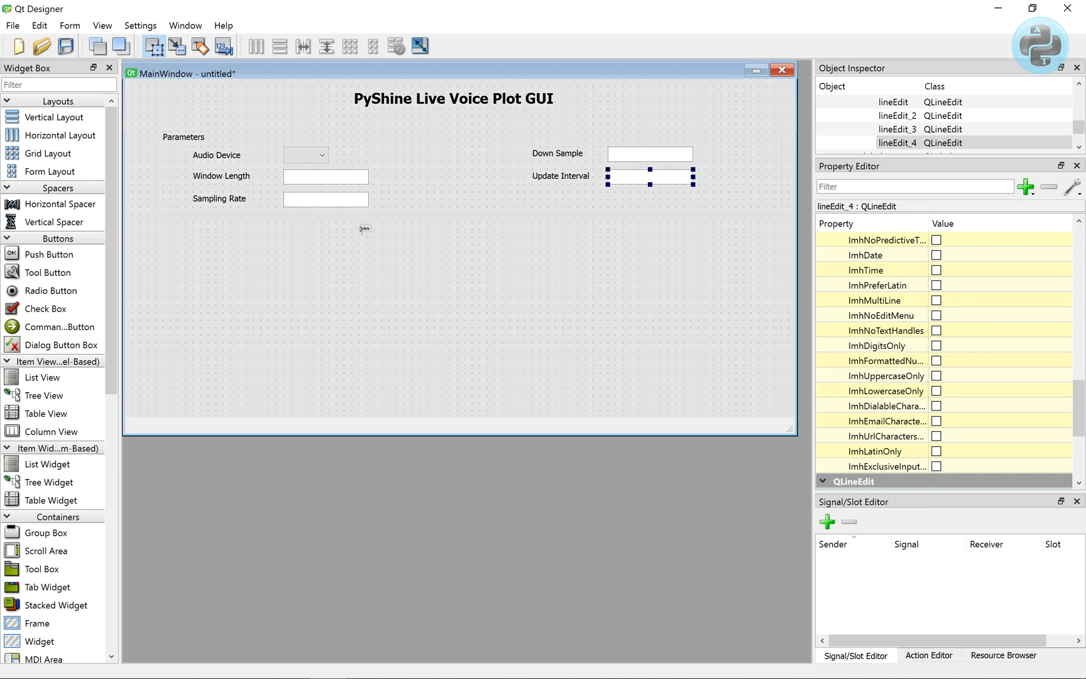
drag(41, 254, 599, 201)
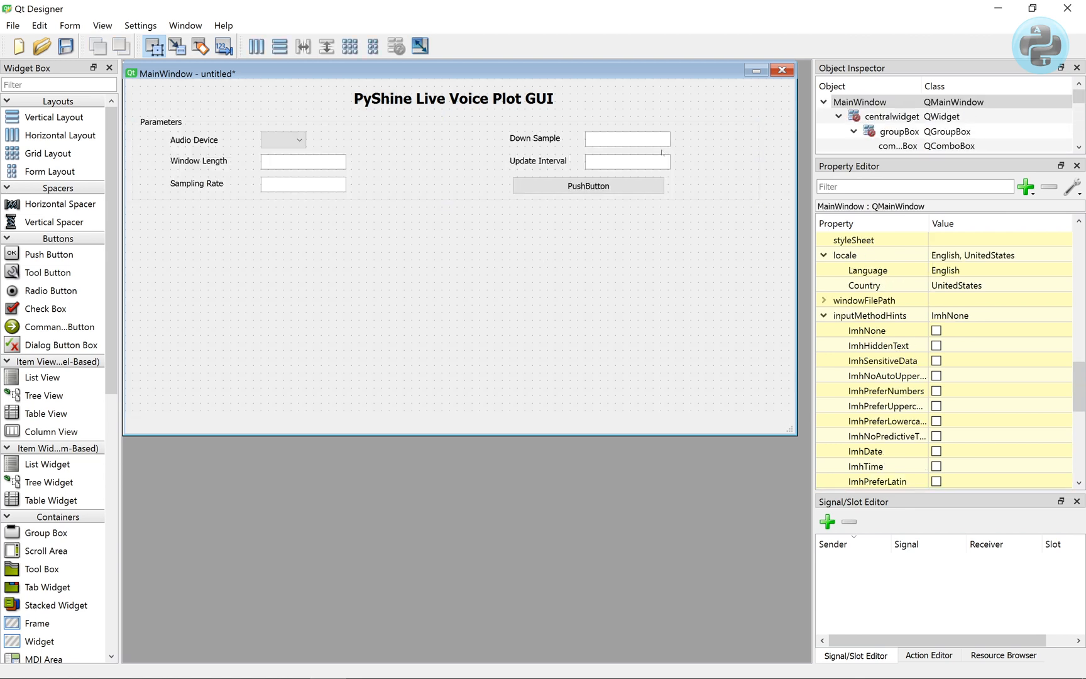
Lay out the right-hand fields and button in a grid, then grid the whole group box
click(176, 122)
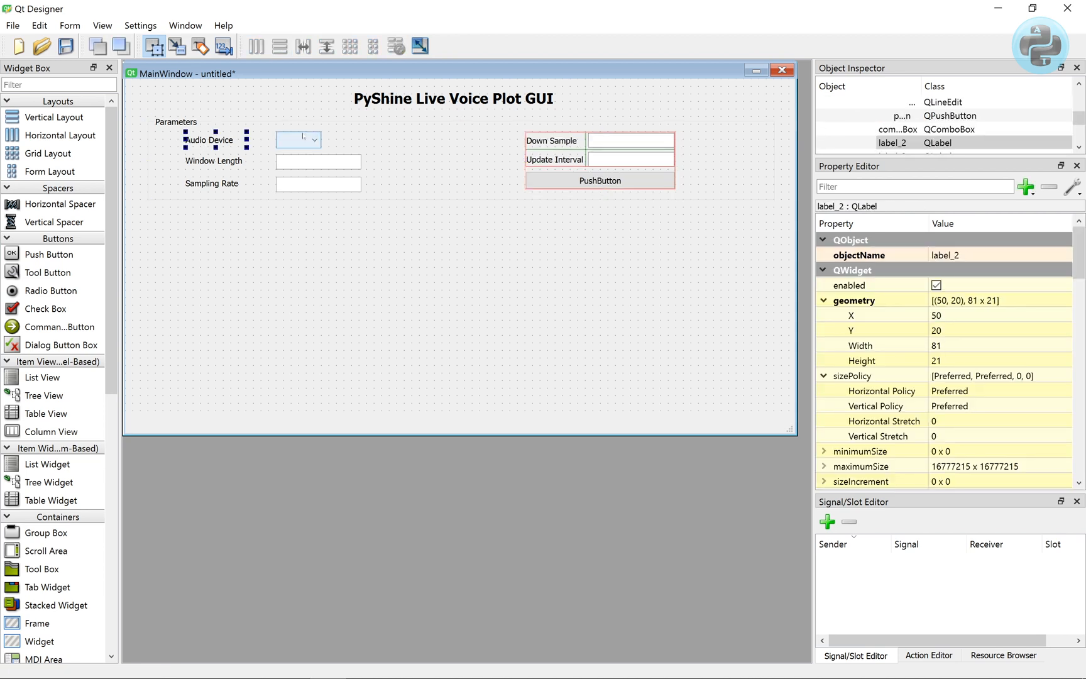
click(351, 47)
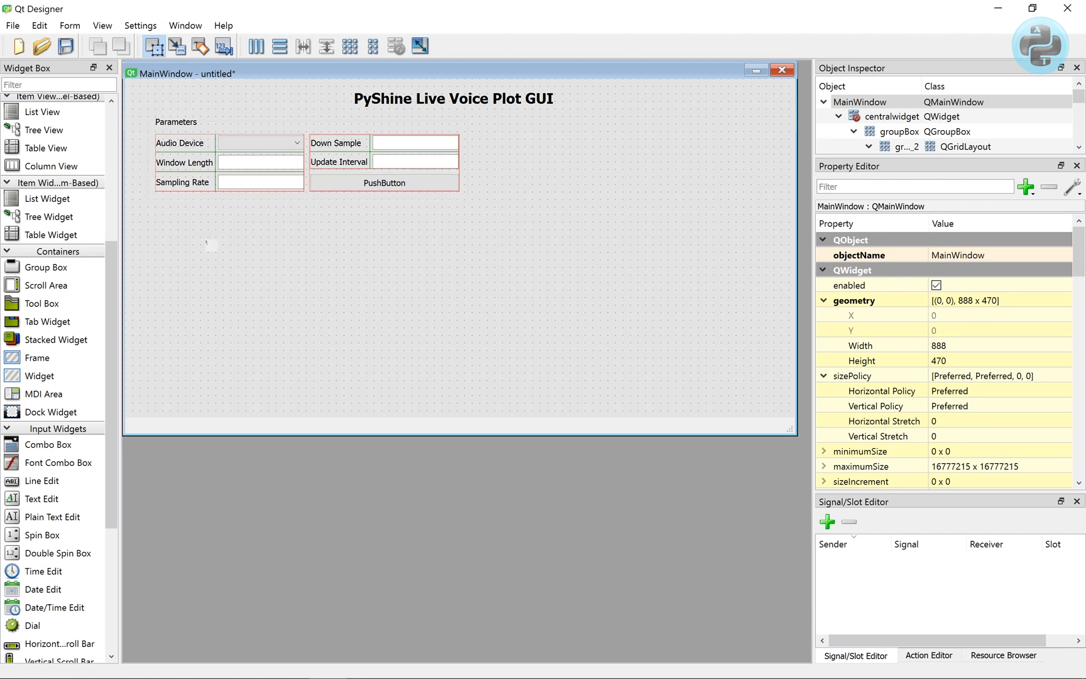
Add a plot widget below the parameters with a black background and lay out the whole form in a grid
click(351, 267)
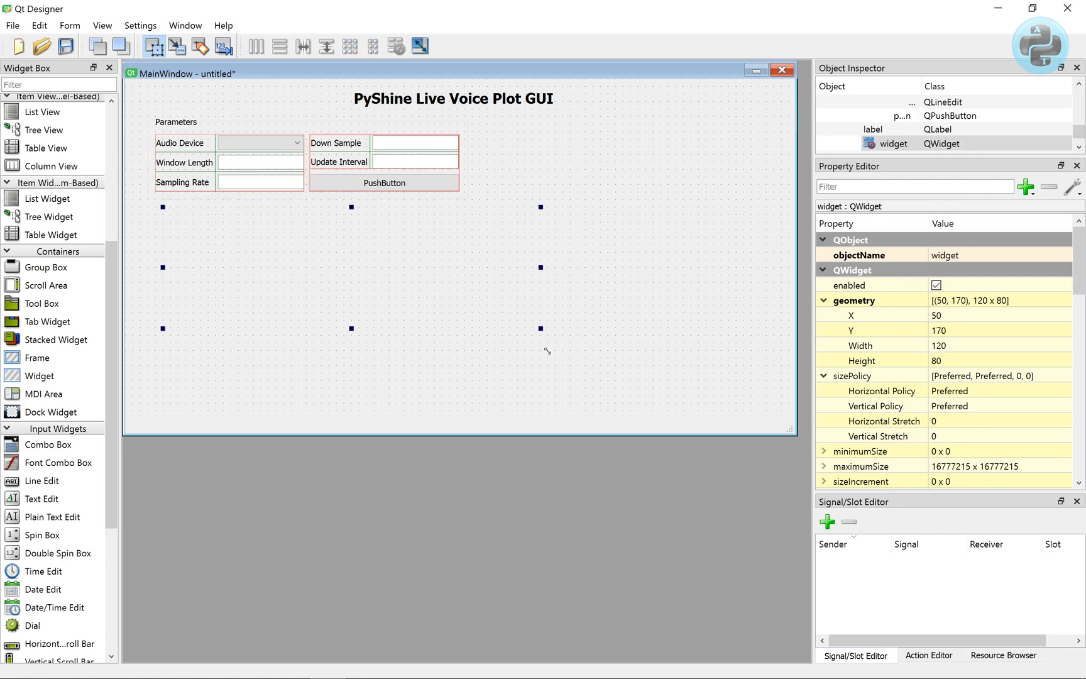
drag(542, 327, 737, 366)
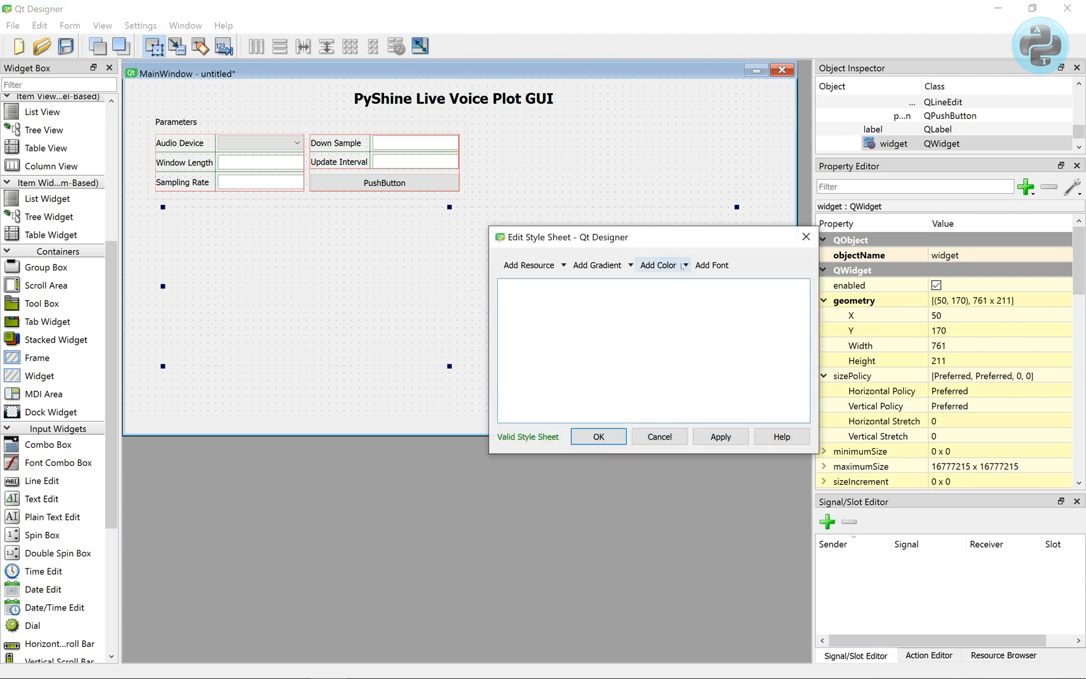
click(659, 264)
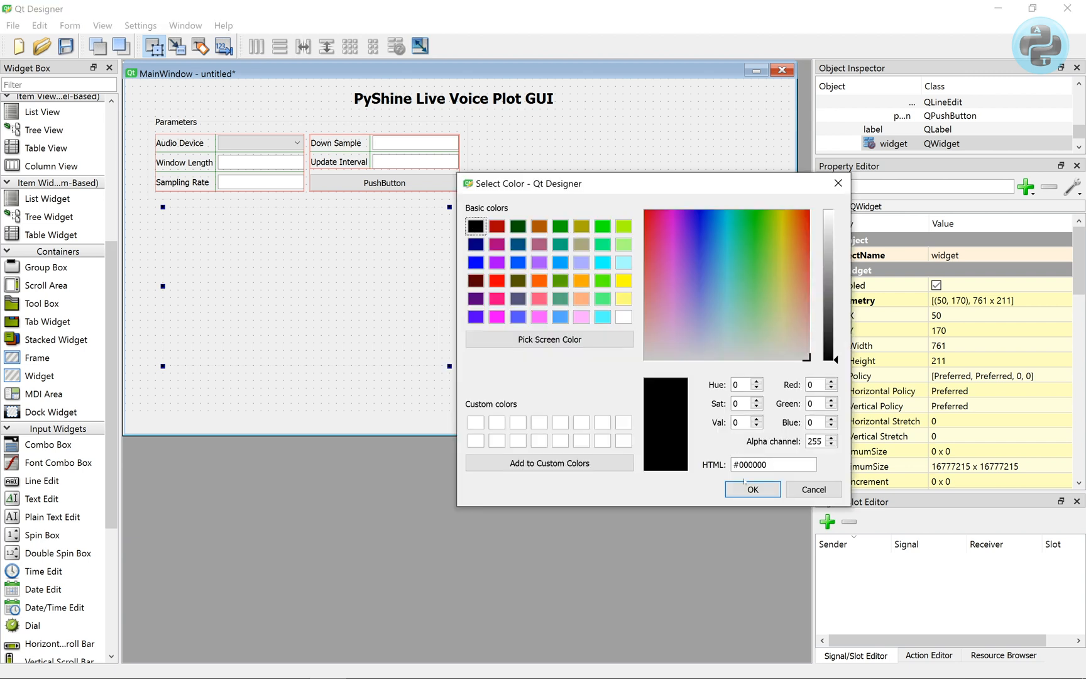
click(752, 489)
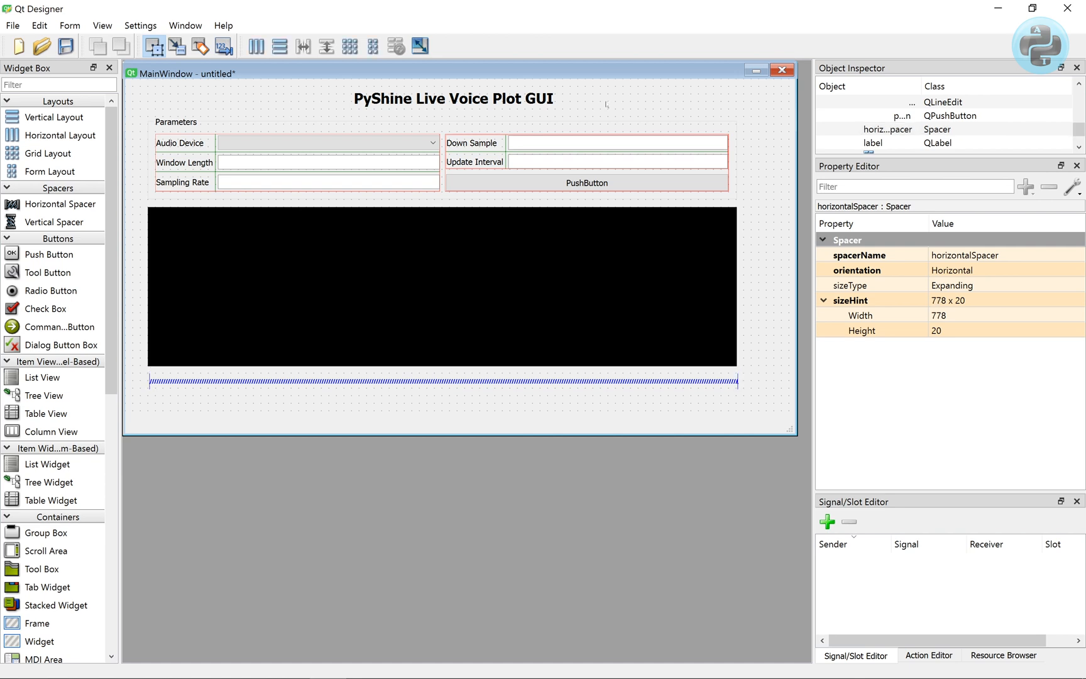
click(429, 98)
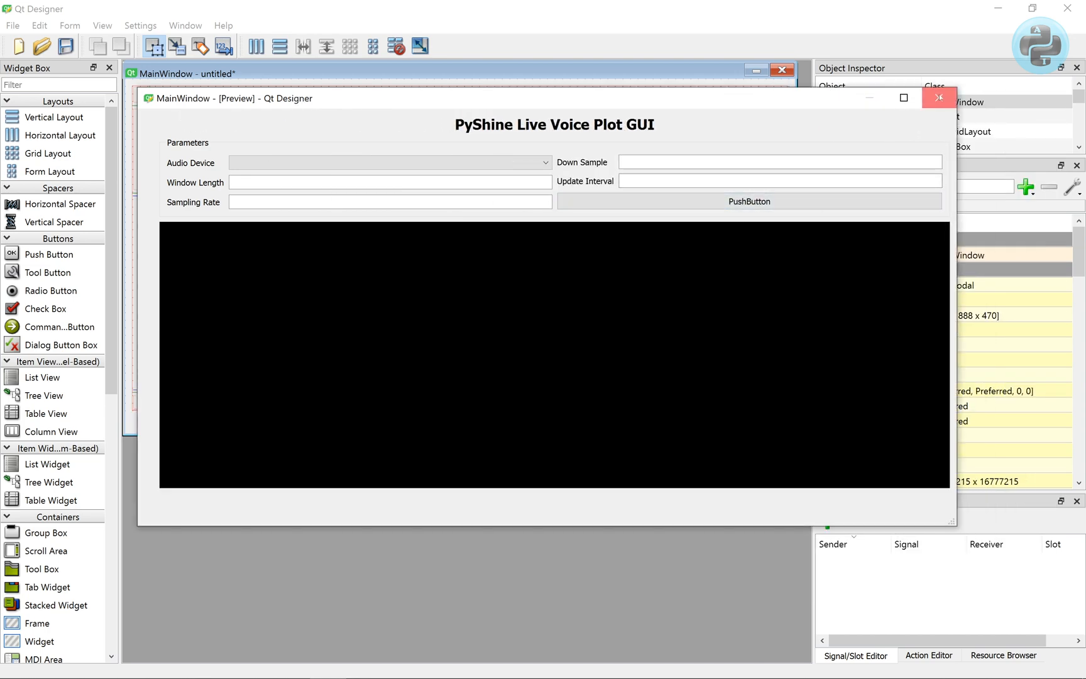
click(940, 97)
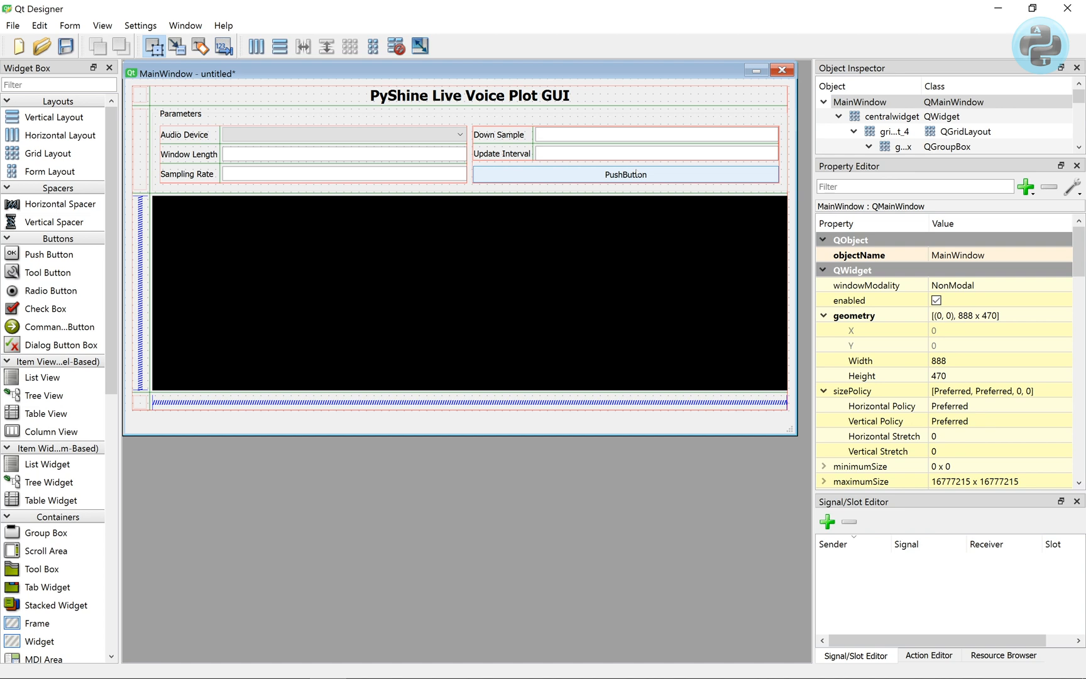
click(624, 175)
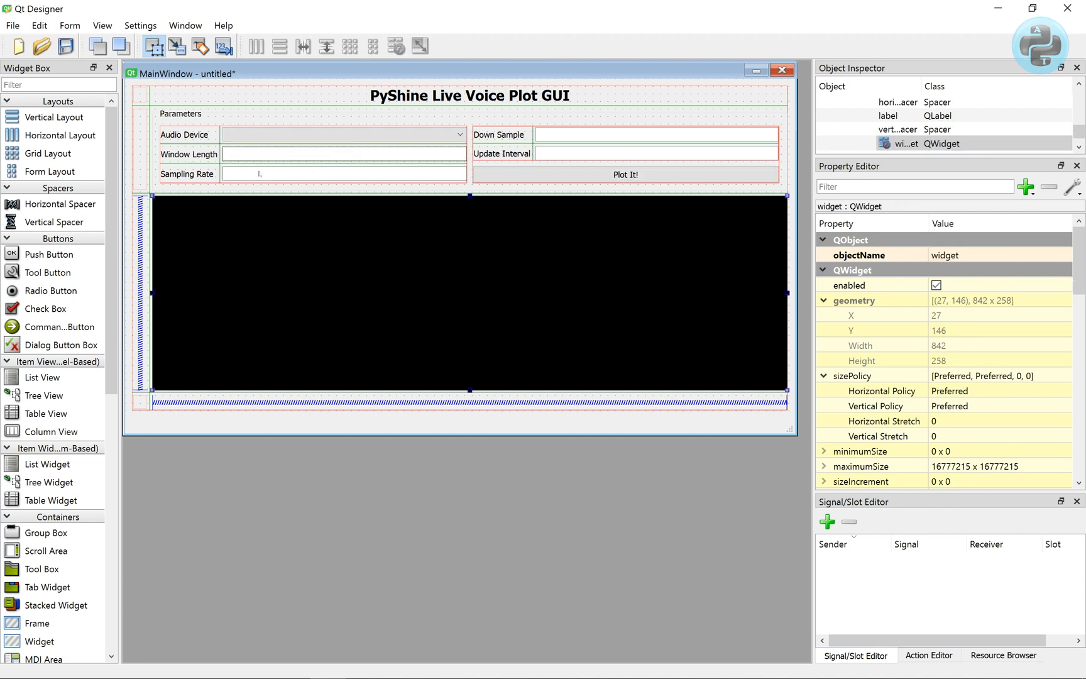
click(342, 134)
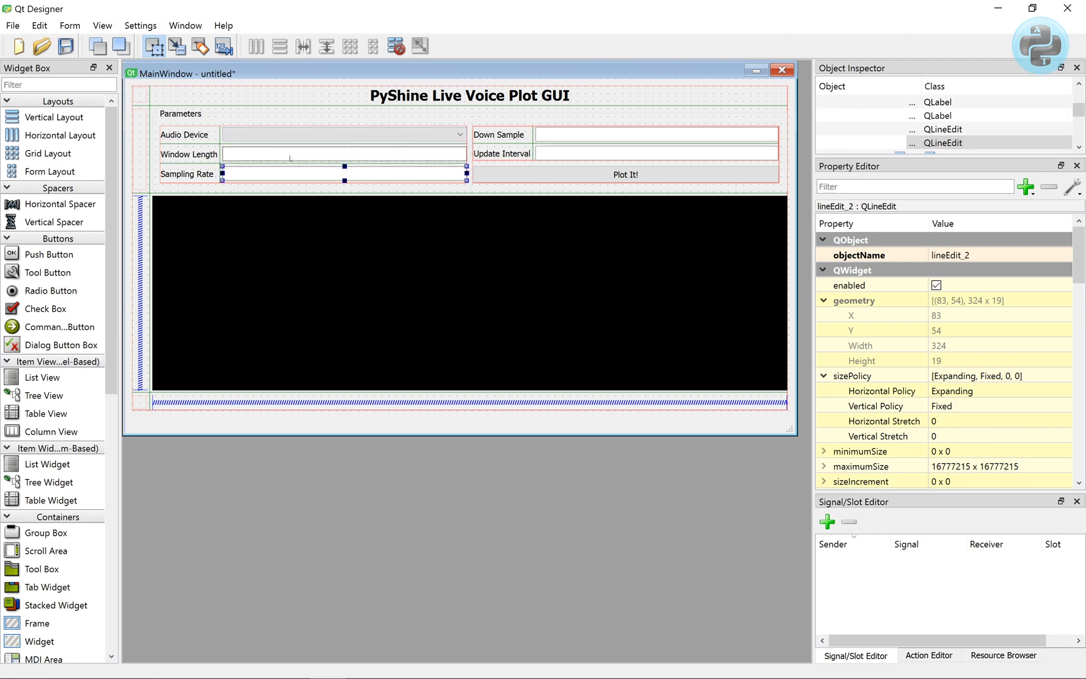
text(1000)
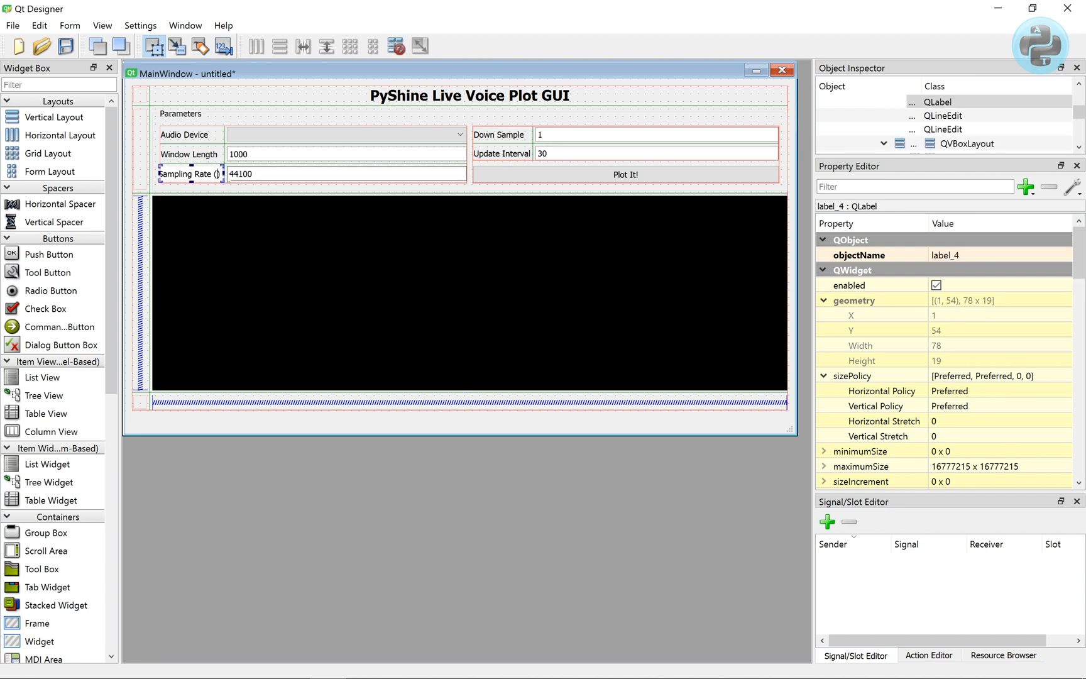
click(501, 134)
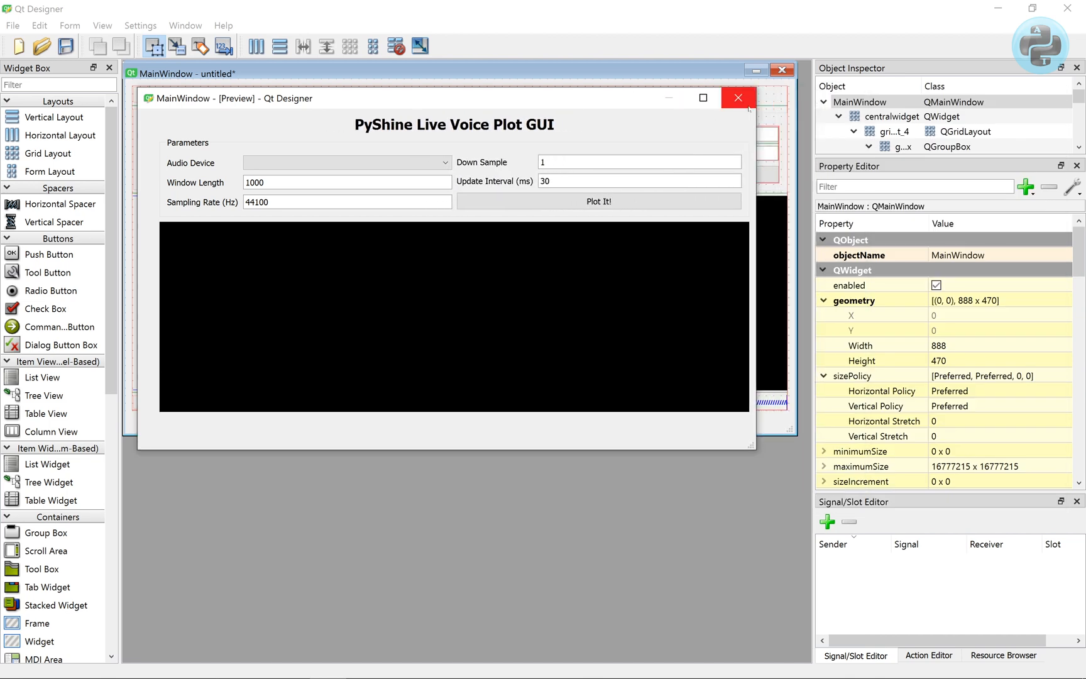
click(738, 97)
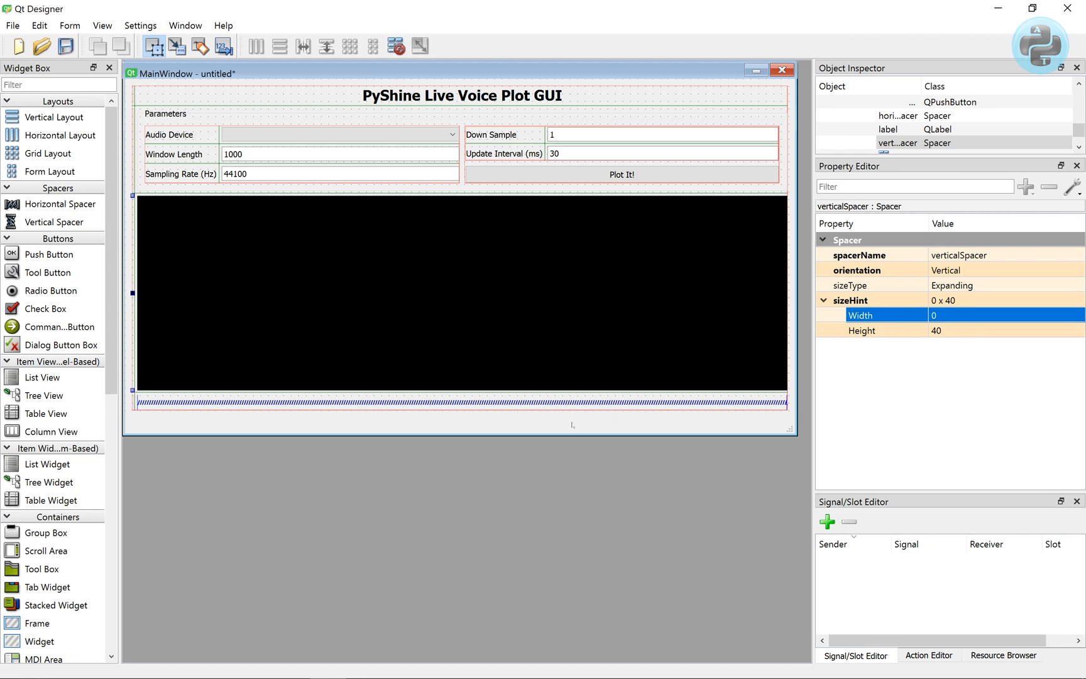
click(461, 402)
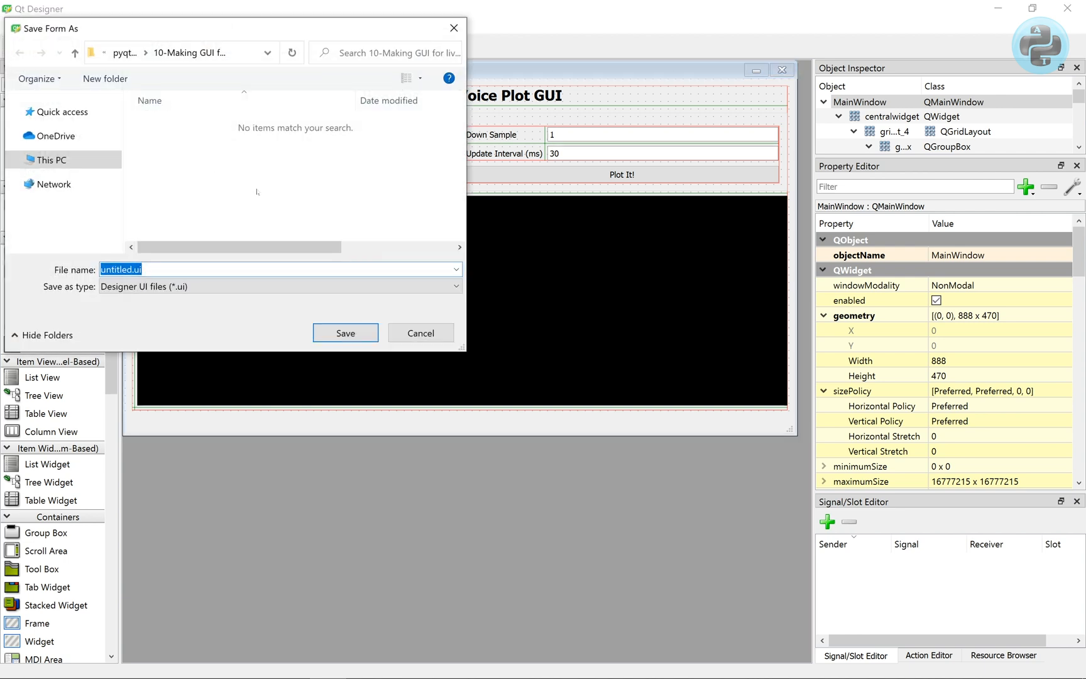
Save the form as main.ui and scroll through its XML in a full-screen editor view
text(main)
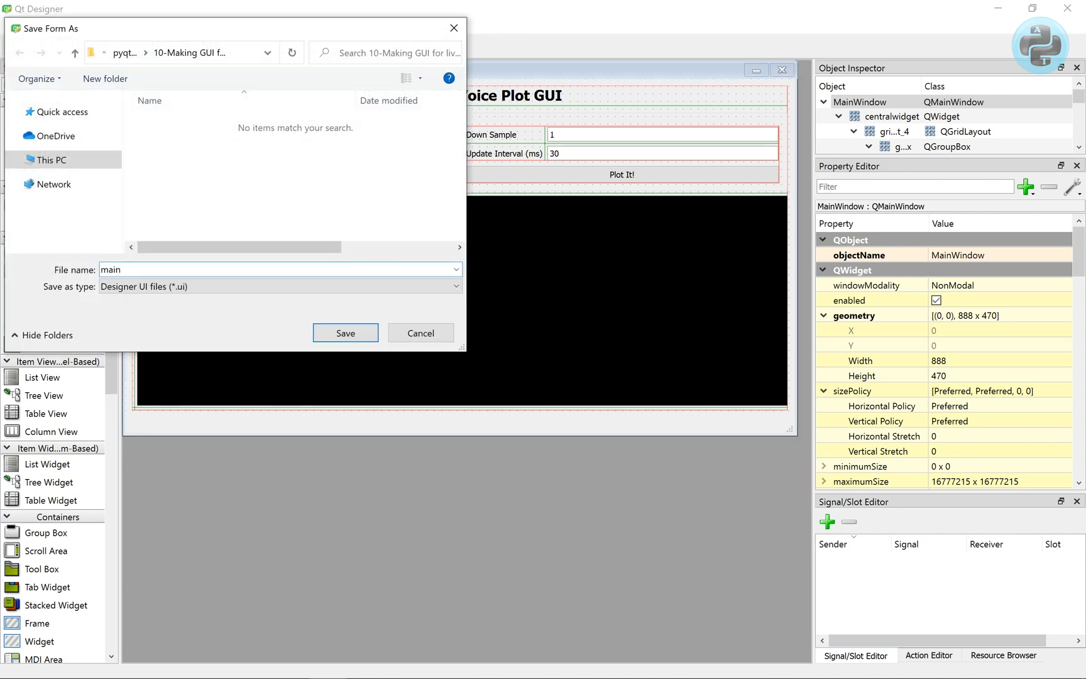
click(345, 332)
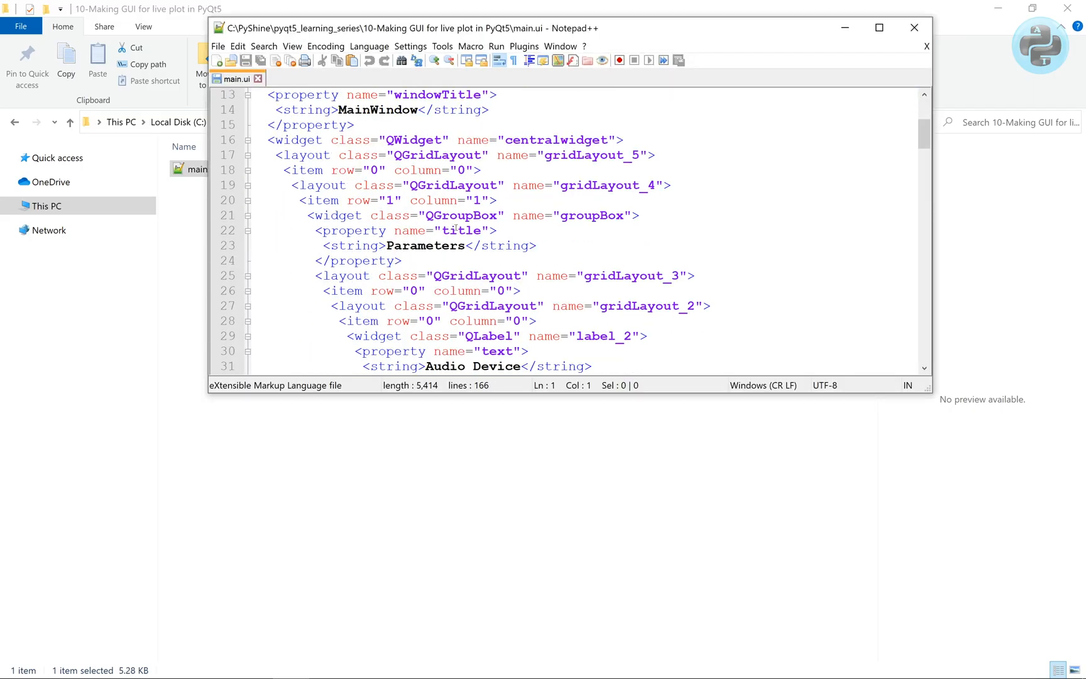
scroll(down, 3)
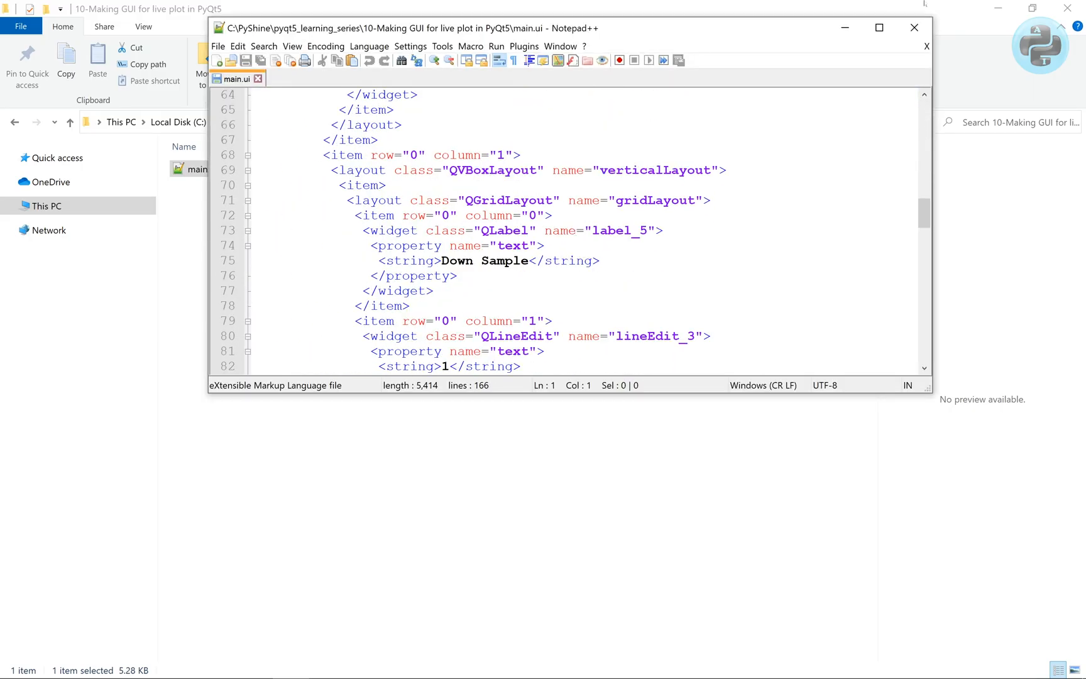
click(879, 28)
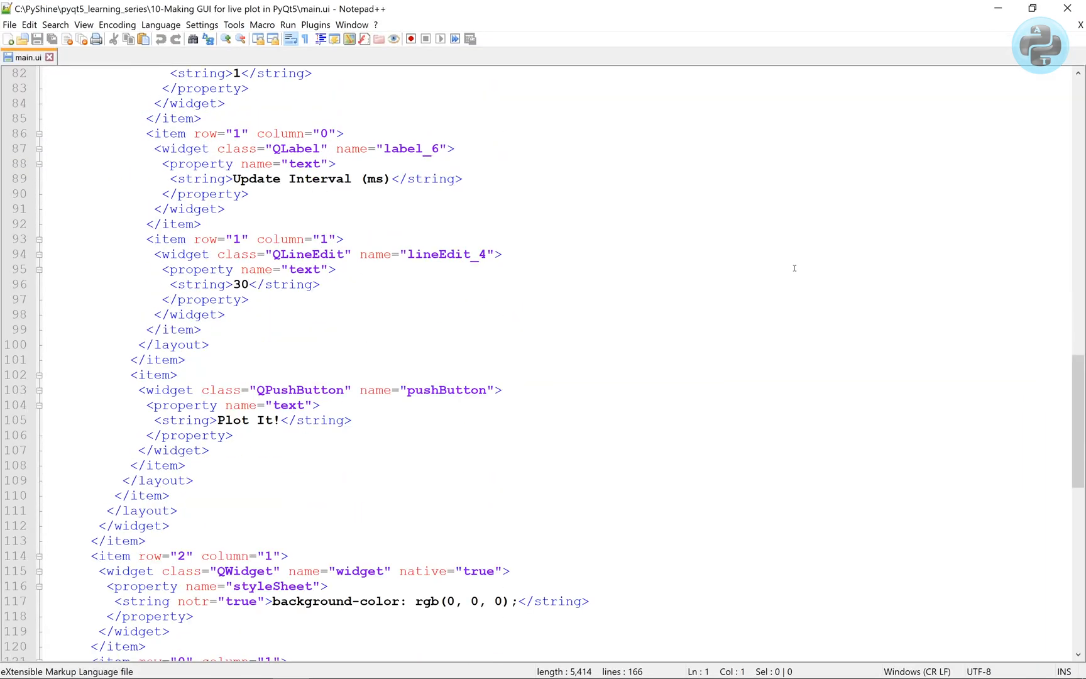
scroll(up, 3)
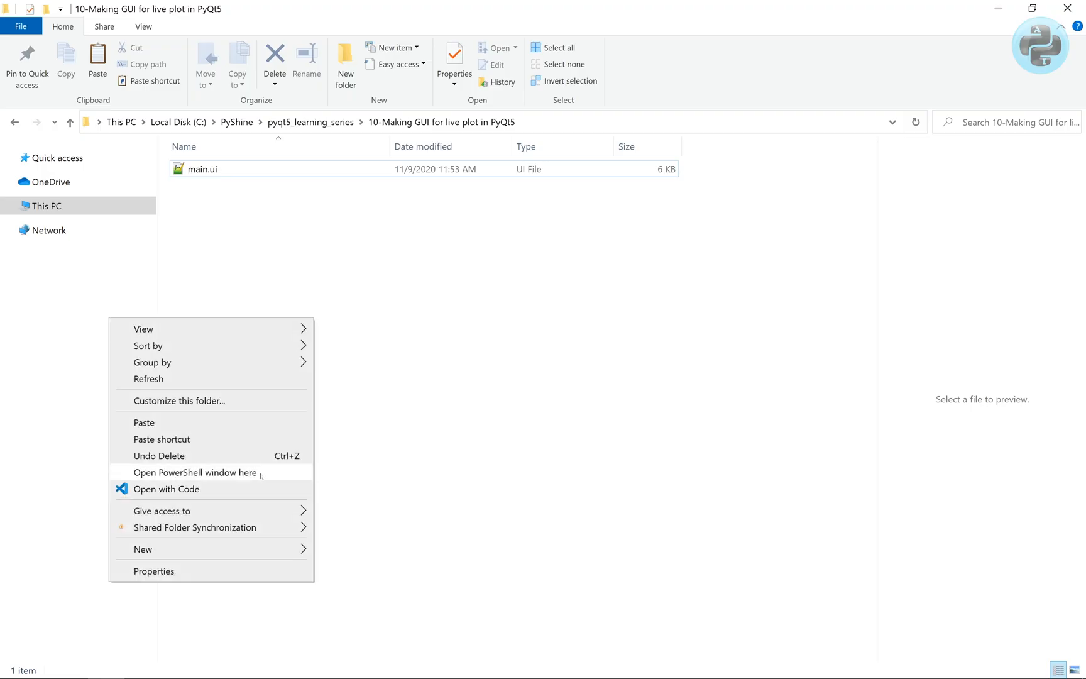
Run pyuic5 -x main.ui -o main.py in a PowerShell window opened in the project folder, then close it
click(196, 471)
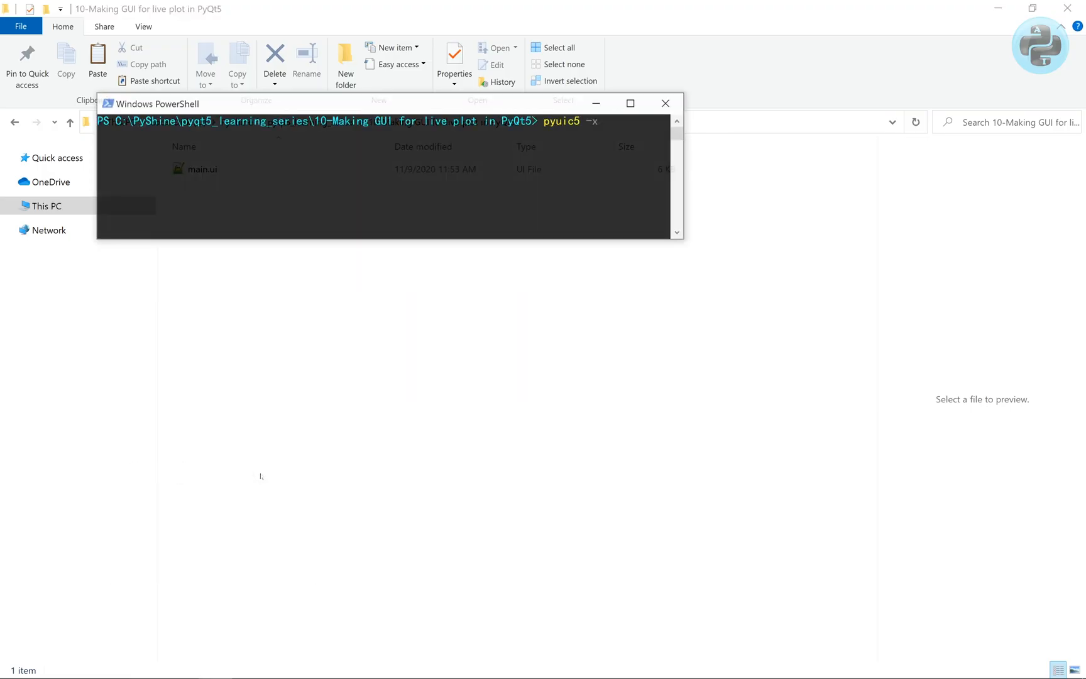
text(main.ui)
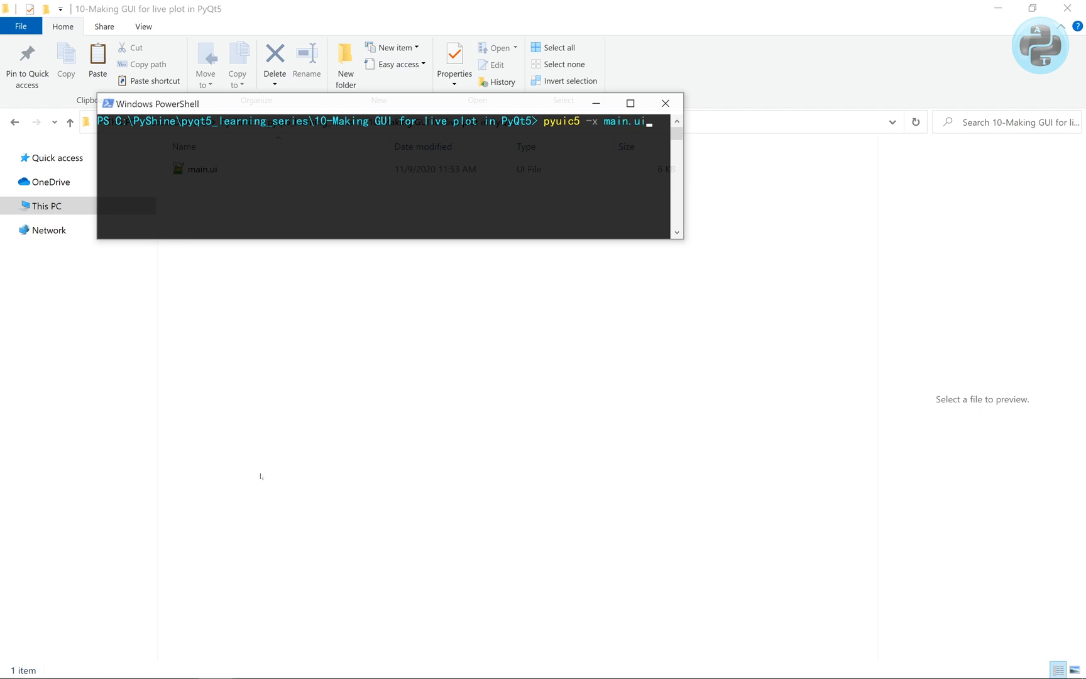
text(-o)
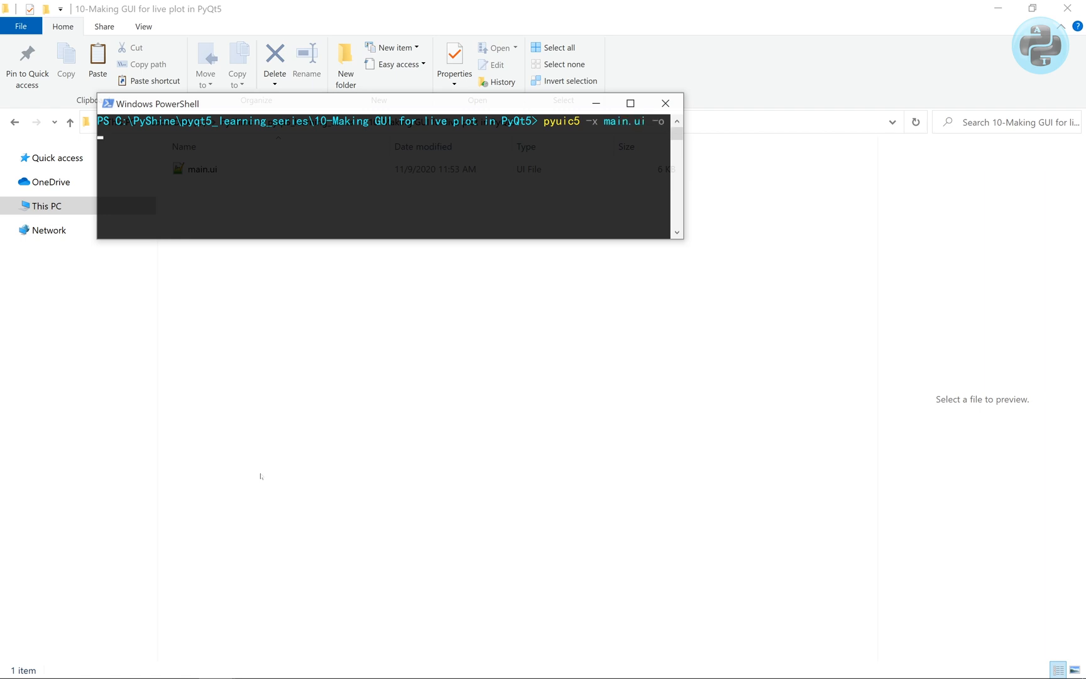
key(Enter)
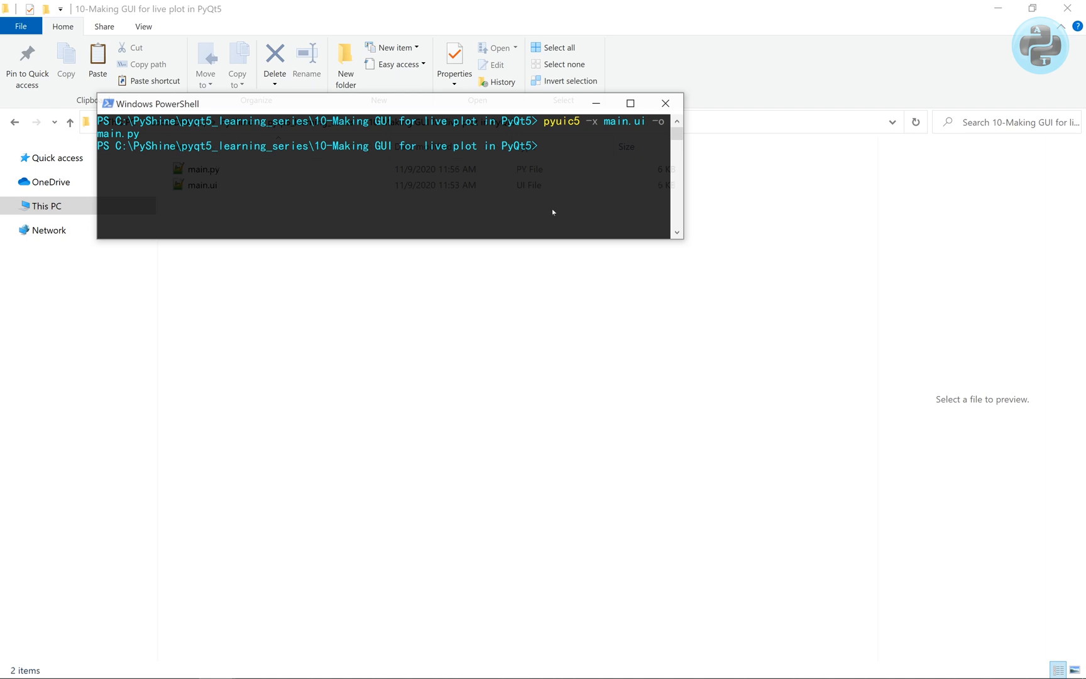
click(664, 103)
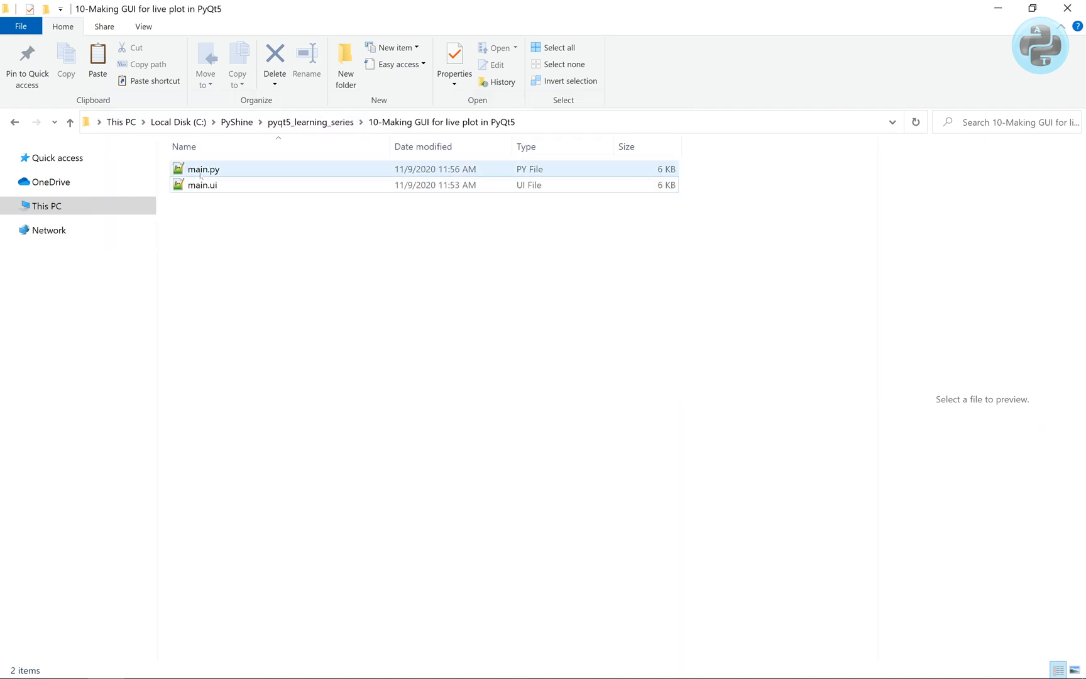
Review main.py's retranslateUi lines for the Audio Device and Sampling Rate labels and the pushButton
double_click(203, 169)
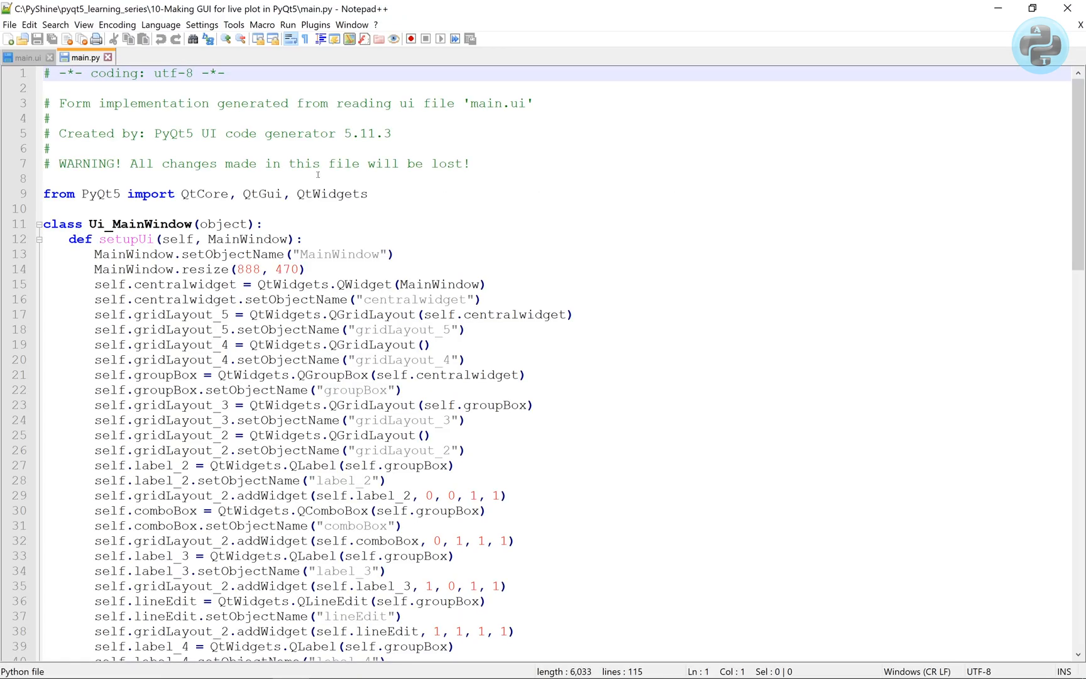
scroll(down, 3)
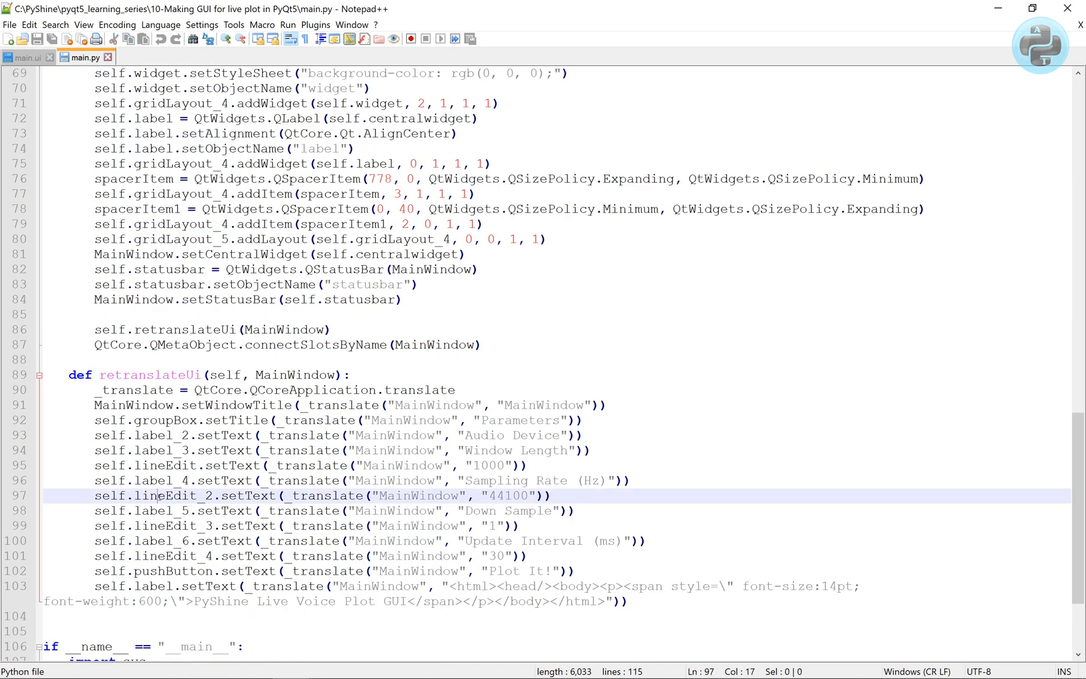
double_click(163, 435)
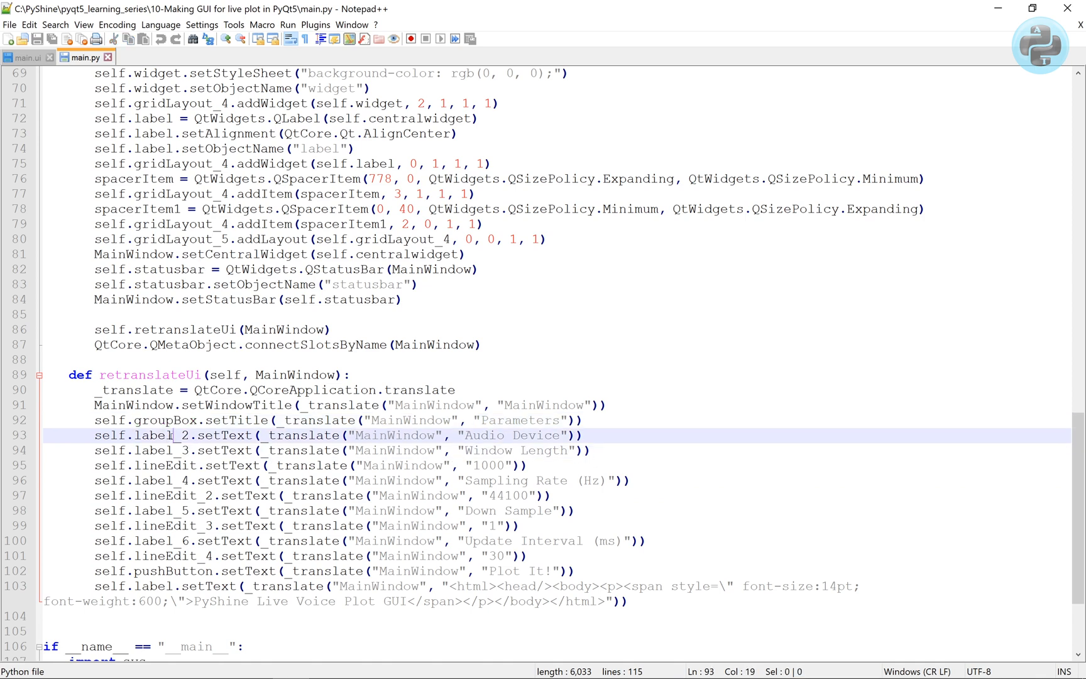
click(163, 480)
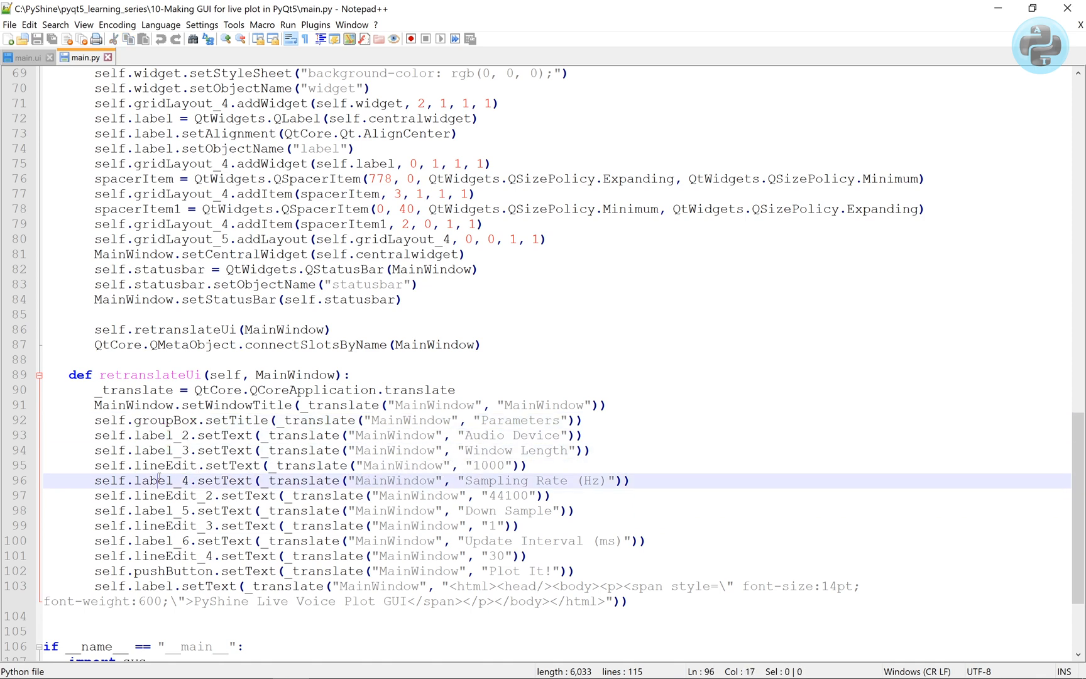
double_click(183, 496)
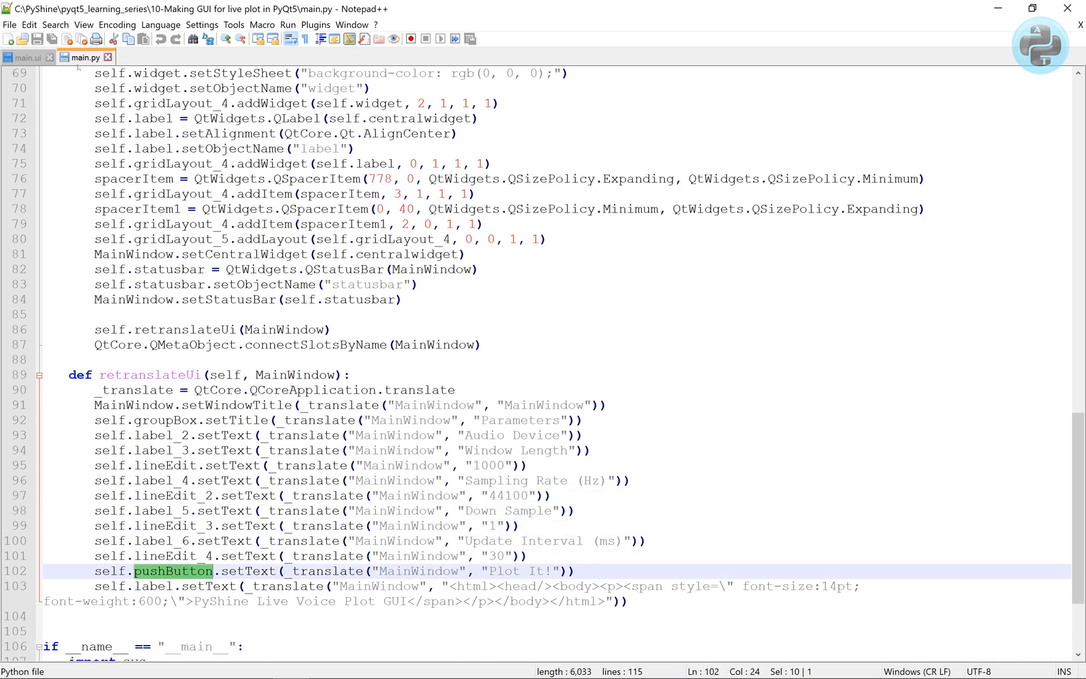
click(26, 57)
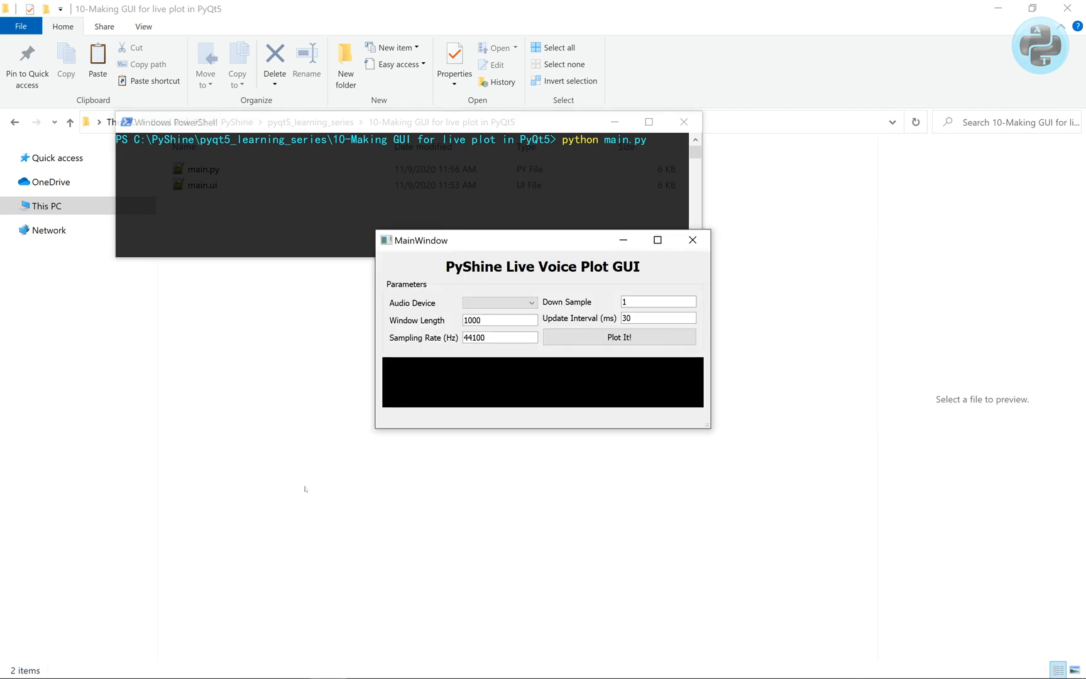
mouse_move(487, 256)
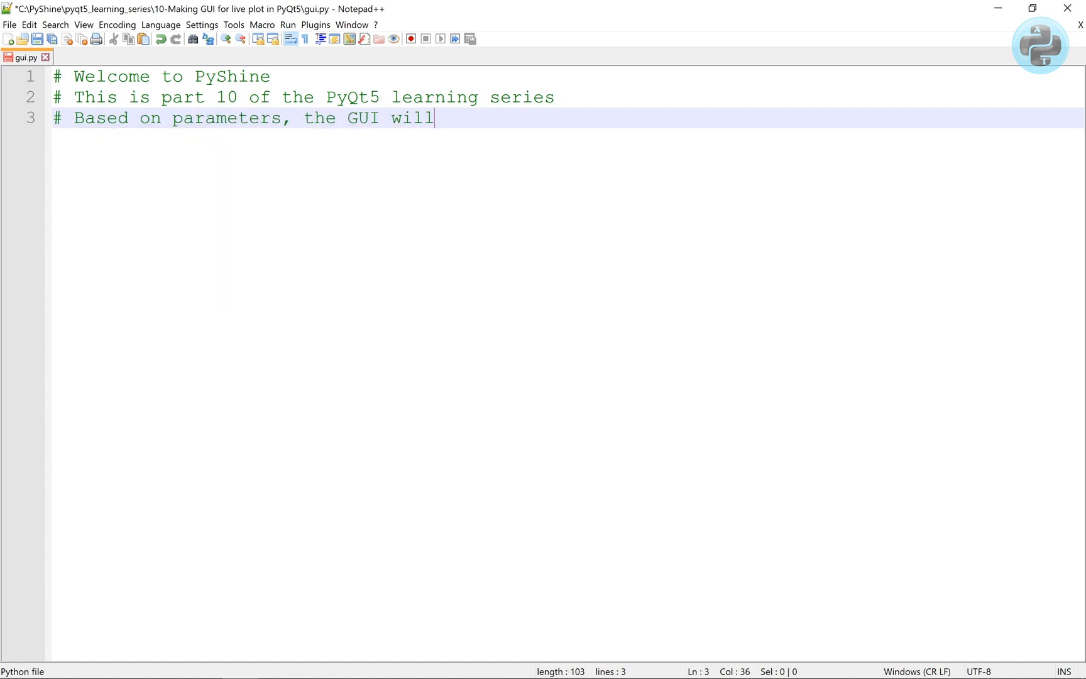
Write the intro comment and the matplotlib imports: Qt5Agg backend, FigureCanvas, Figure and ticker
text(plot live voice data using Matplotlib in PyQt5)
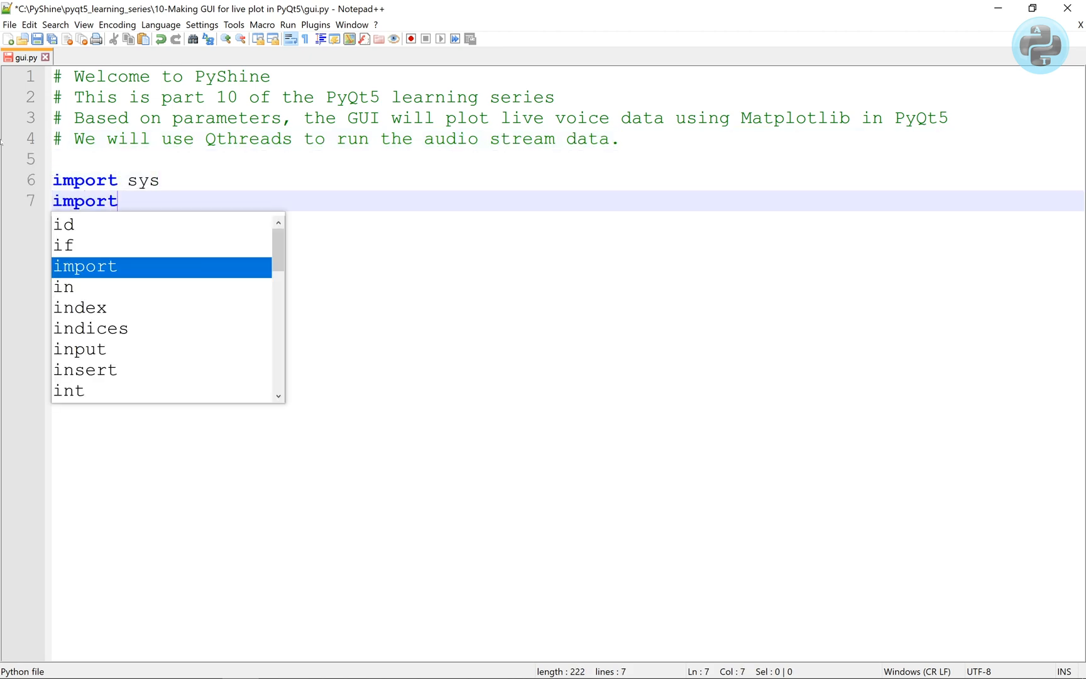
text(matplotlib)
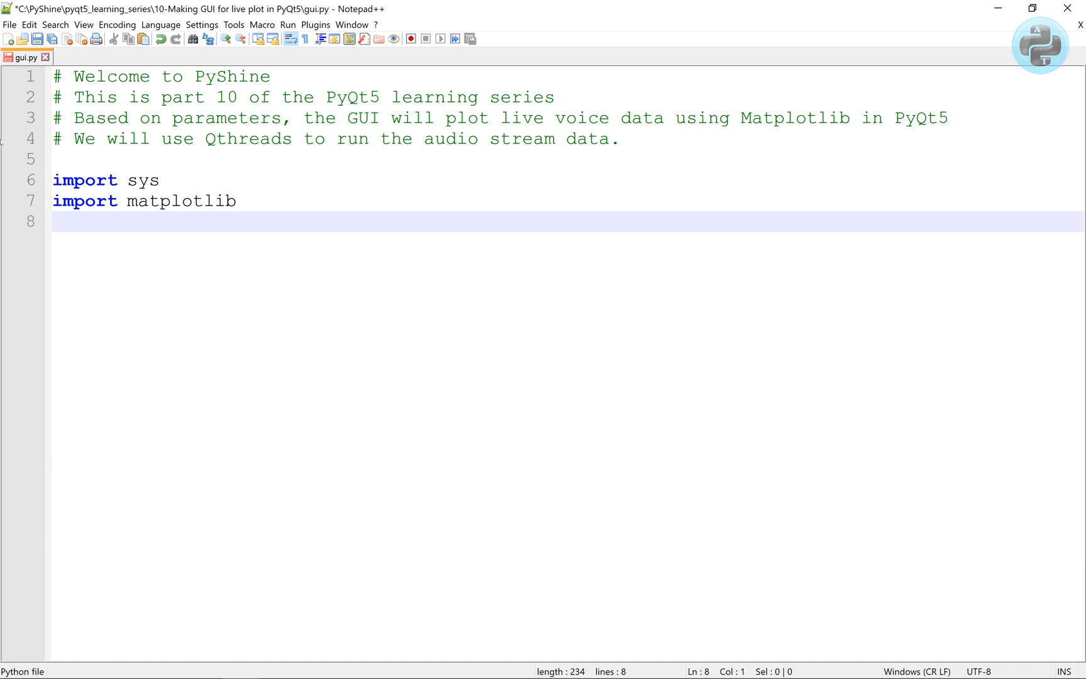
text(matplotlib.use('Qt5Agg)
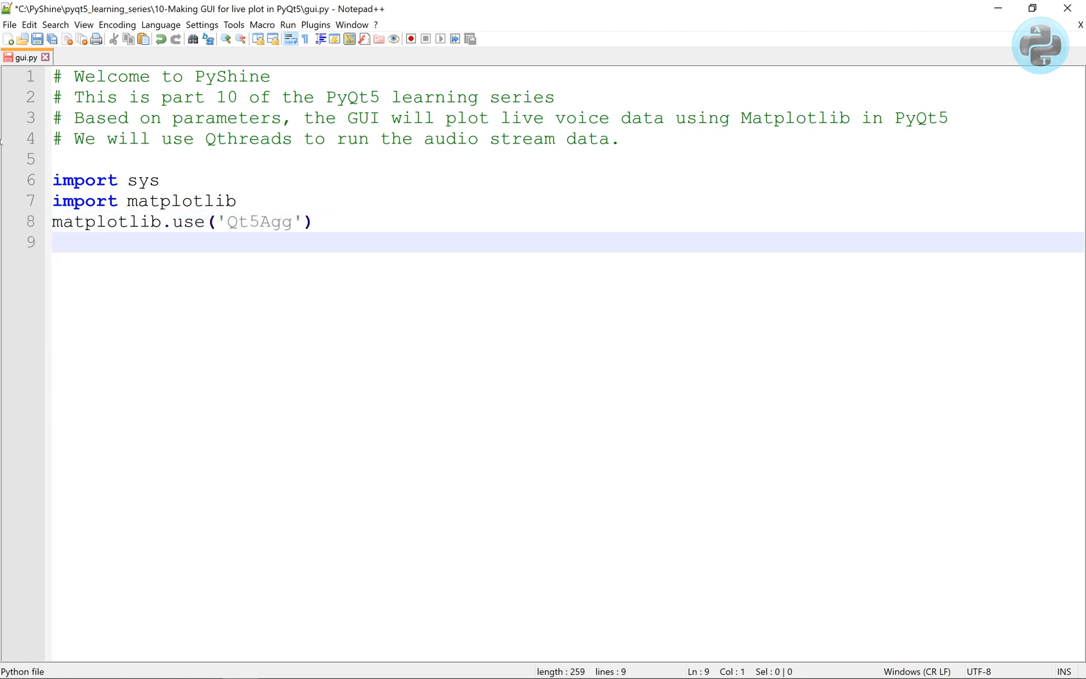
text(from matplotlib.)
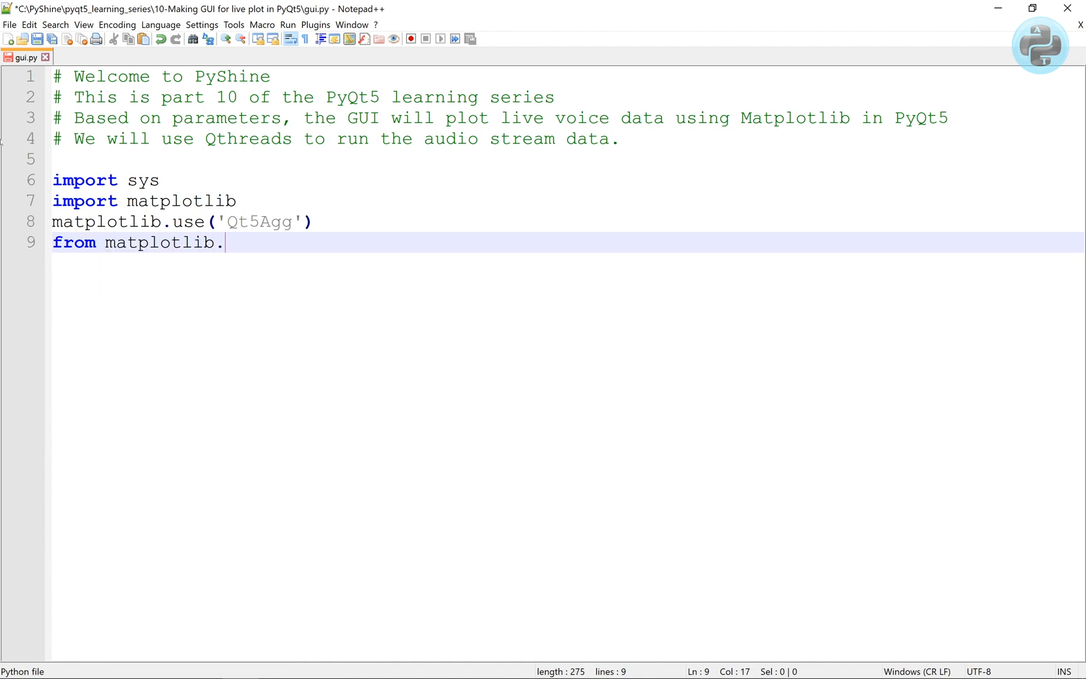
text(backends.backend_q)
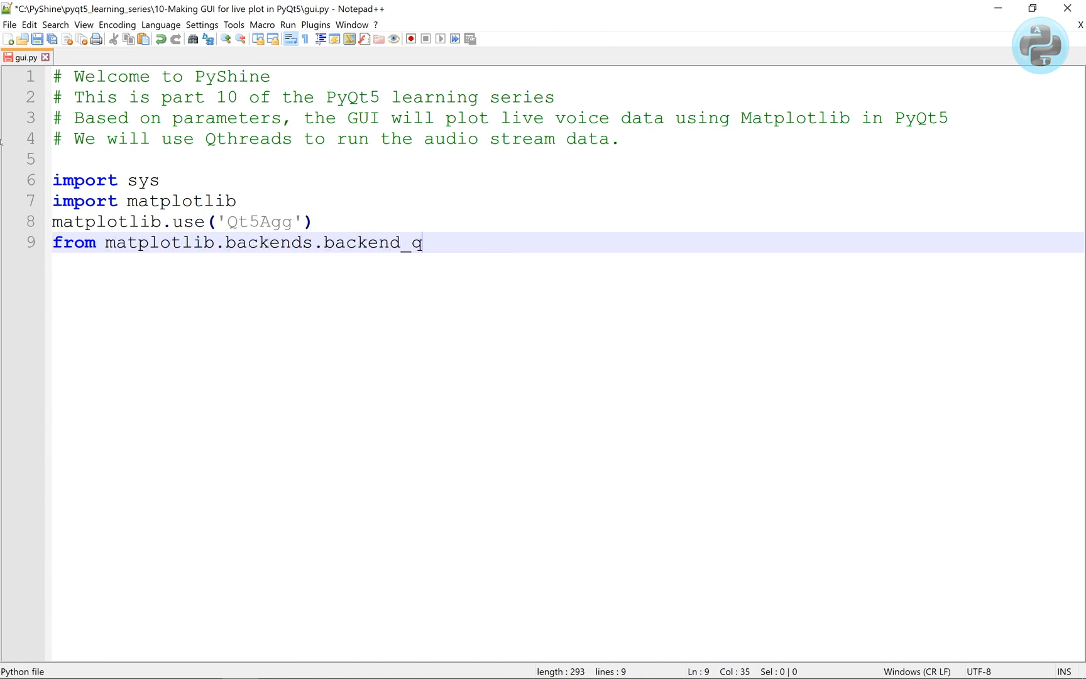
text(t5agg import Figure)
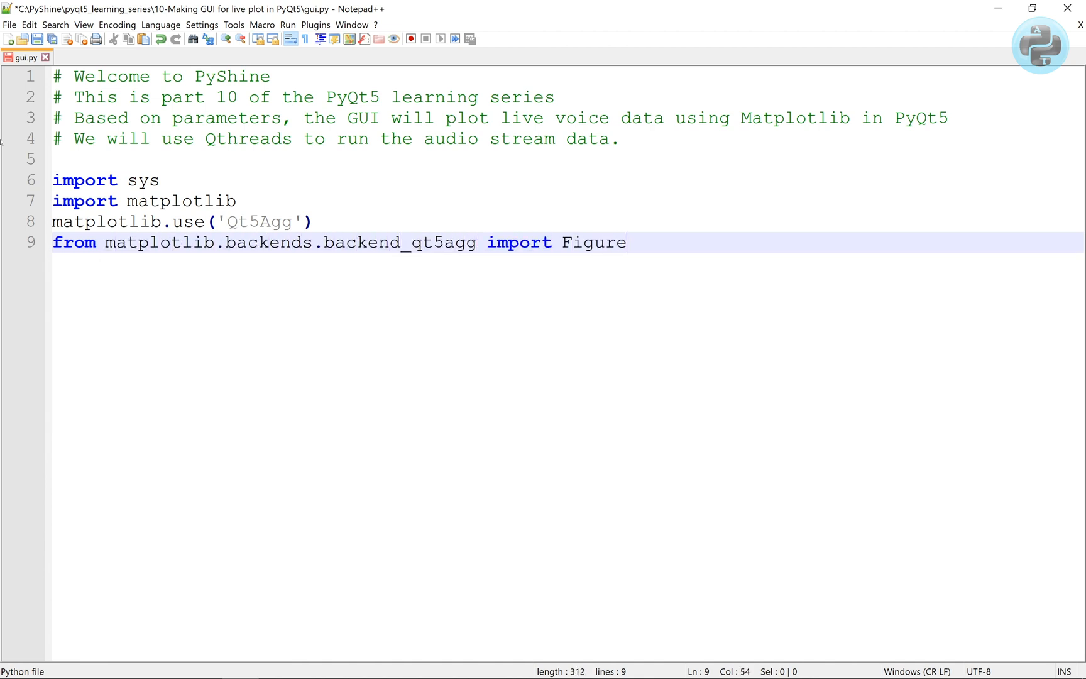
text(CanvasQTAgg as Figu)
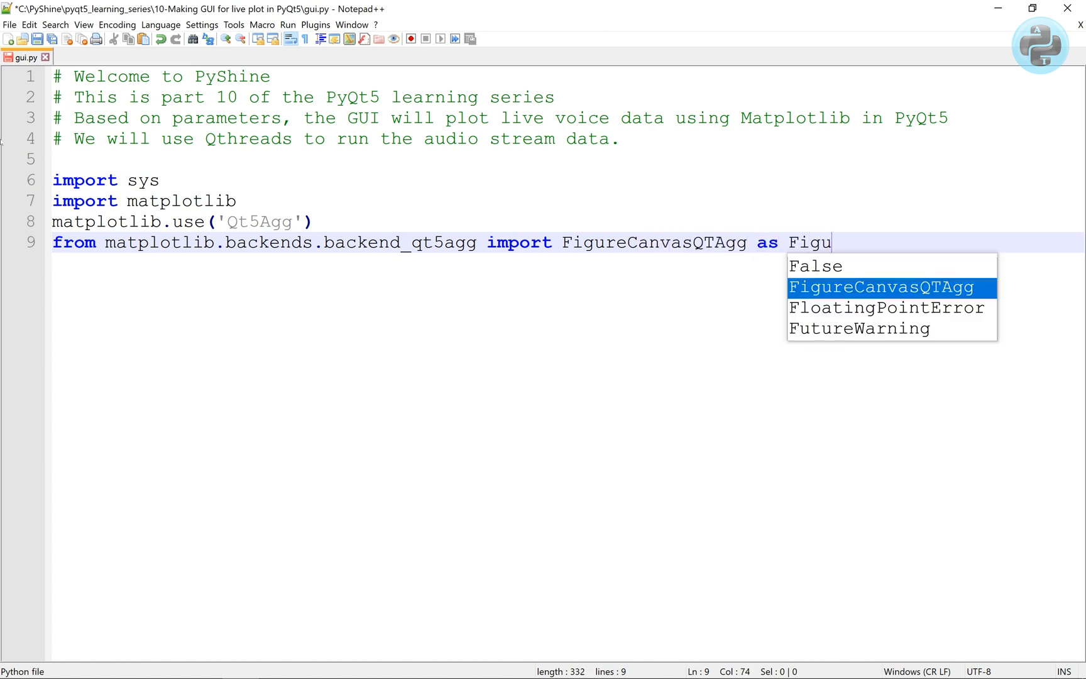
text(reCanvas)
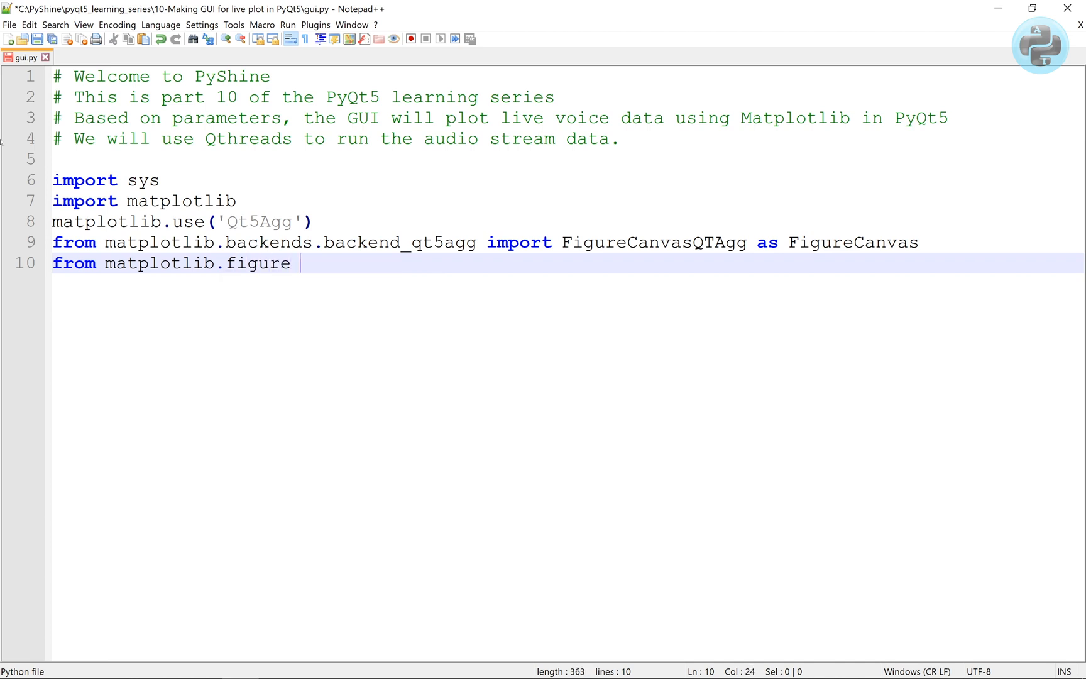
text(import Figure)
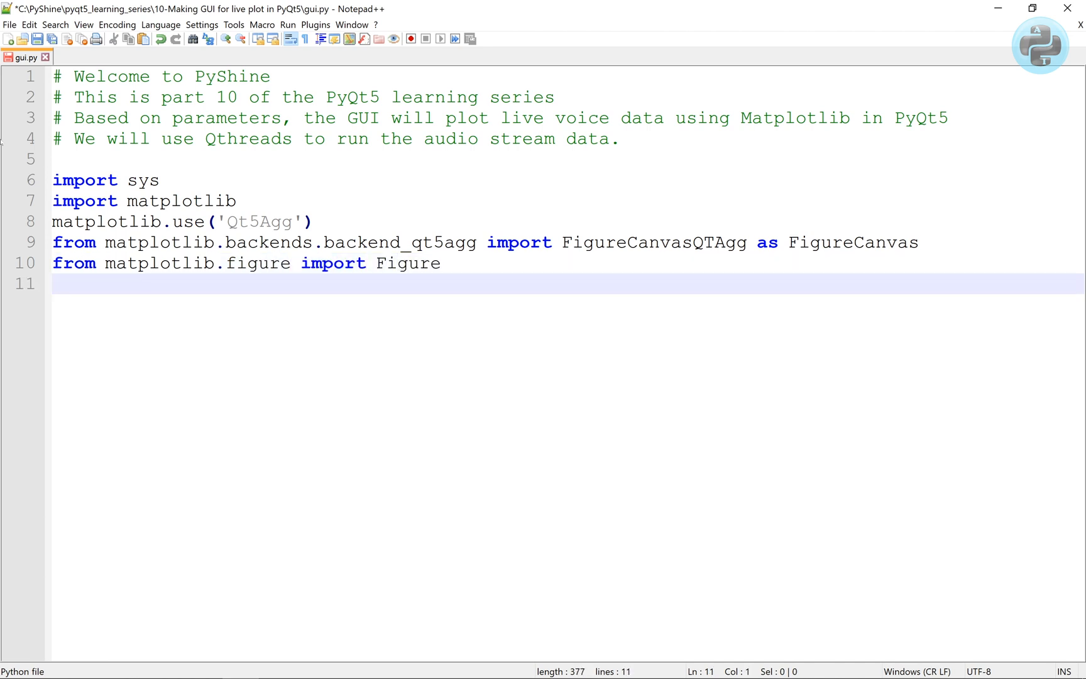
text(import matplotlib.)
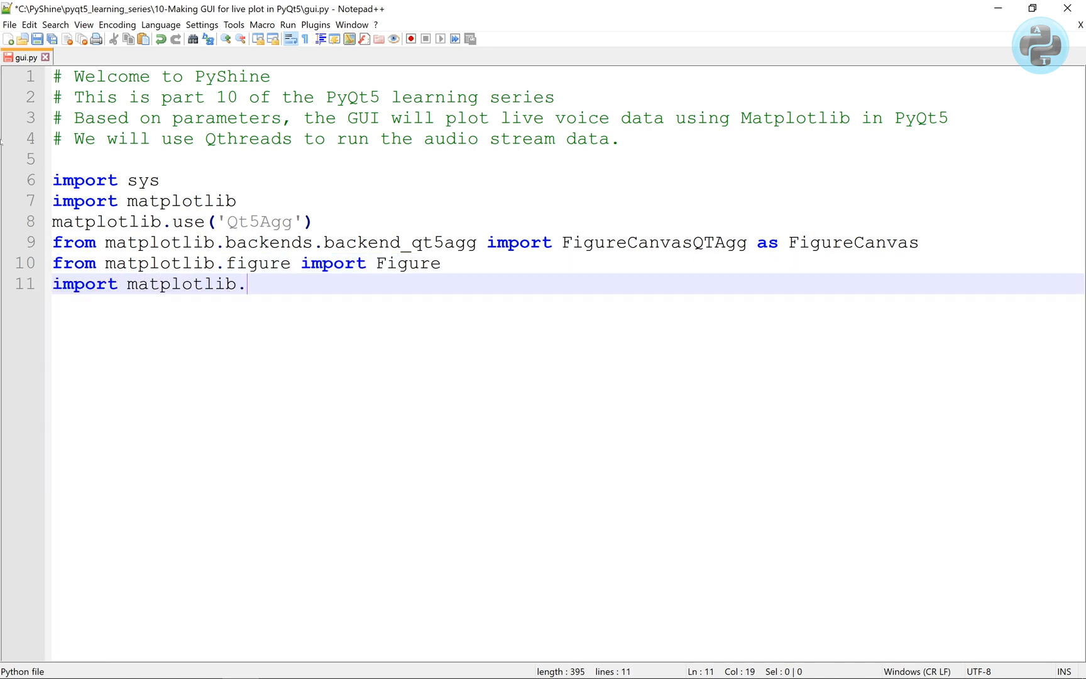
text(ticker as ticker)
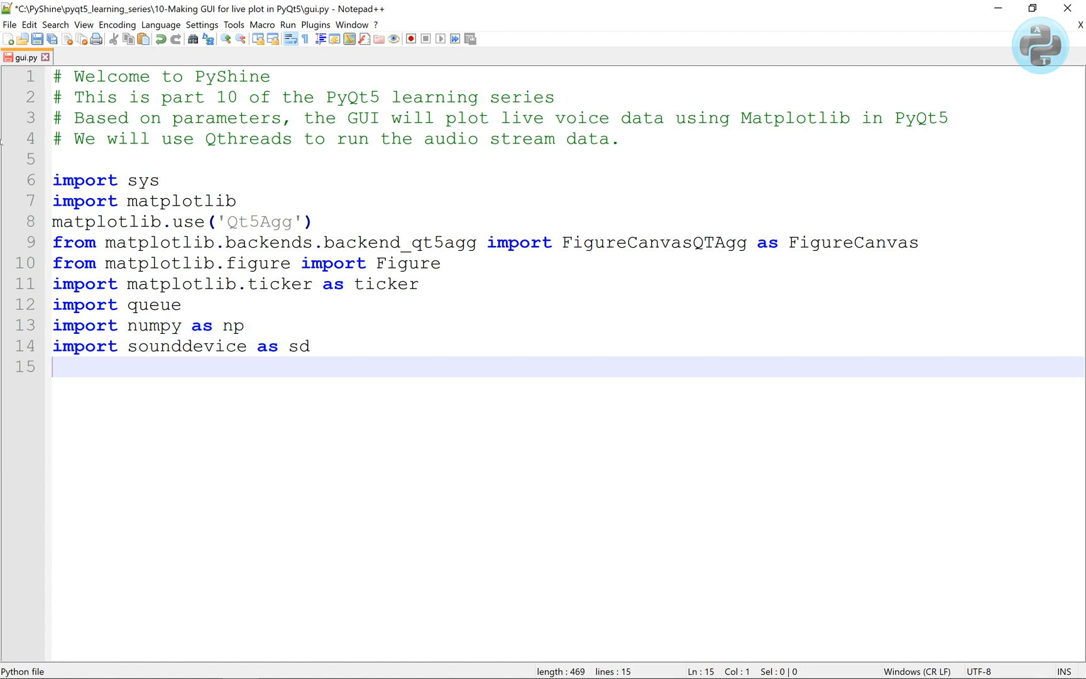
Import QtCore, QtWidgets, pyqtSlot and QAudioDeviceInfo, QAudio, QCameraInfo from PyQt5.QtMultimedia
text(from PyQt5)
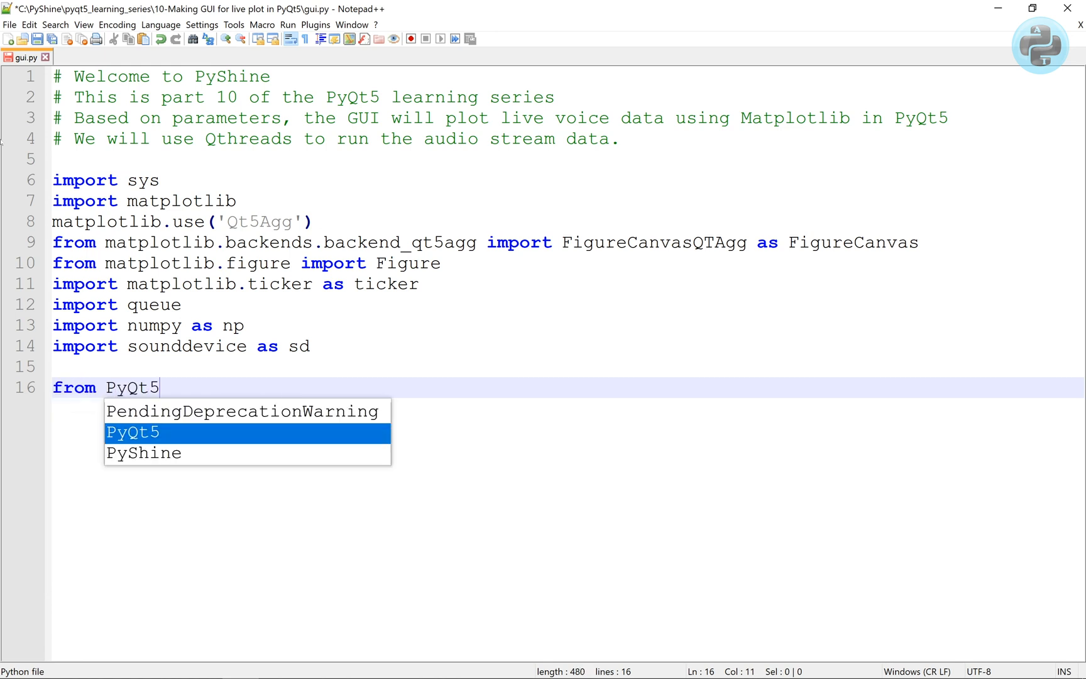
text(import QtCore, QtWidgets,QtGui)
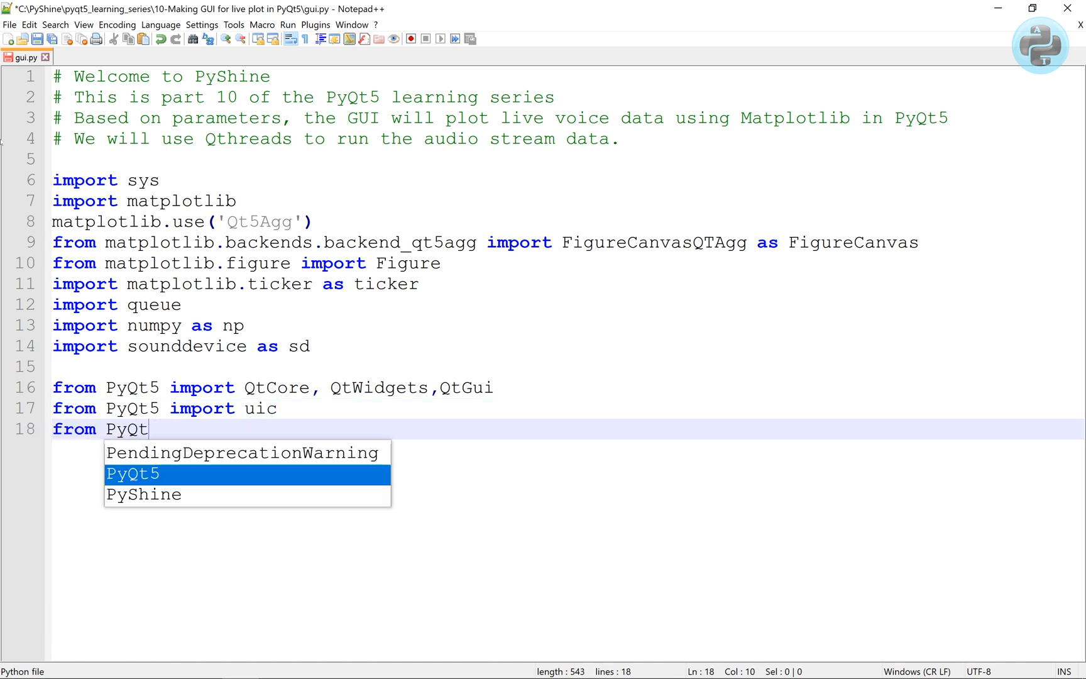
text(5.QtCore import)
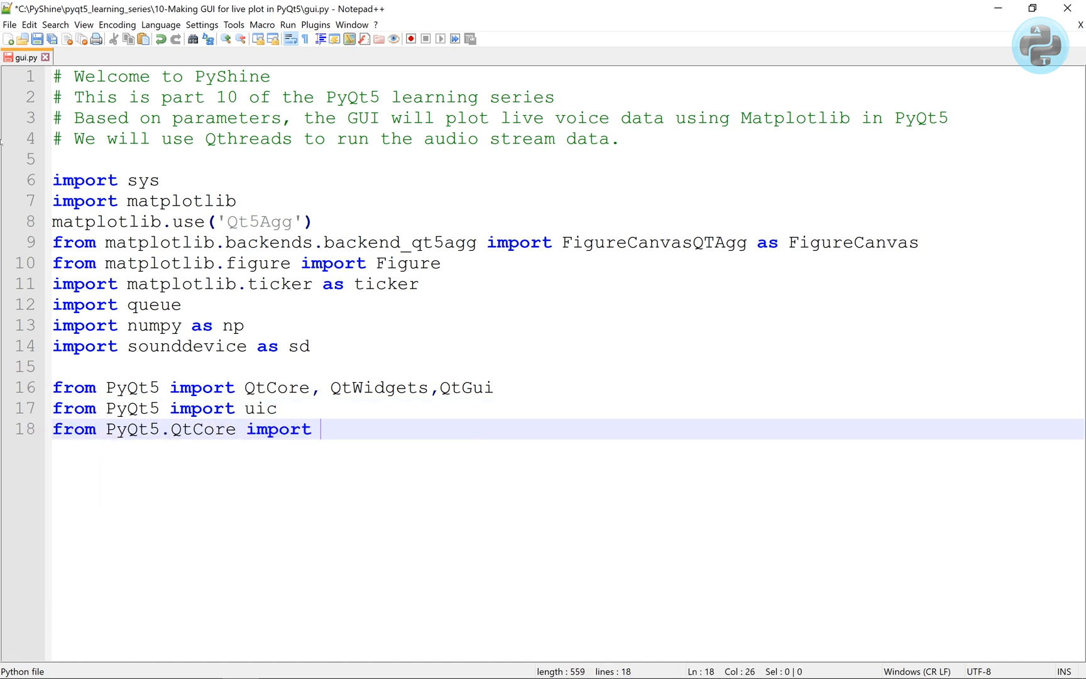
text(pyqtSlot)
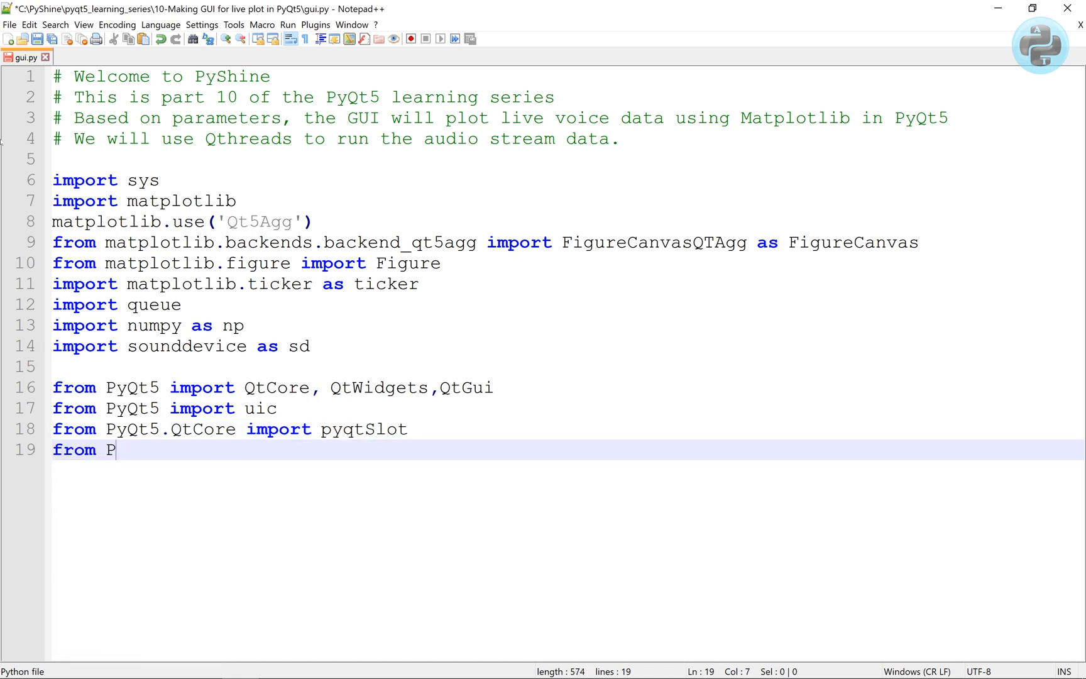
text(yQt5.QtMultimedi)
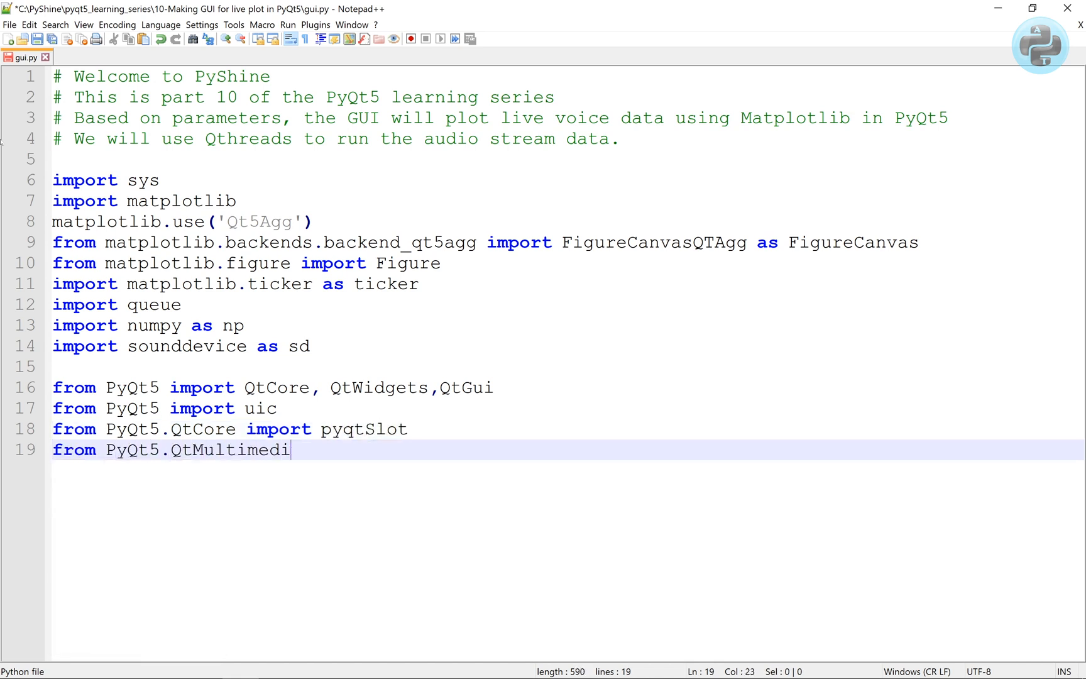
text(a import QAudioDevi)
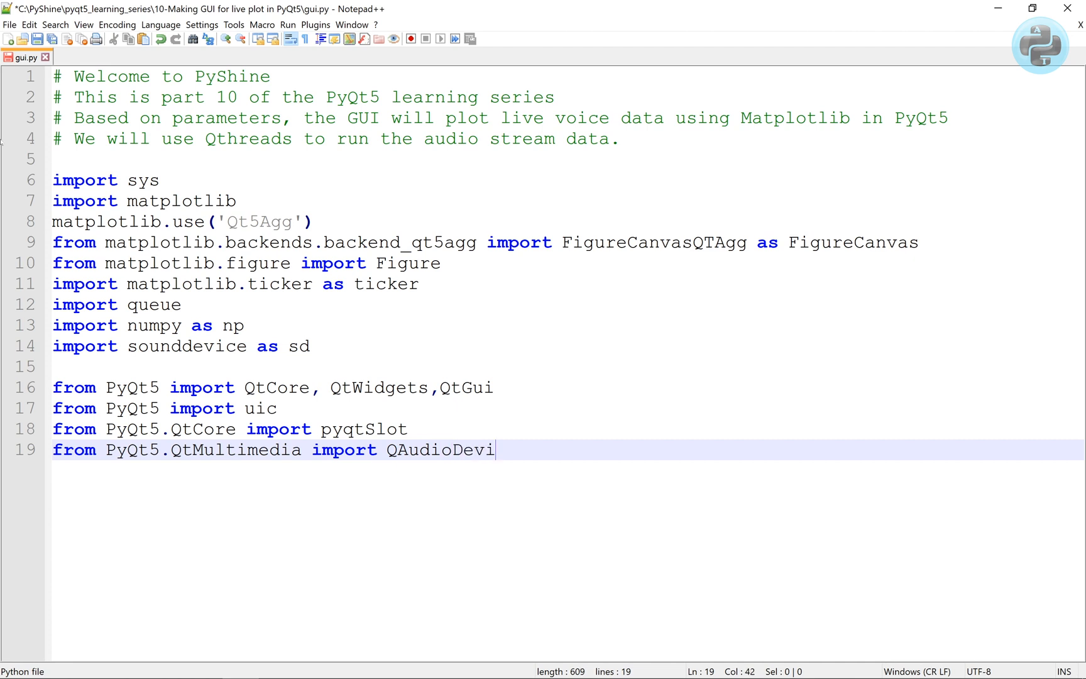
text(ceInfo,QAudio,QCameraInfo)
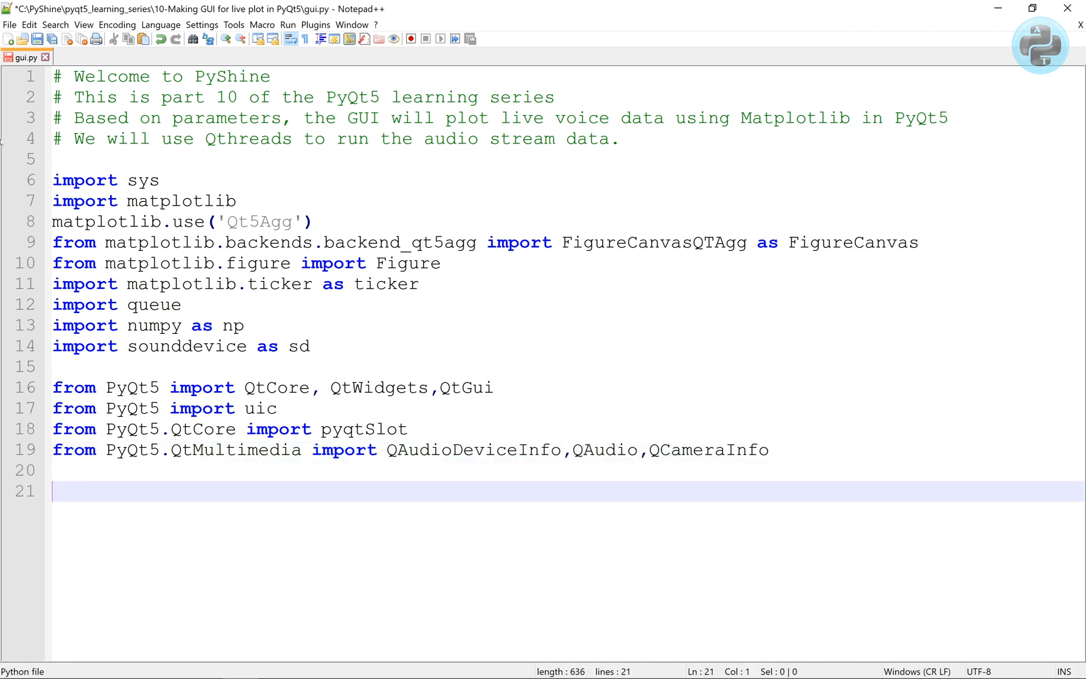
Assign input_audio_deviceInfos from QAudioDeviceInfo.availableDevices and start class MplCanvas(FigureCanvas) with its __init__ signature
text(input_audio_device)
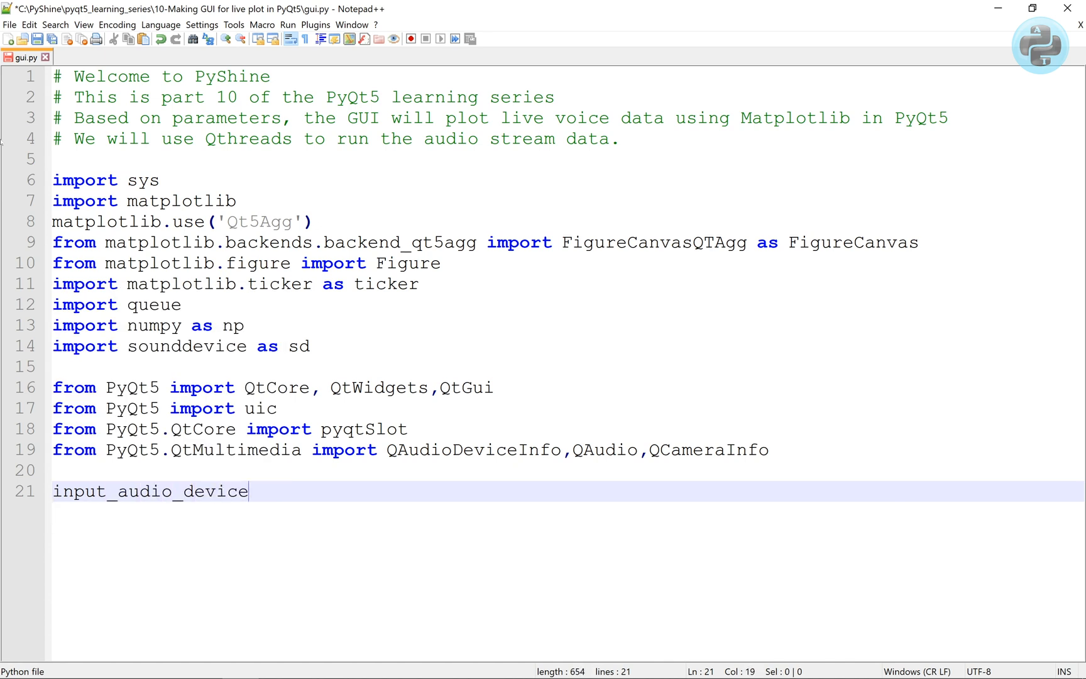
text(Infos = QAudioDeviceInfo.a)
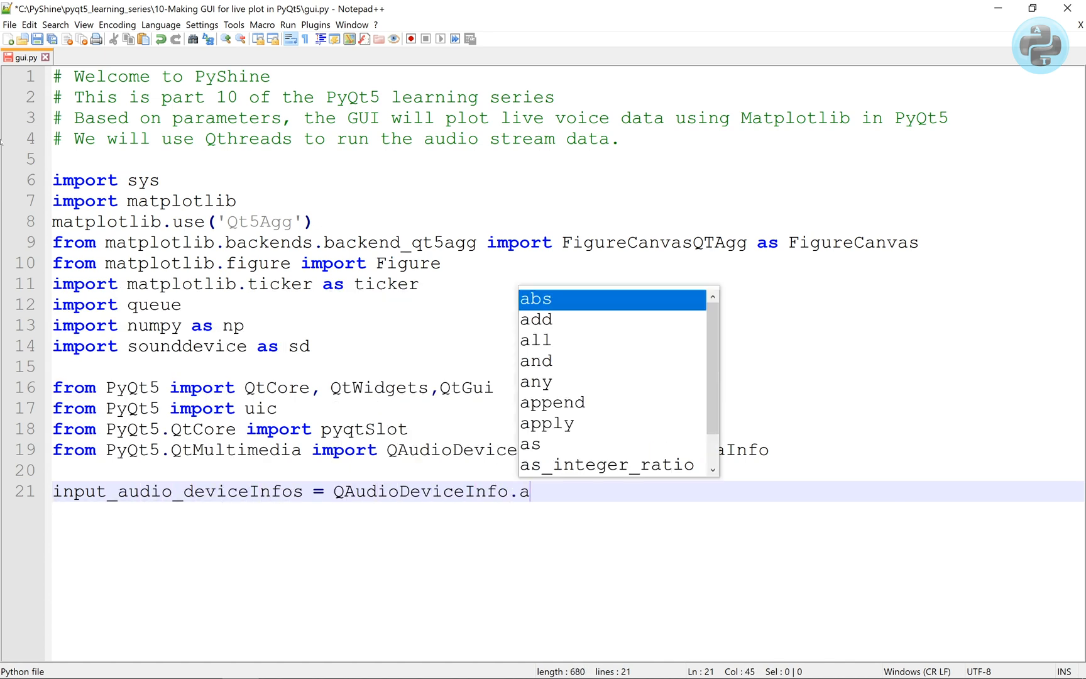
text(vailableDevices(QAudio.AudioInput)
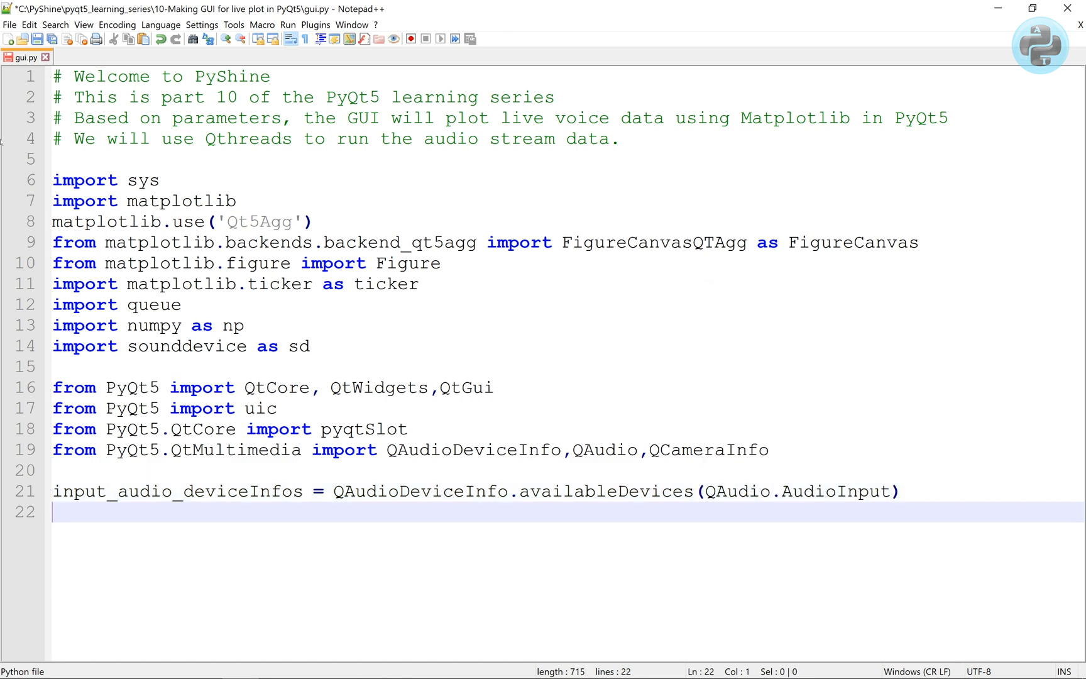
text(class MplCanvas()
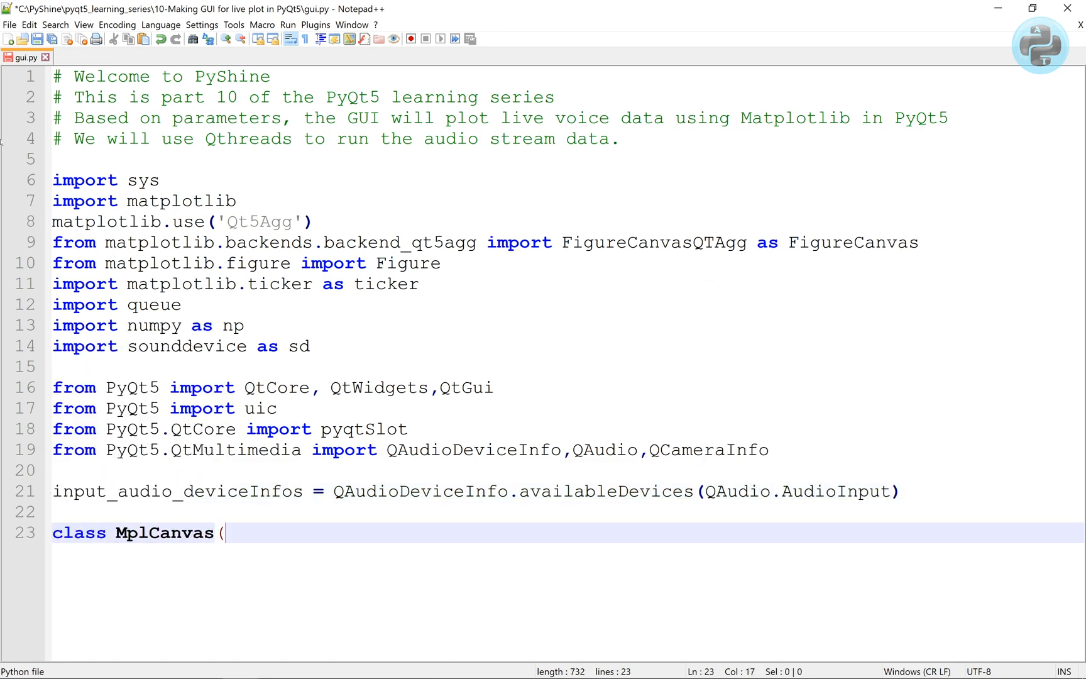
text(FigureCanvas):)
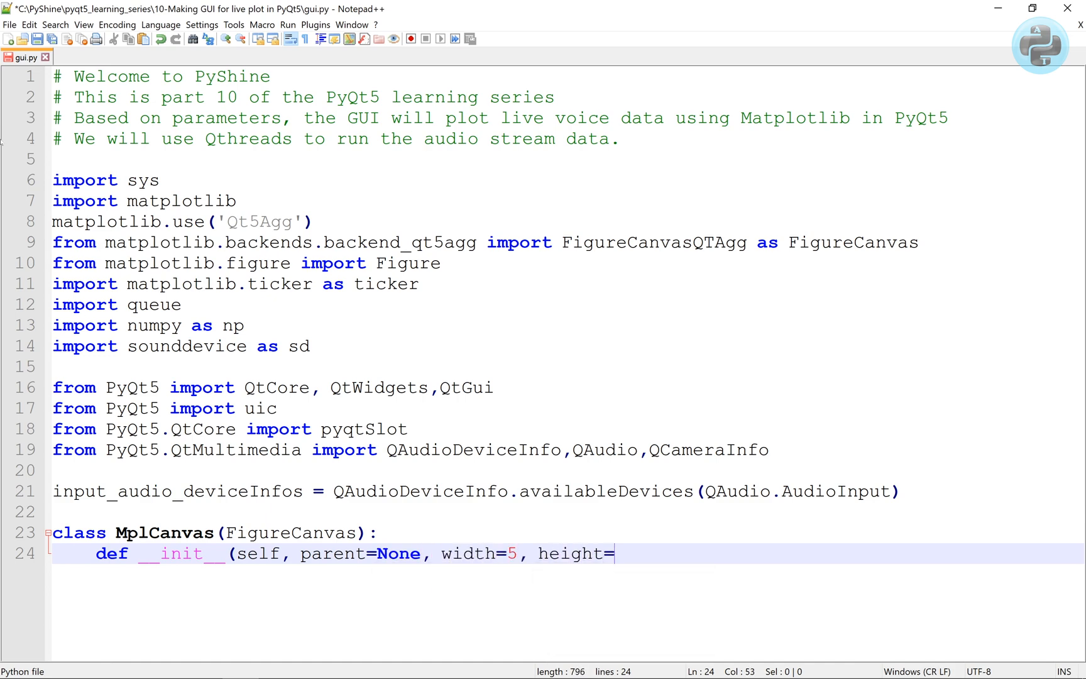
text(4, dpi=100):)
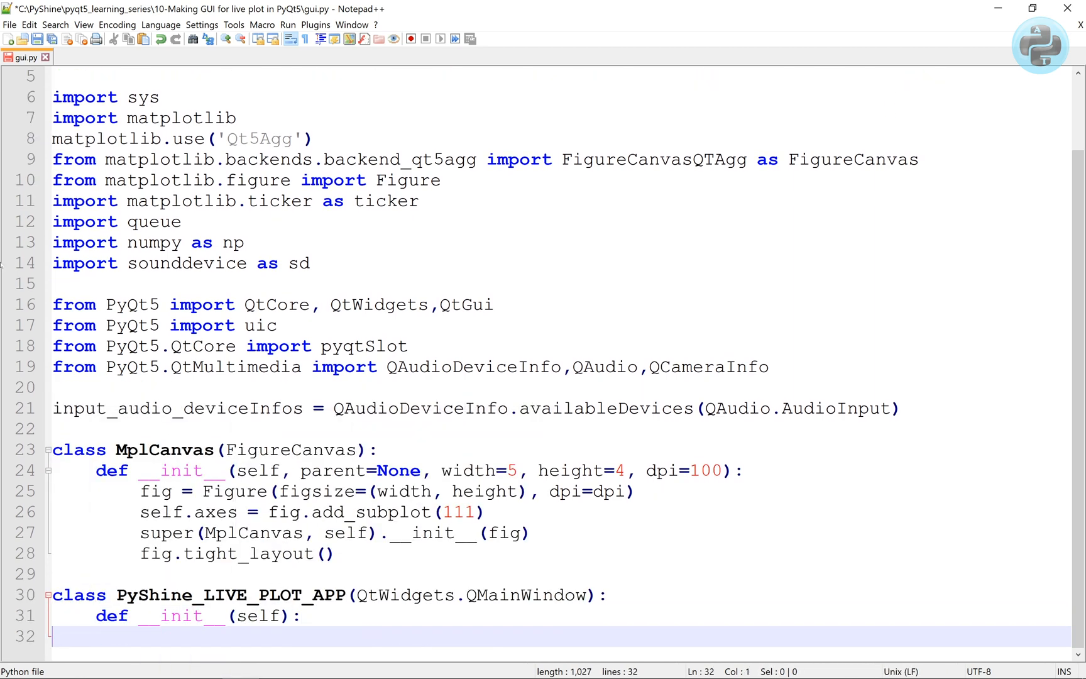
Write PyShine_LIVE_PLOT_APP.__init__ calling QMainWindow init, loading main.ui, setting the QIcon and starting the devices list
text(QtWidgets.QMainWindow.__init__(self)
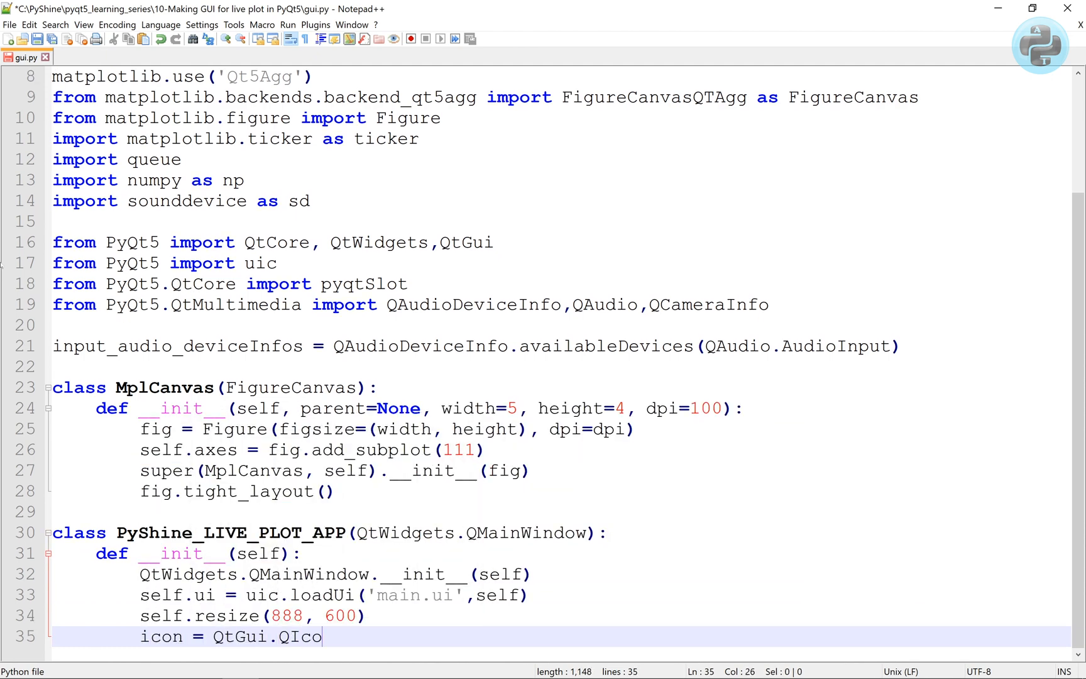
text(n())
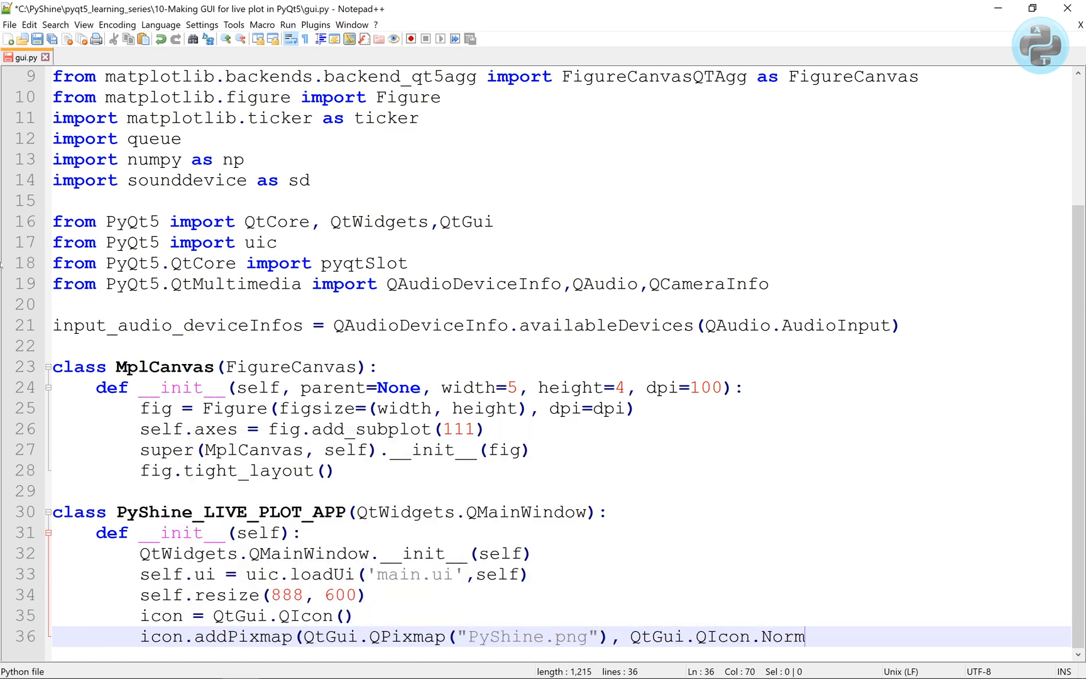
text(al, QtGui.QIcon.Off))
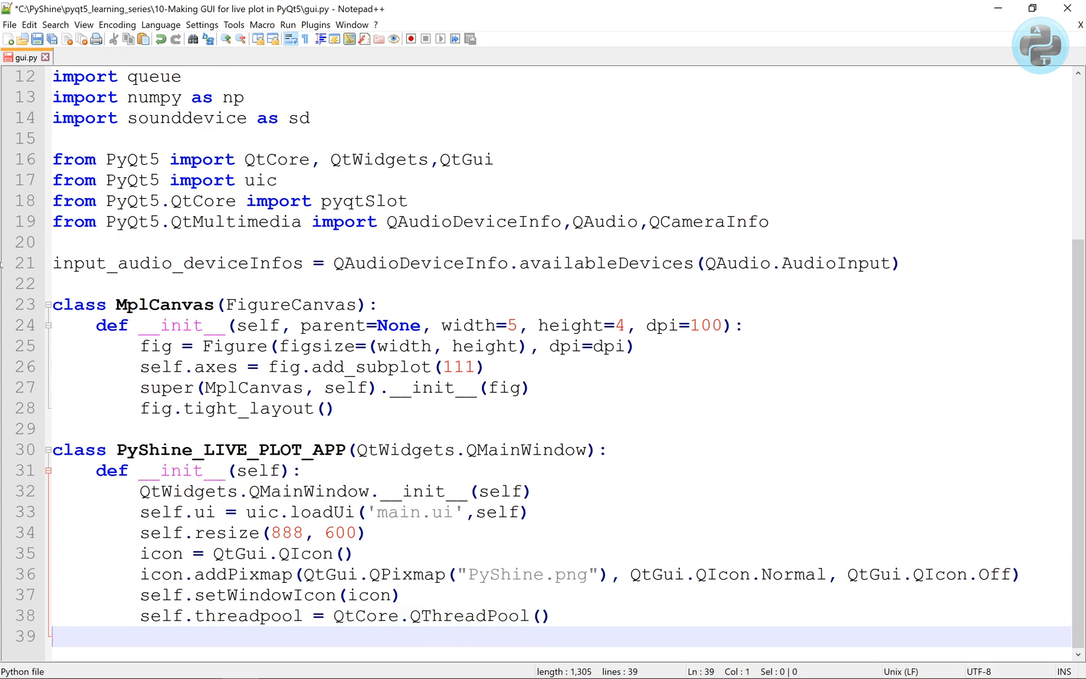
text(self.devices_list= [)
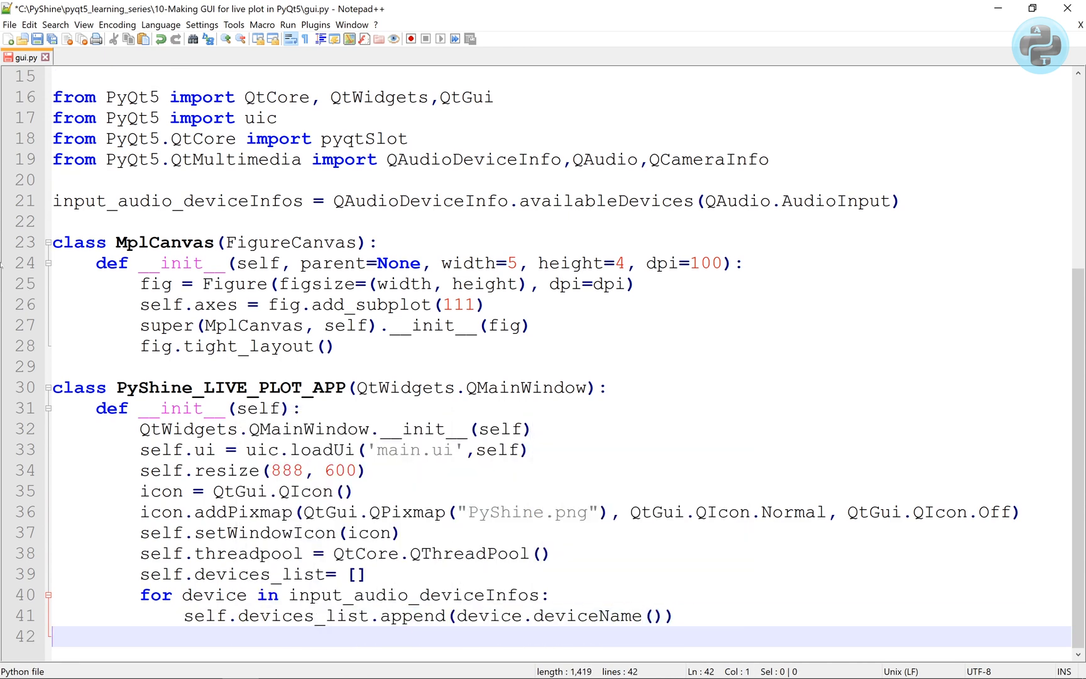
Fill comboBox with devices_list via addItems and connect currentIndexChanged['QString'] to self.update_now
text(self.comb)
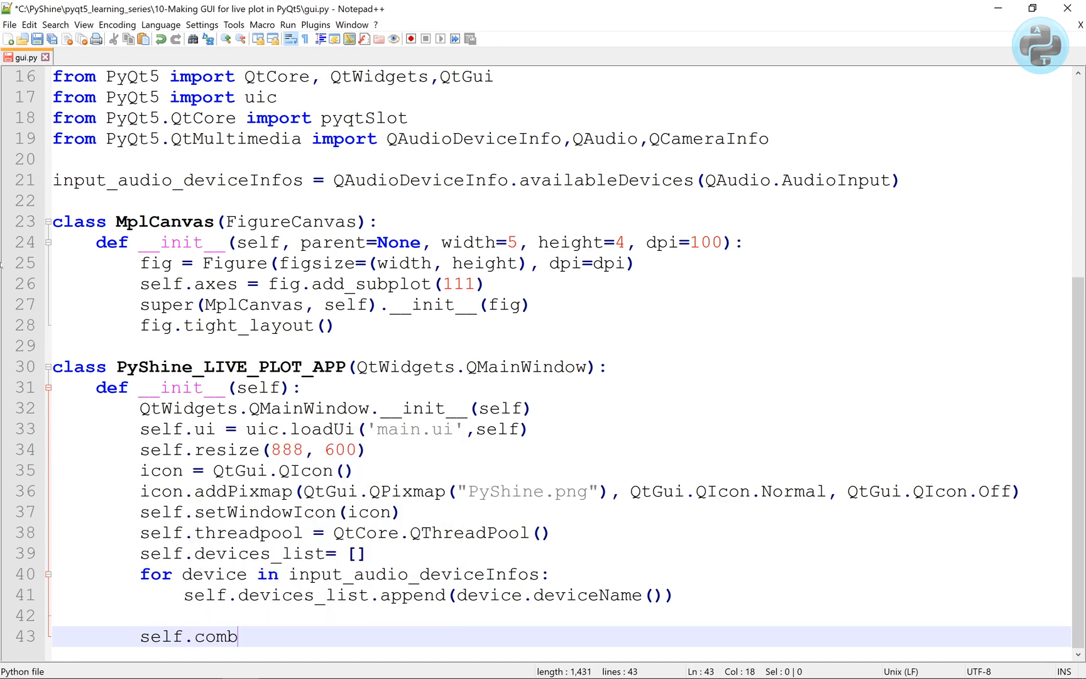
text(oBox.addItems(self.devices_list)
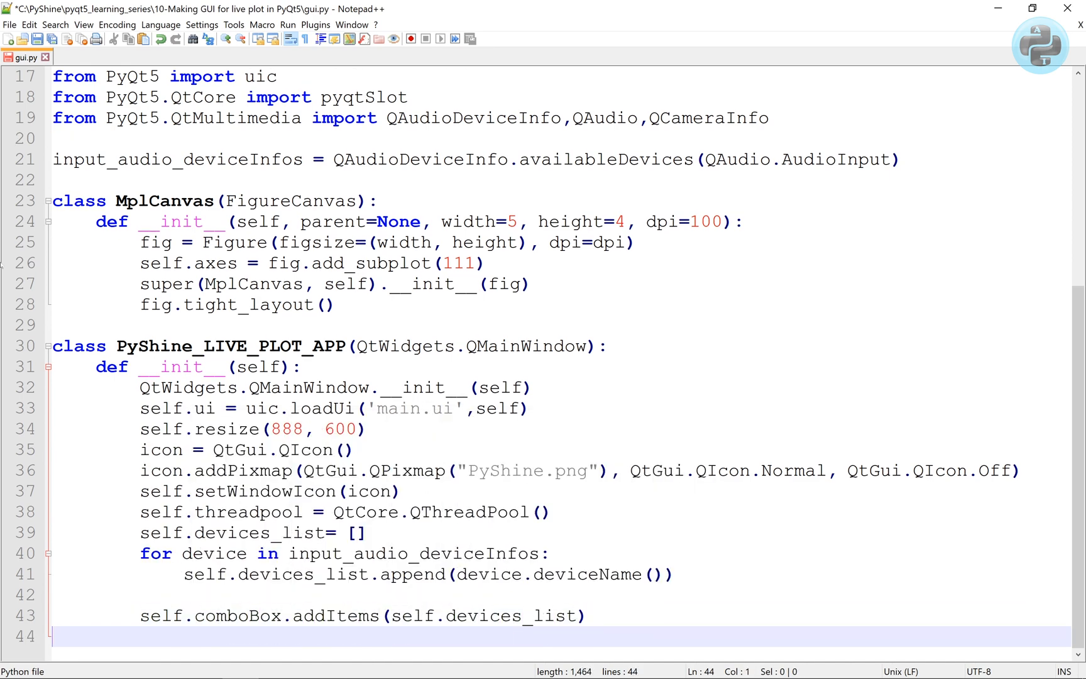
text(self.comboBox.currentIndexChan)
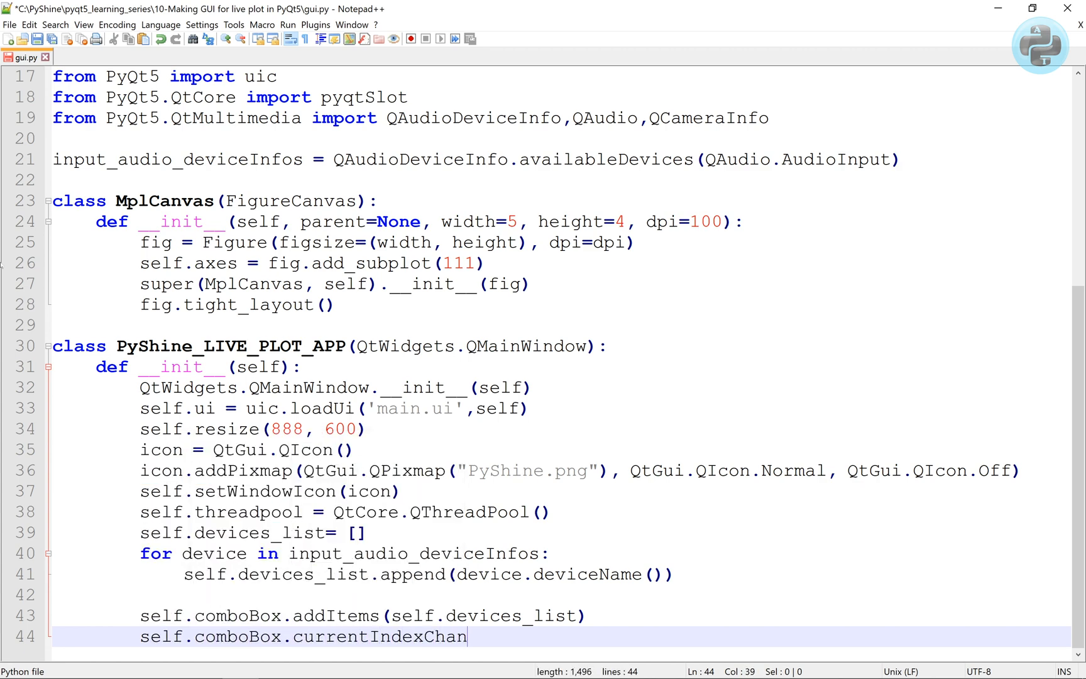
text(ged['QString'].conn)
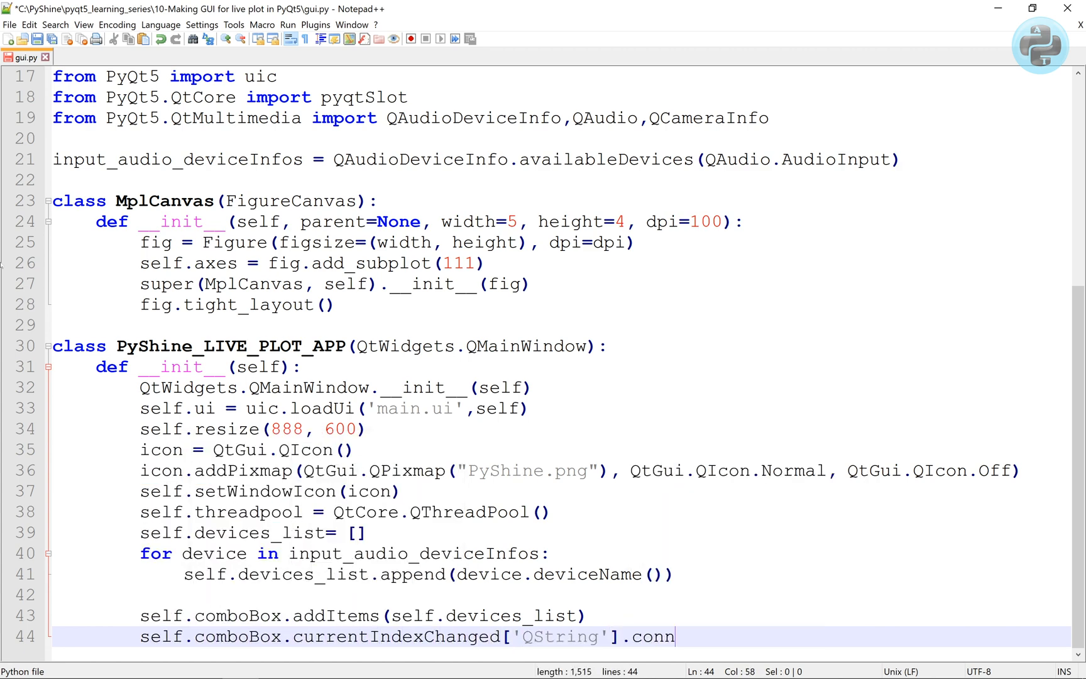
text(ect(self.update_now))
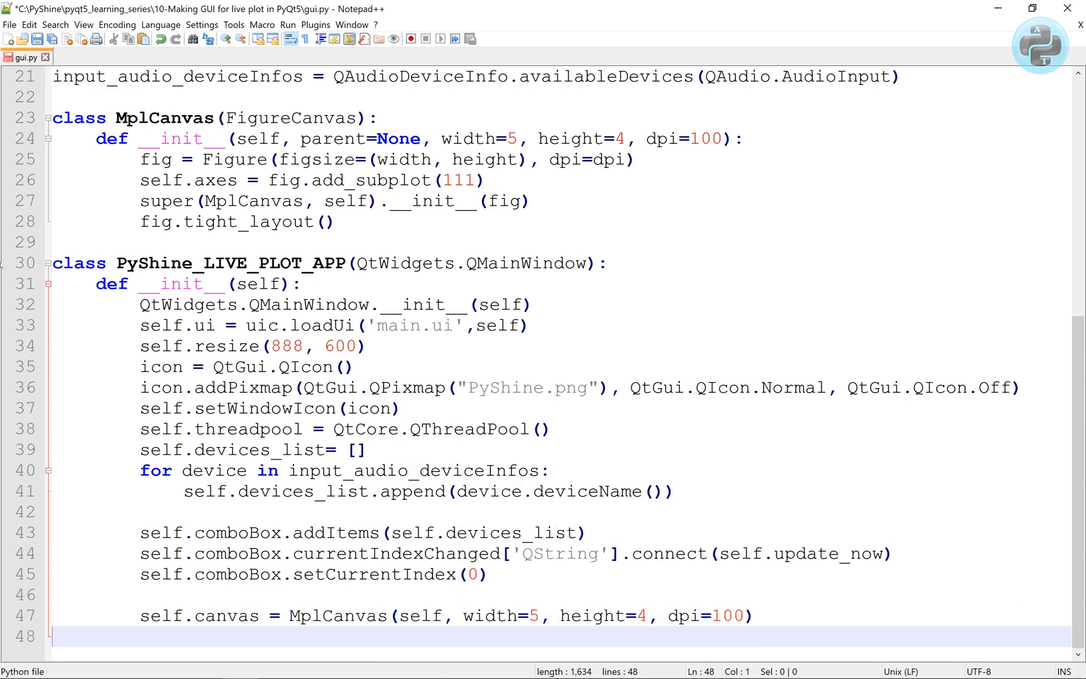
Add self.canvas to self.ui.gridLayout_4 at position 2, 1, 1, 1
text(self.ui.gr)
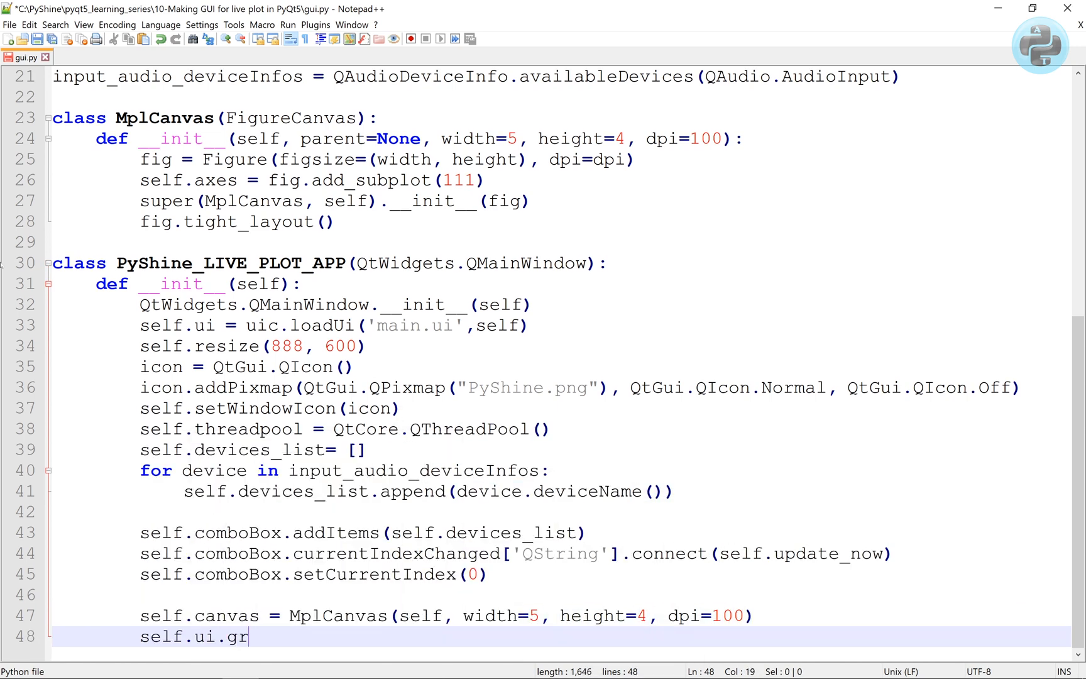
text(idLayout_4.addWi)
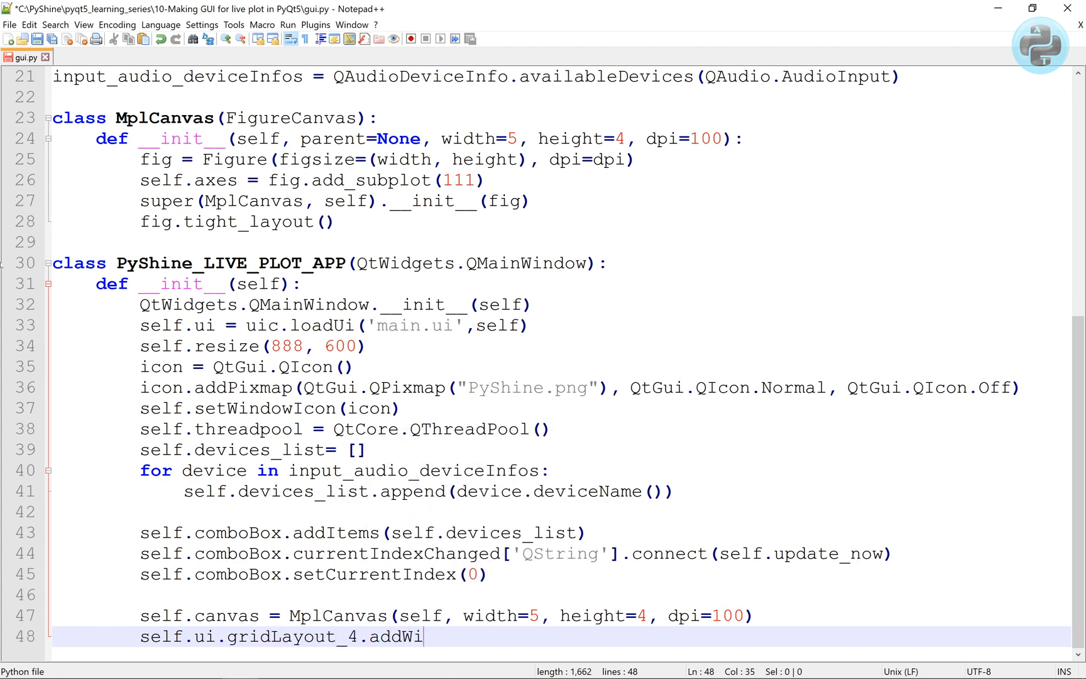
text(dget(self.canvas,)
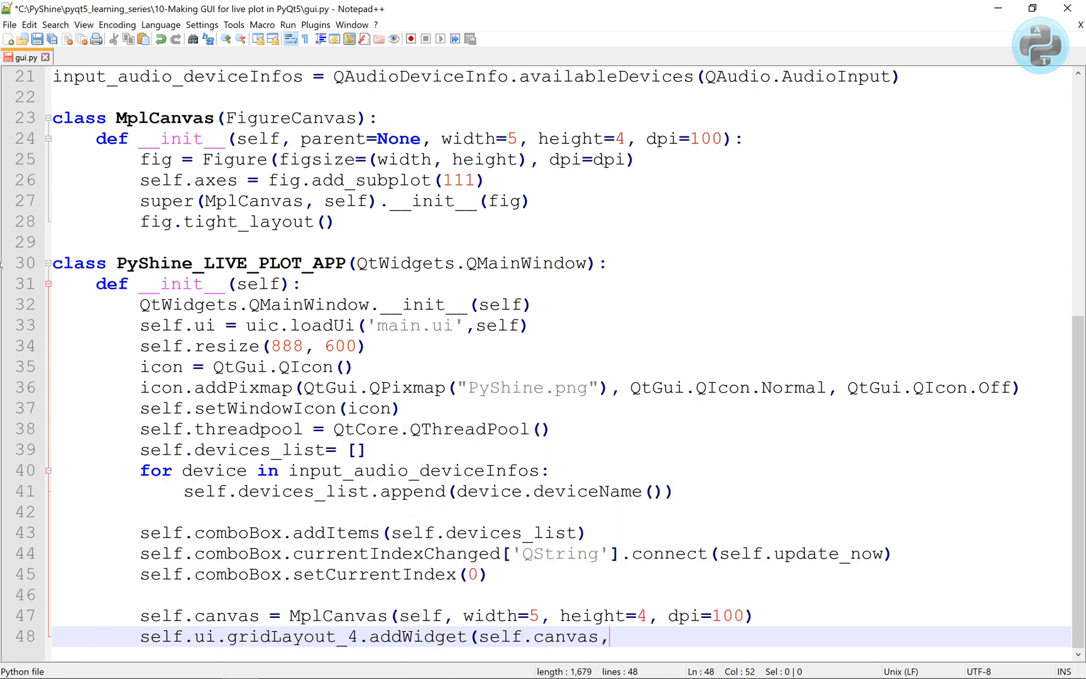
text(2, 1, 1, 1))
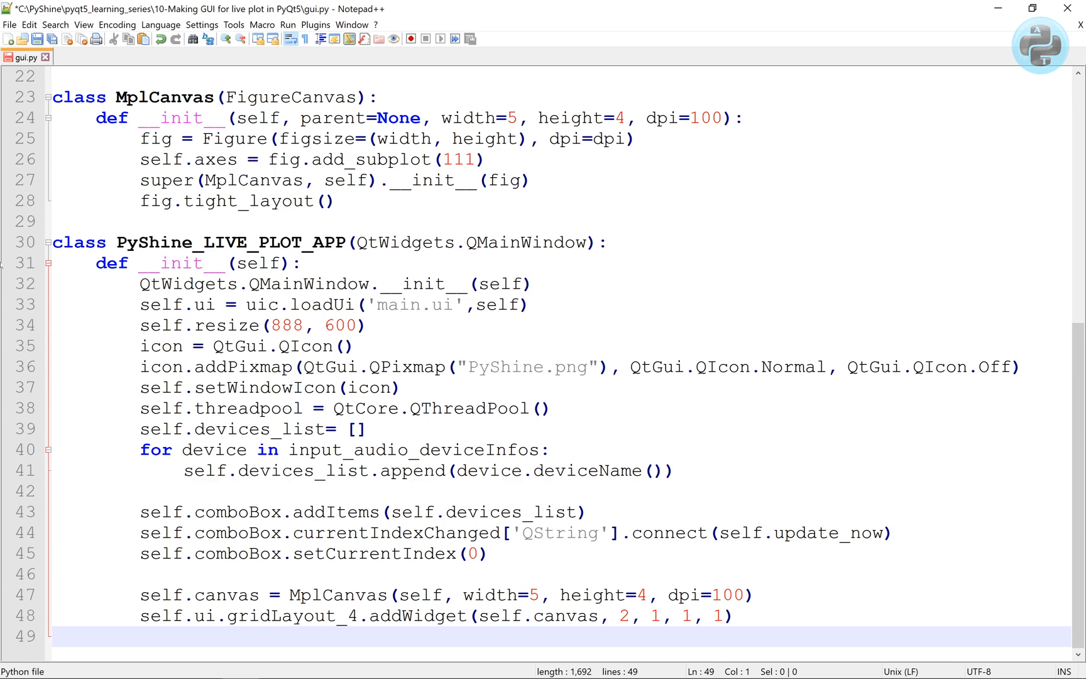
Set self.reference_plot = None and create self.q as a queue.Queue with maxsize 20
text(self.reference_)
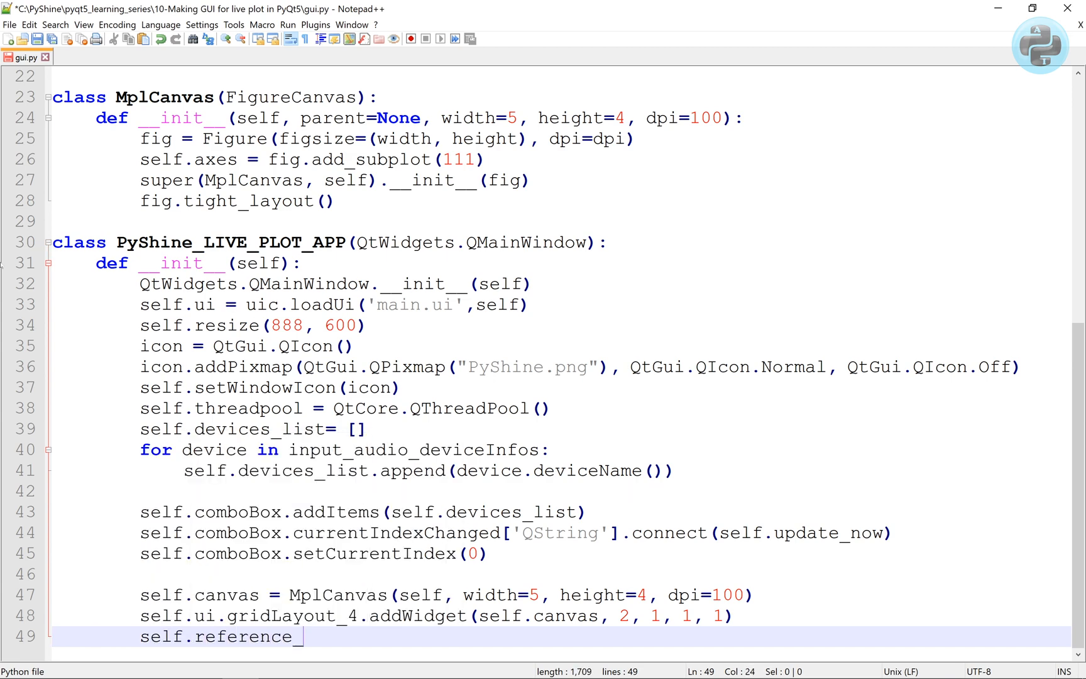
text(plot = None)
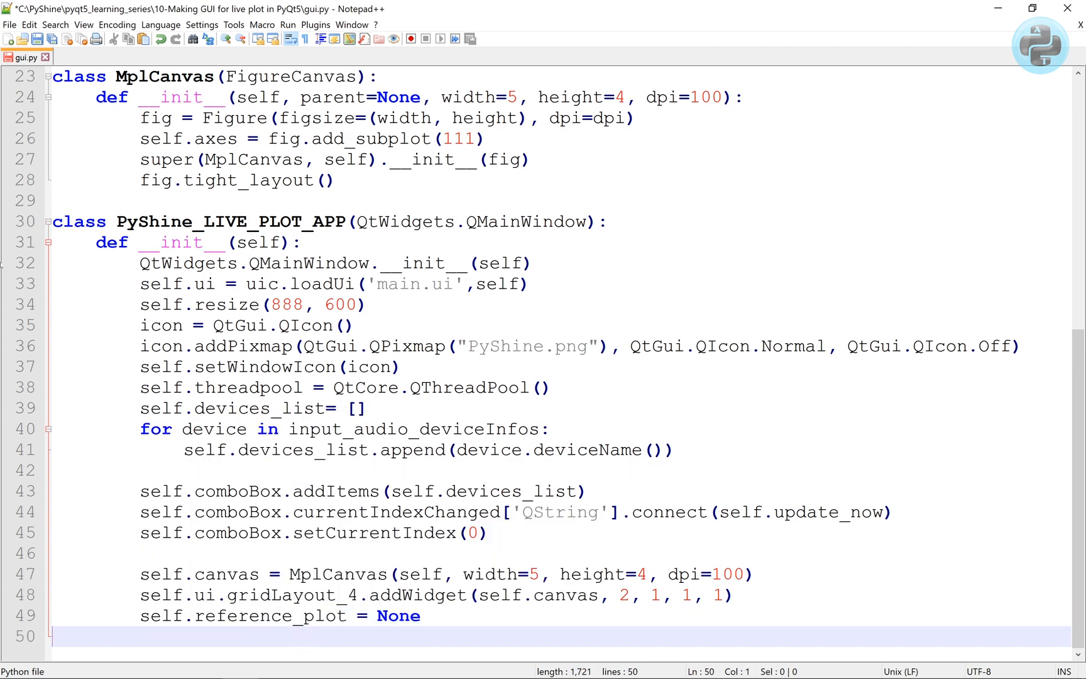
text(self.q = queue.Queue(maxsize=20)
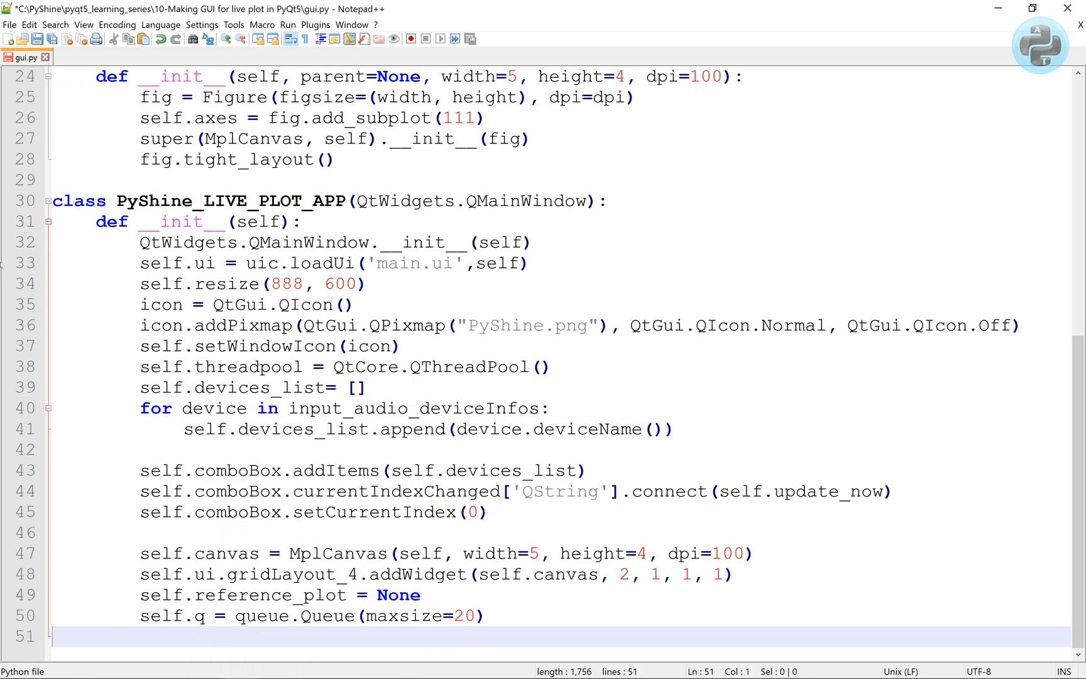
text(self.device = 0)
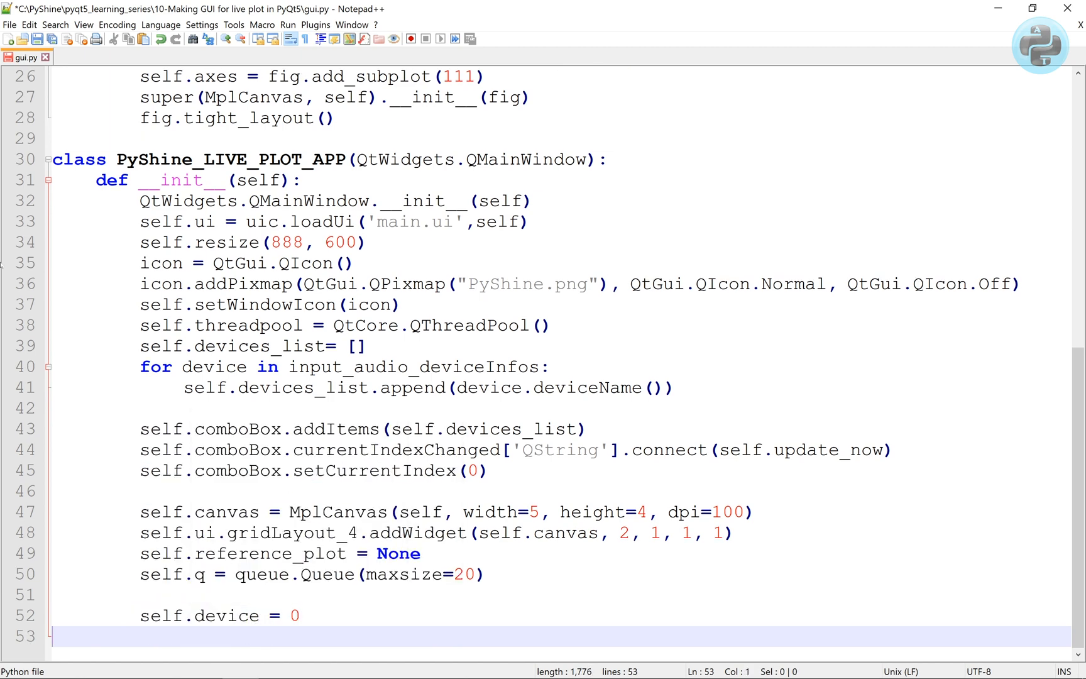
Set defaults window_length = 1000, downsample = 1, channels = [1] and interval = 30
text(self.window_)
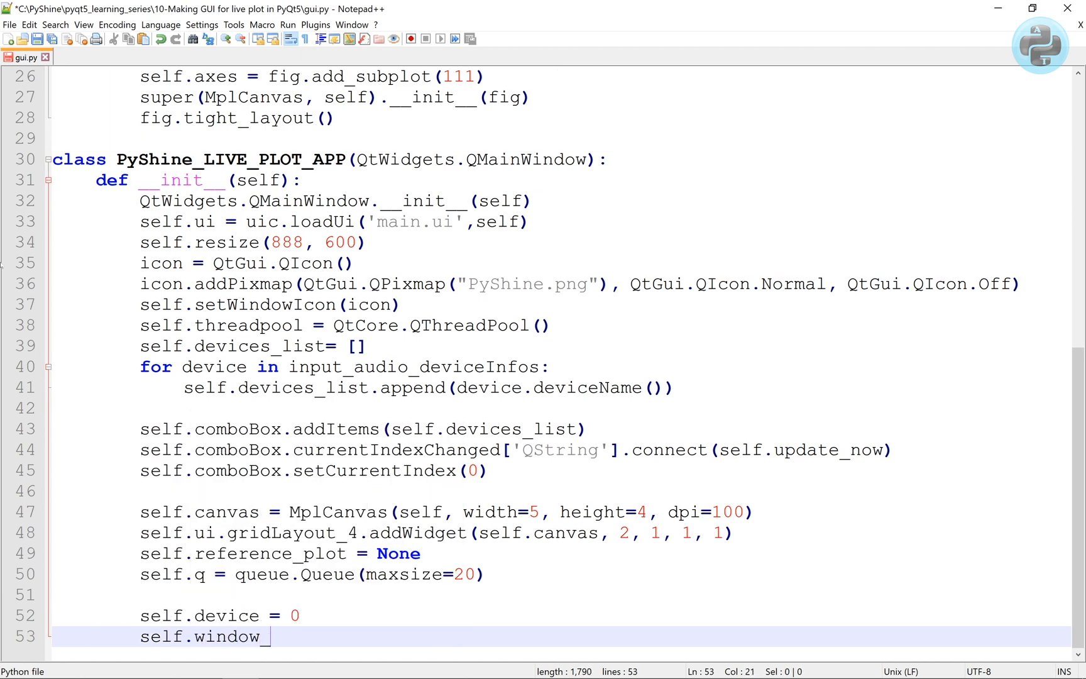
text(_length = 1000)
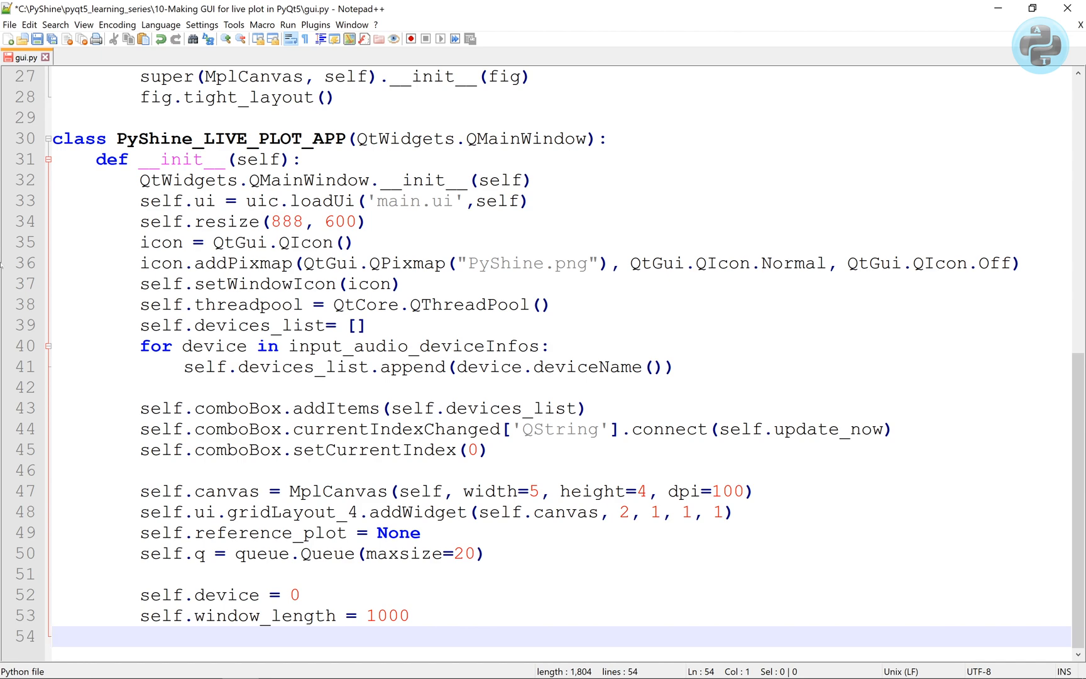
text(self.downsample)
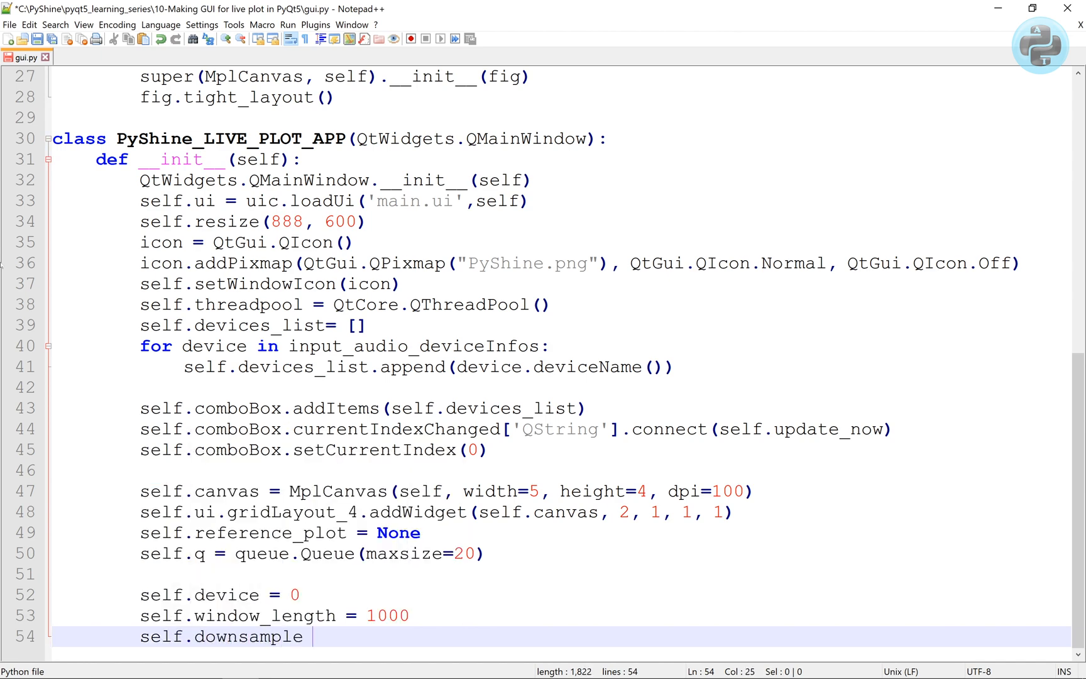
text(self.channels = [1)
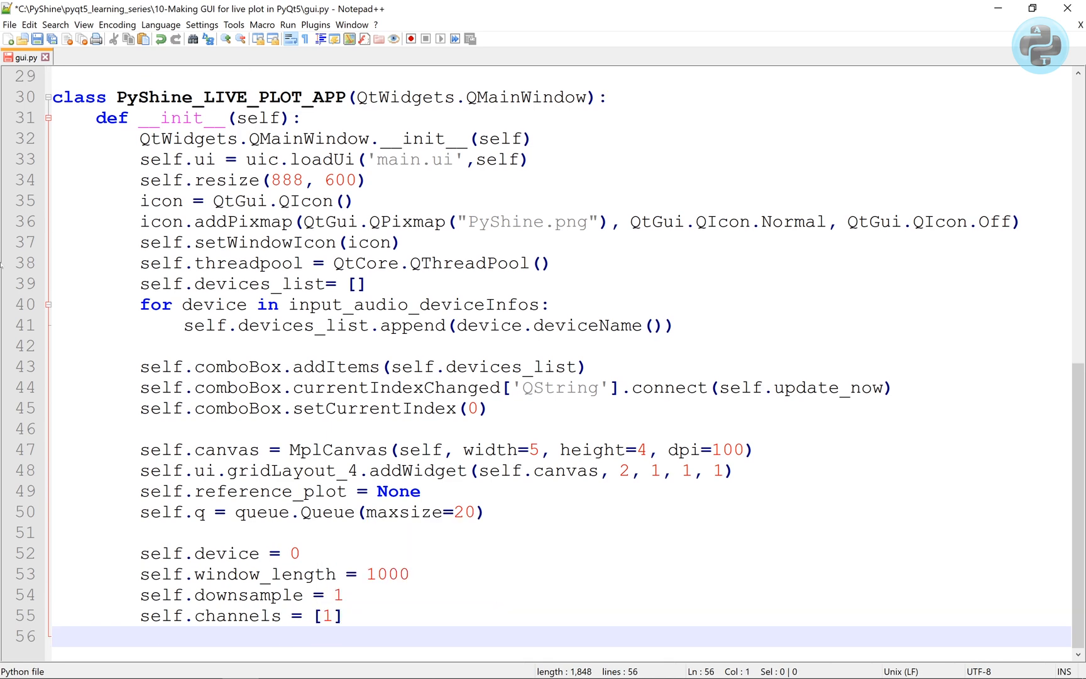
text(self.interval = 30)
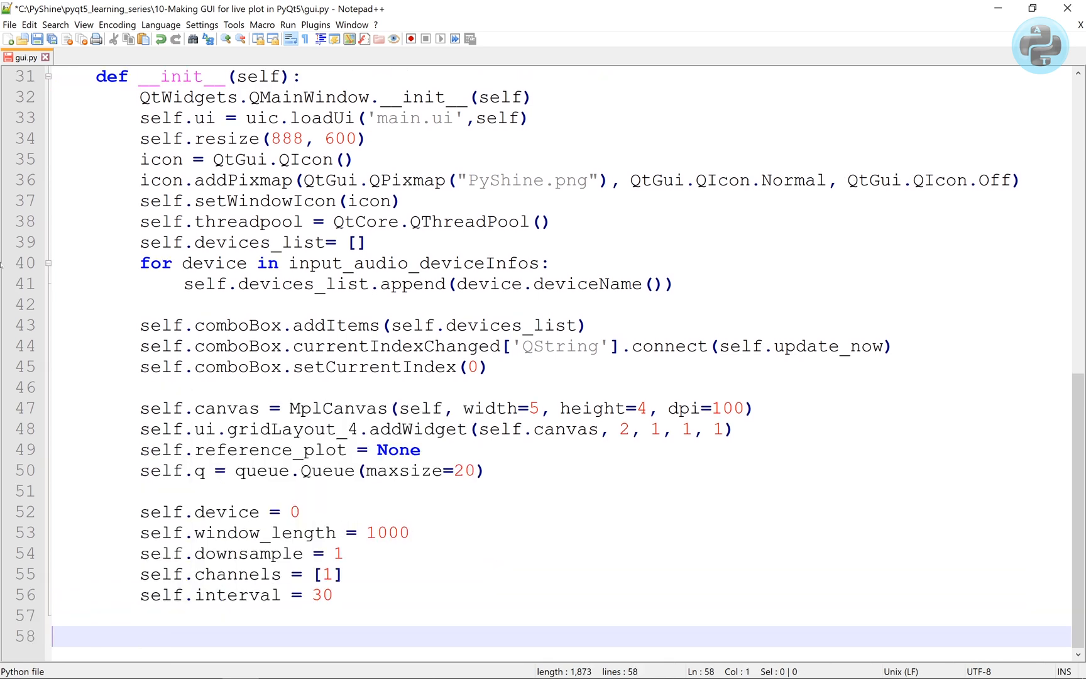
Query device_info with sd.query_devices(self.device, 'input')
text(device_i)
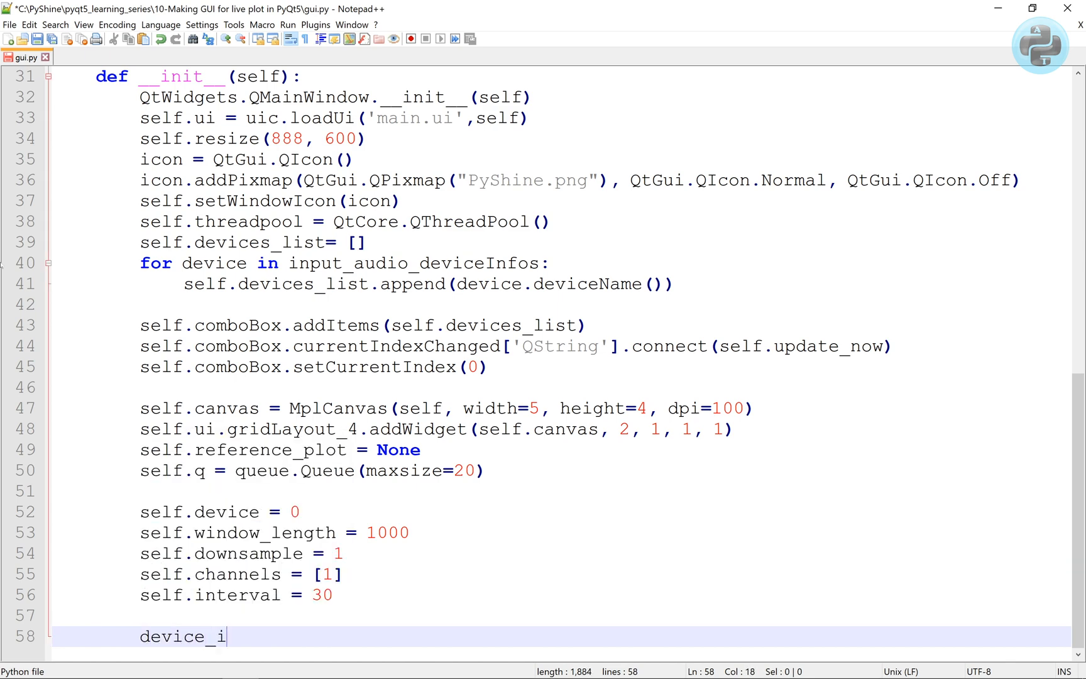
text(nfo =  sd.query_device)
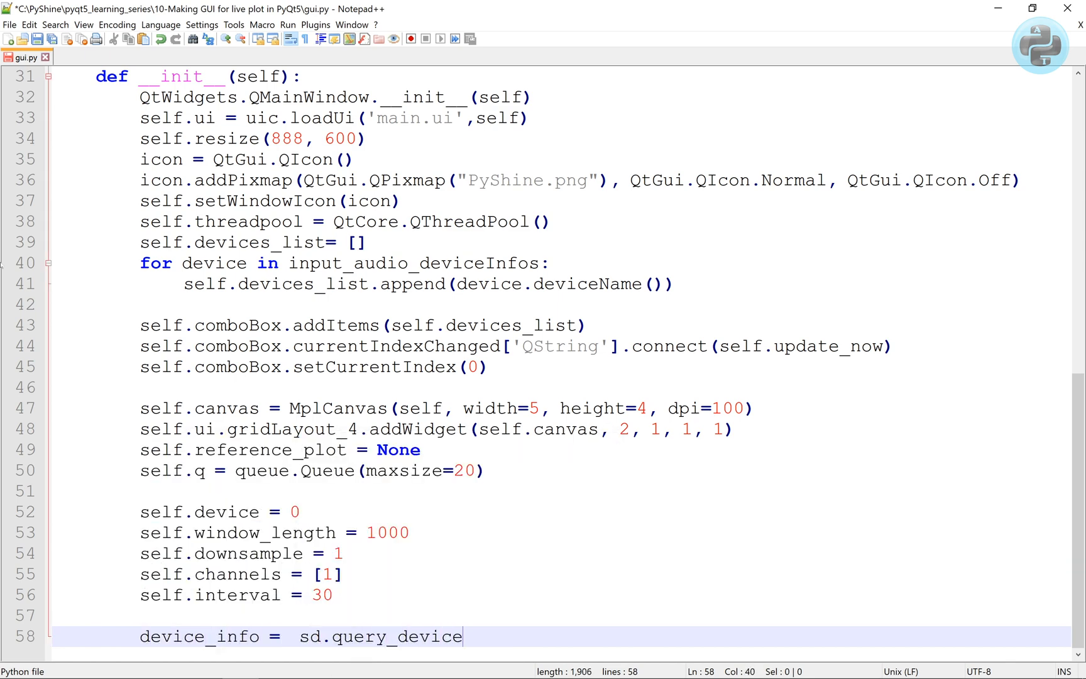
text(s(self.device, 'input)
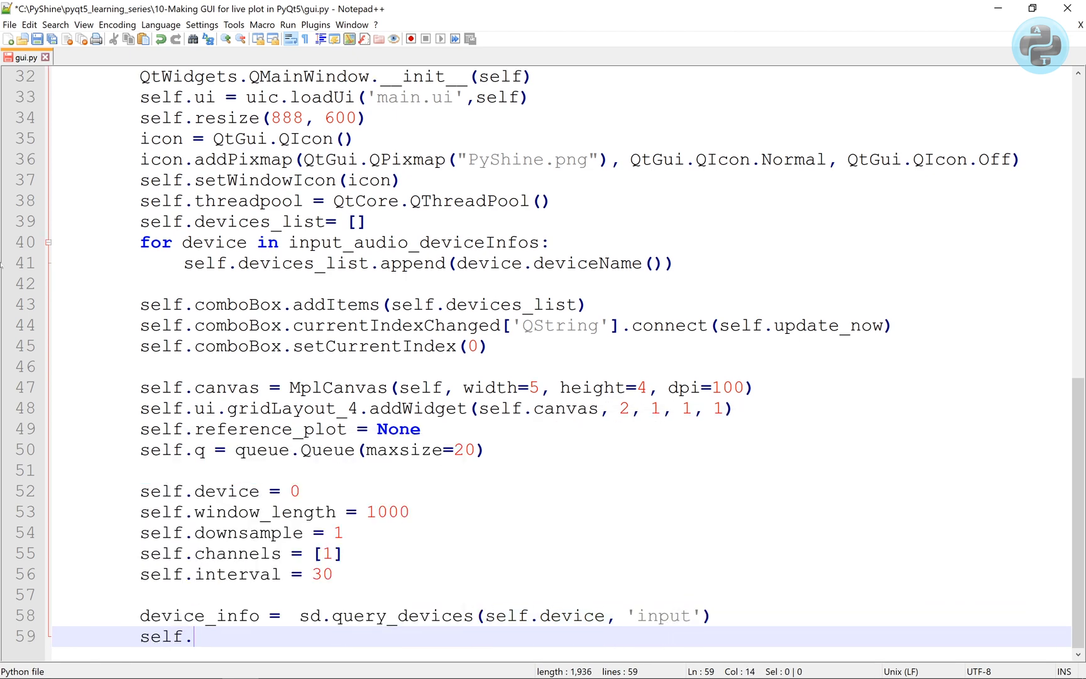
Take samplerate from default_samplerate, compute length = int(window_length*samplerate/(1000*downsample)) and set sd.default.samplerate
text(samplerate = device_info['default)
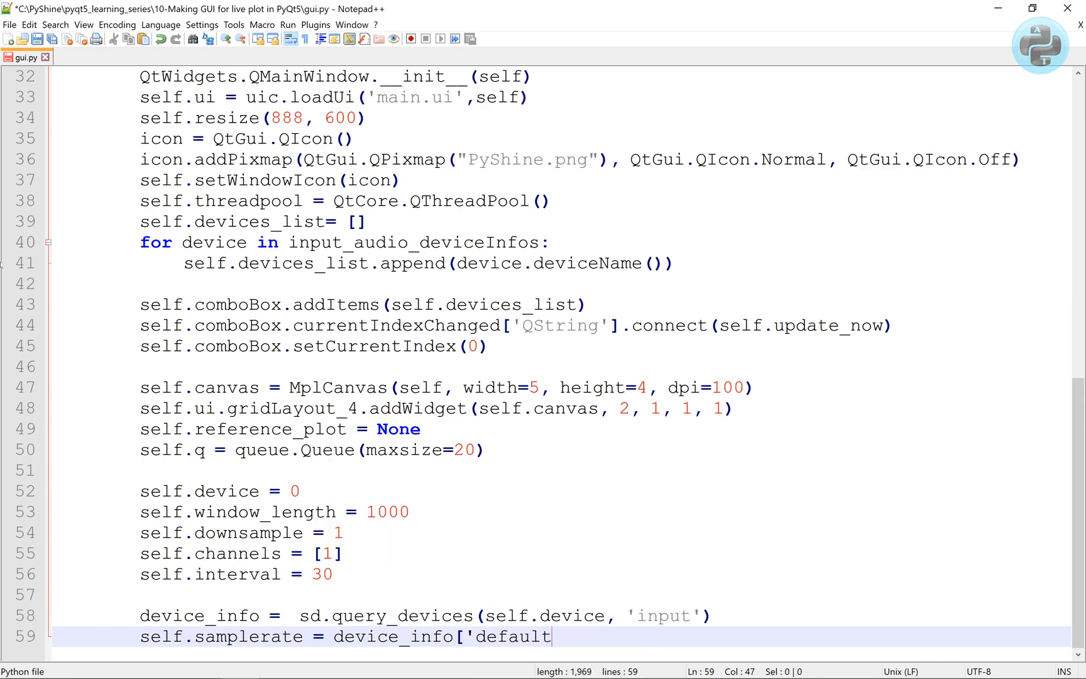
text(_samplerate'])
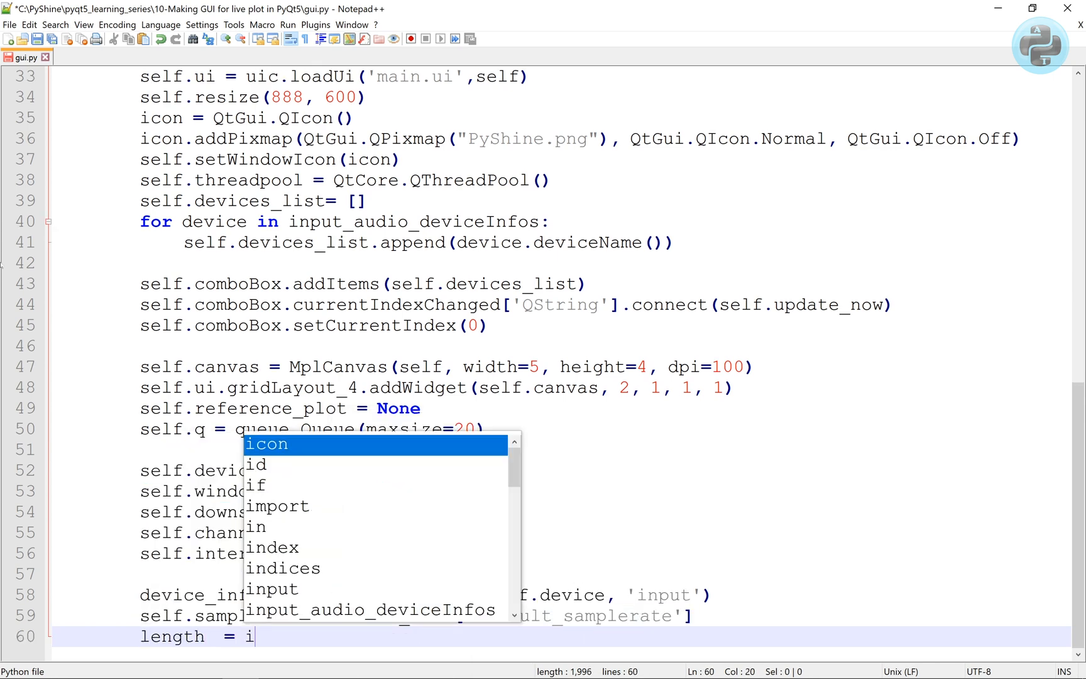
text(nt(self.window_length)
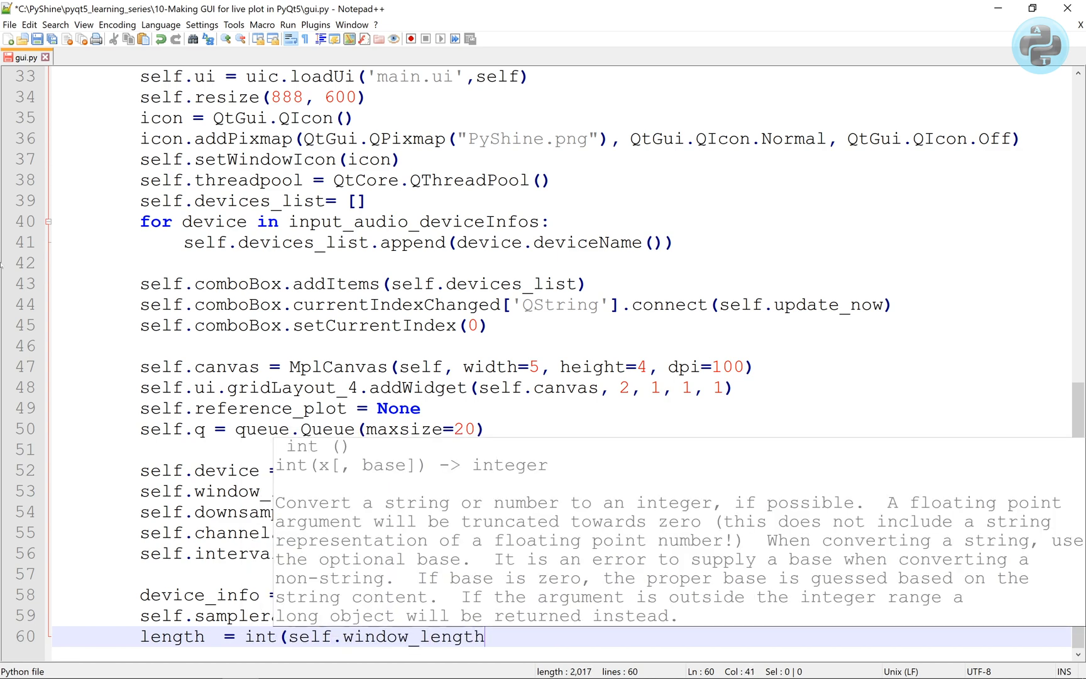
text(*self.samplerate/)
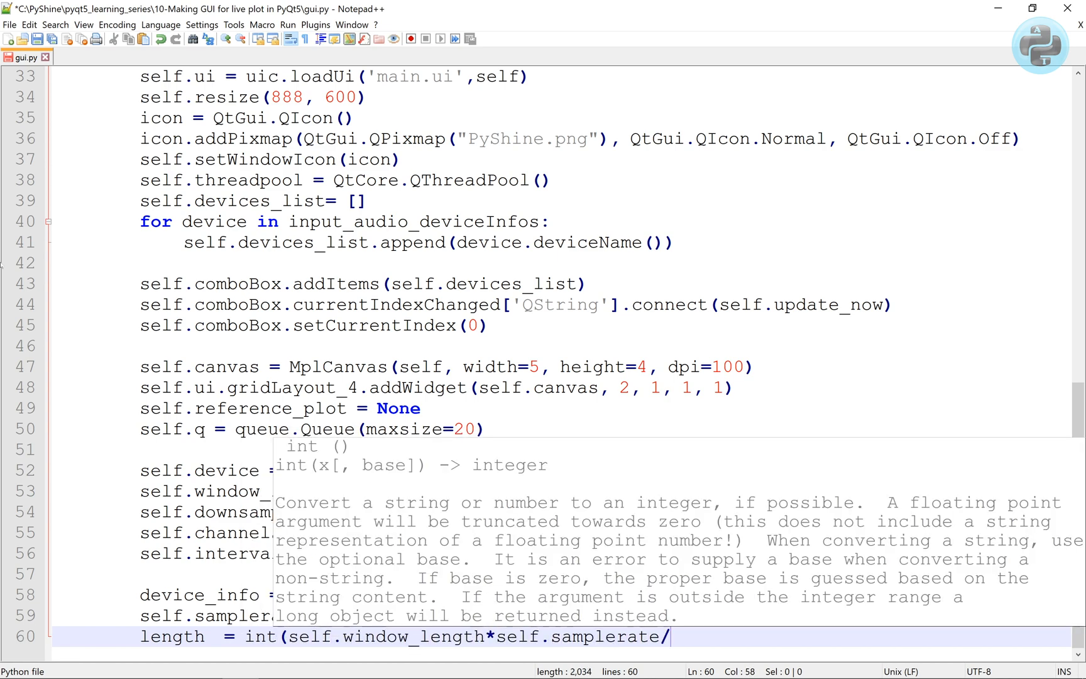
text((1000*self.downsample)
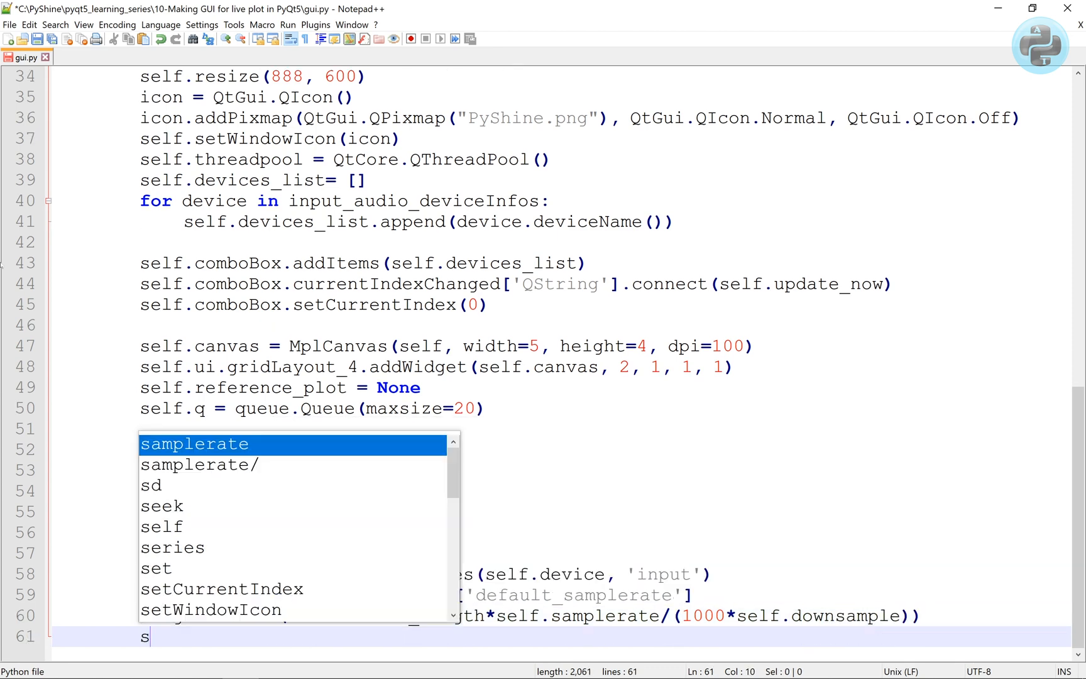
text(d.default.samplerate = self.samplerate)
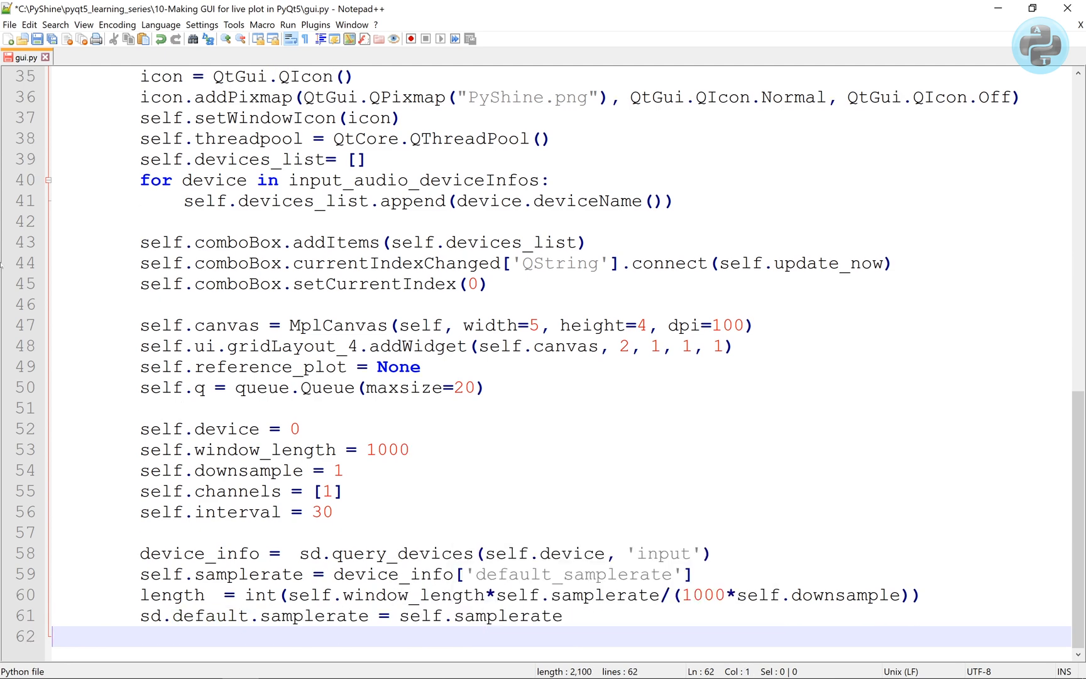
Create self.plotdata = np.zeros((length, len(self.channels))) and begin the update_plot call
text(self.)
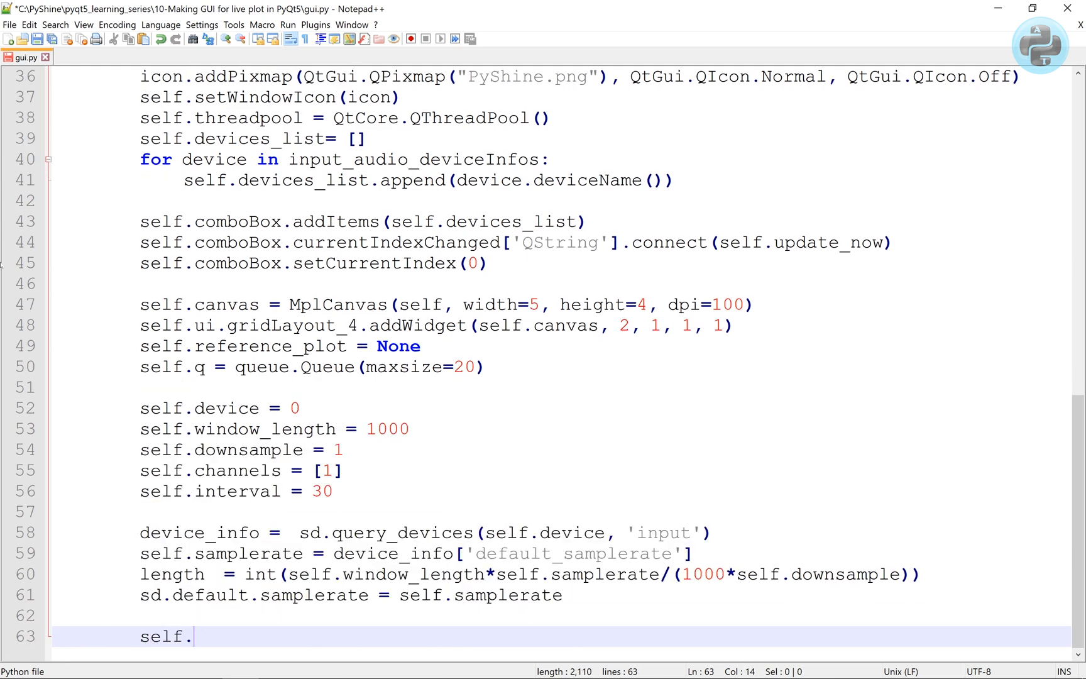
text(plotdata =  np.zero)
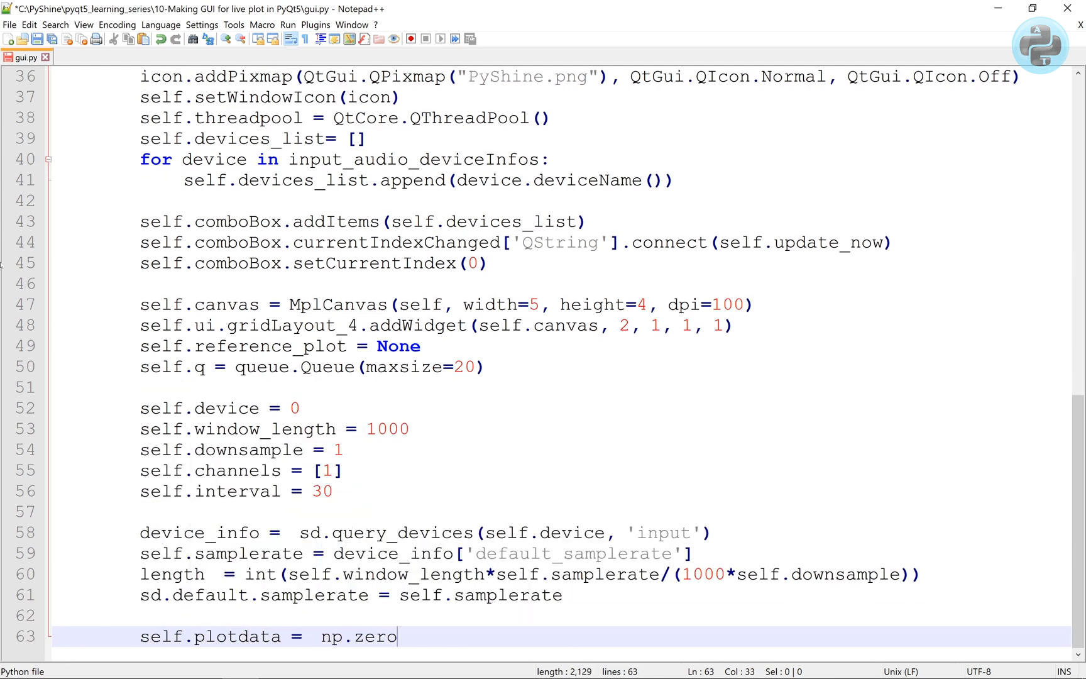
text(s((length,len(self.channels)
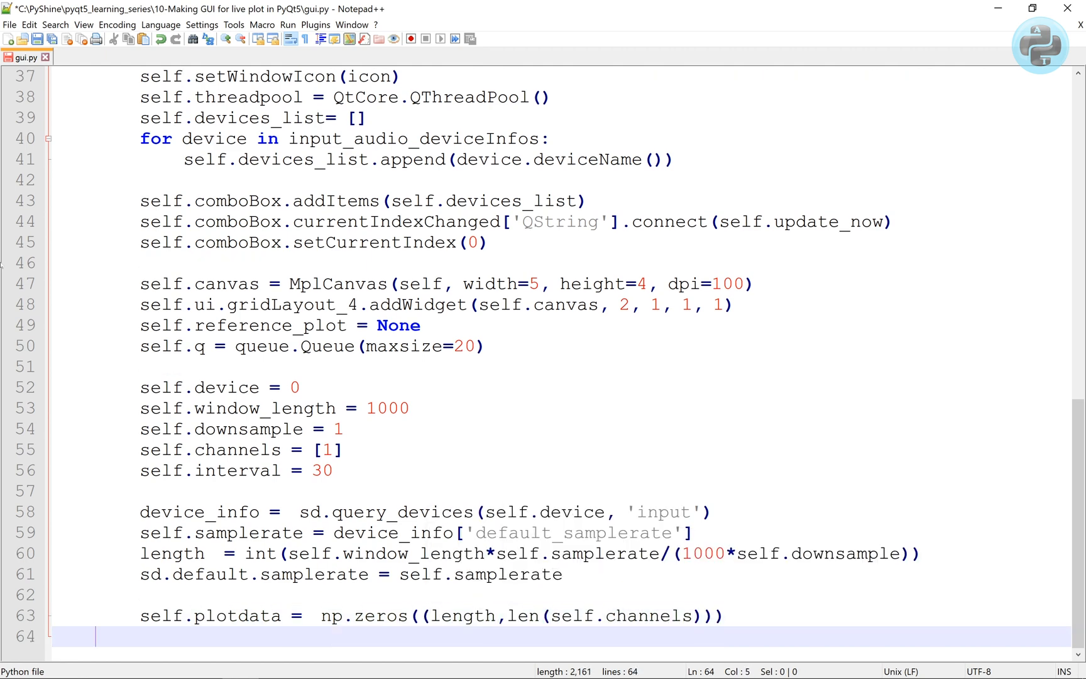
text(self.update_plot()
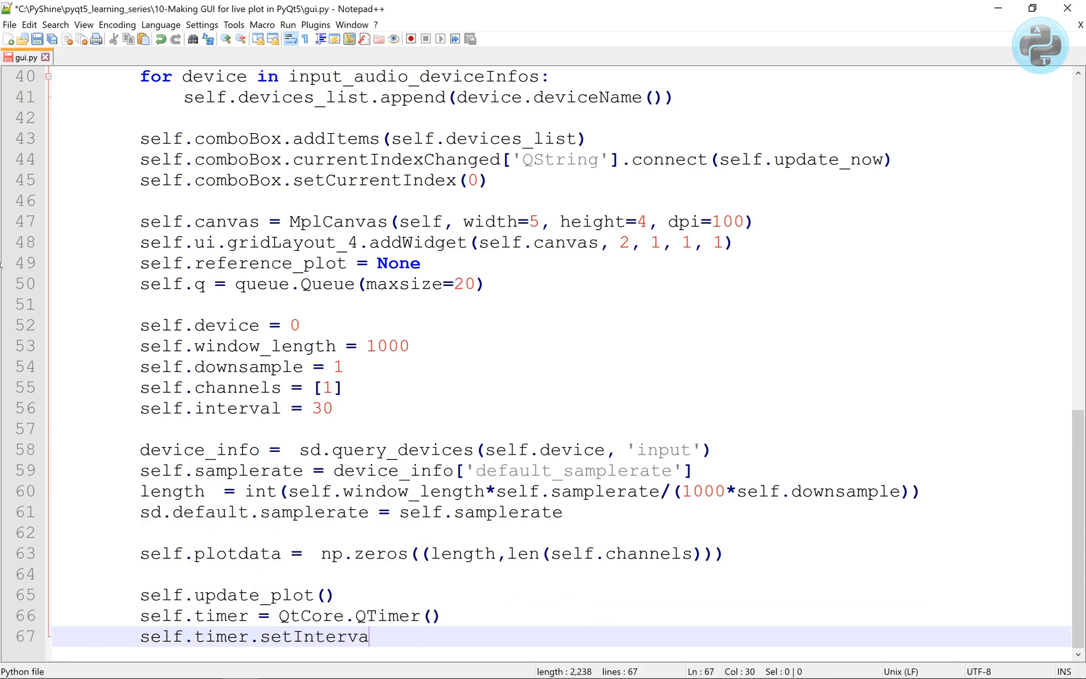
Set the QTimer interval to self.interval msec and connect its timeout to self.update_plot
text(l(self.interval) #mse)
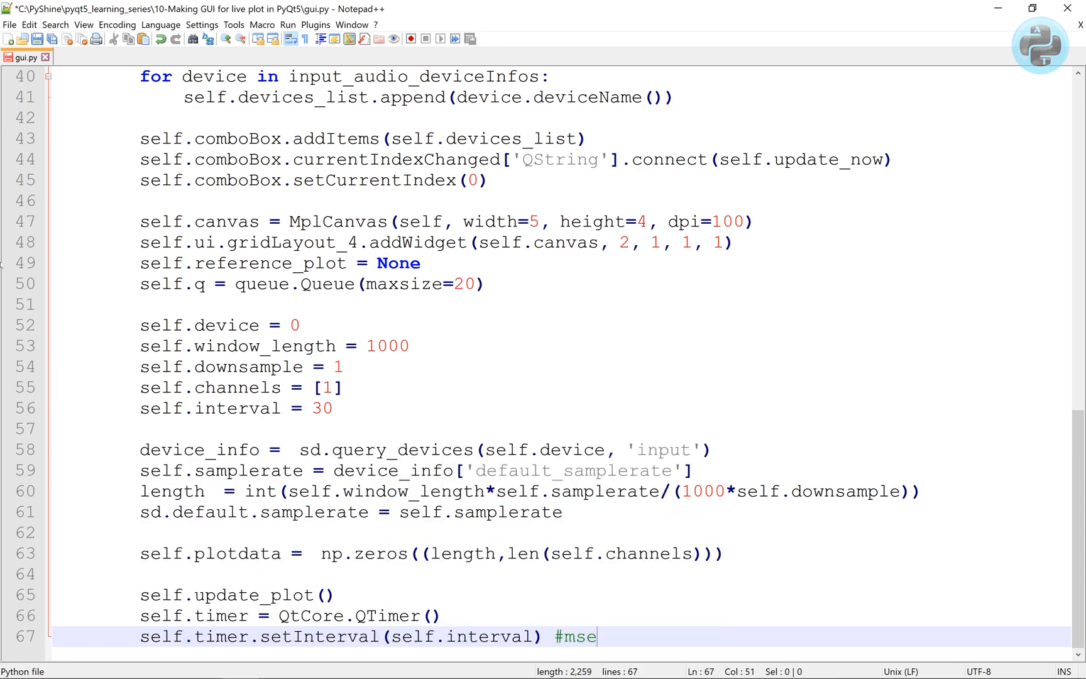
text(self.timer.timeout.connect)
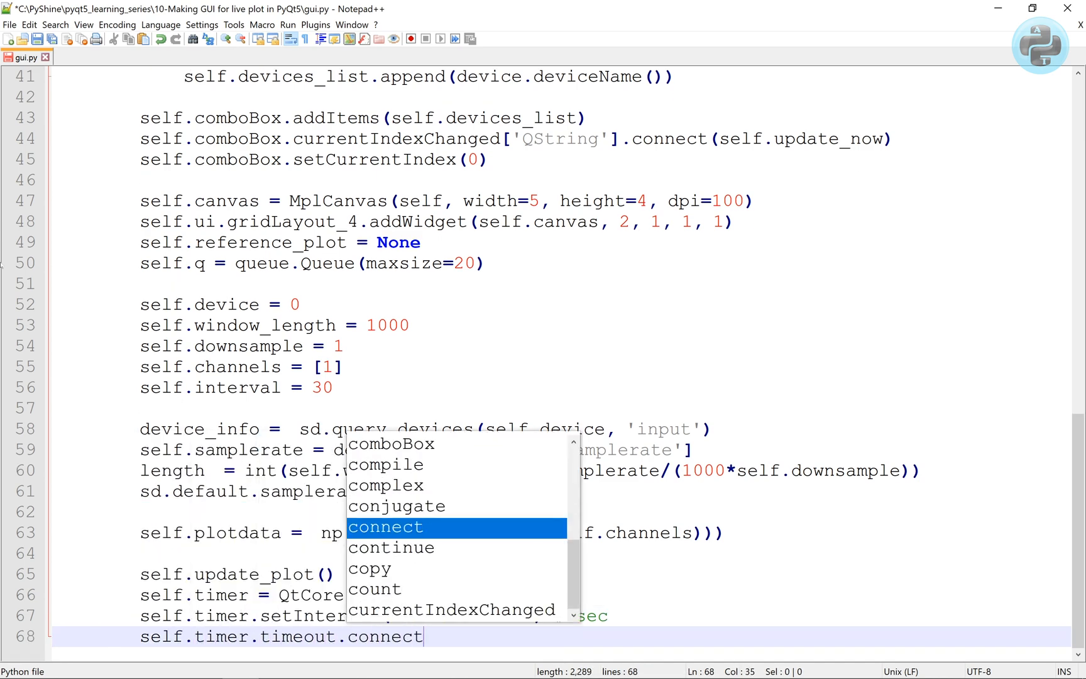
text((self.update_plot)
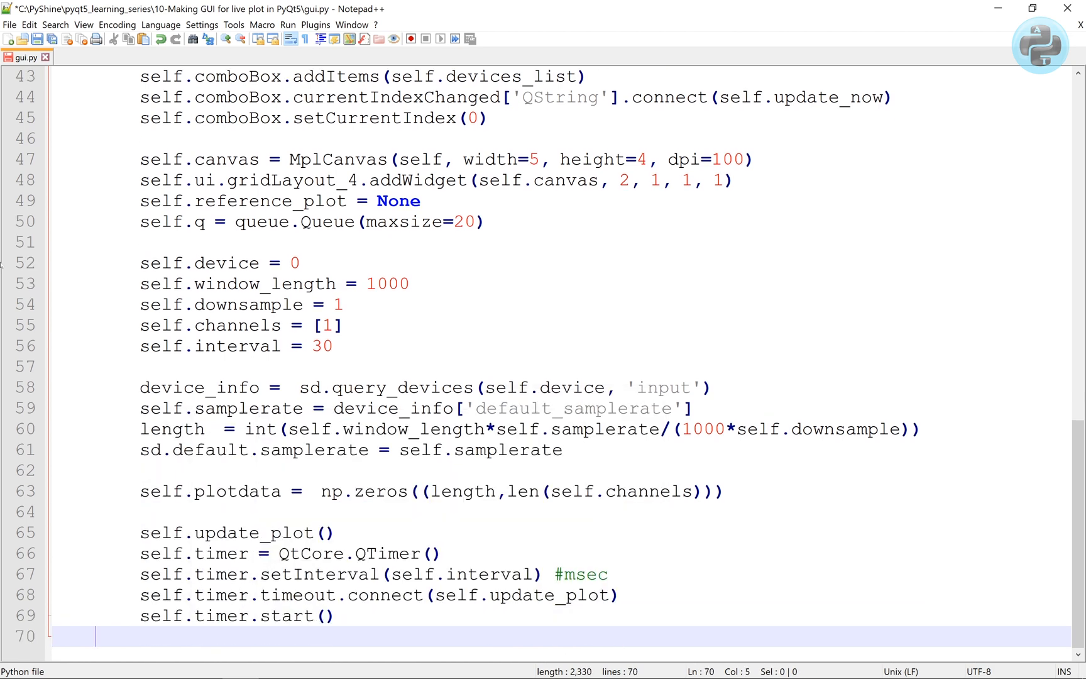
Connect lineEdit through lineEdit_4 textChanged['QString'] to their update handlers and pushButton.clicked to start_worker
text(self.lineEdit.text)
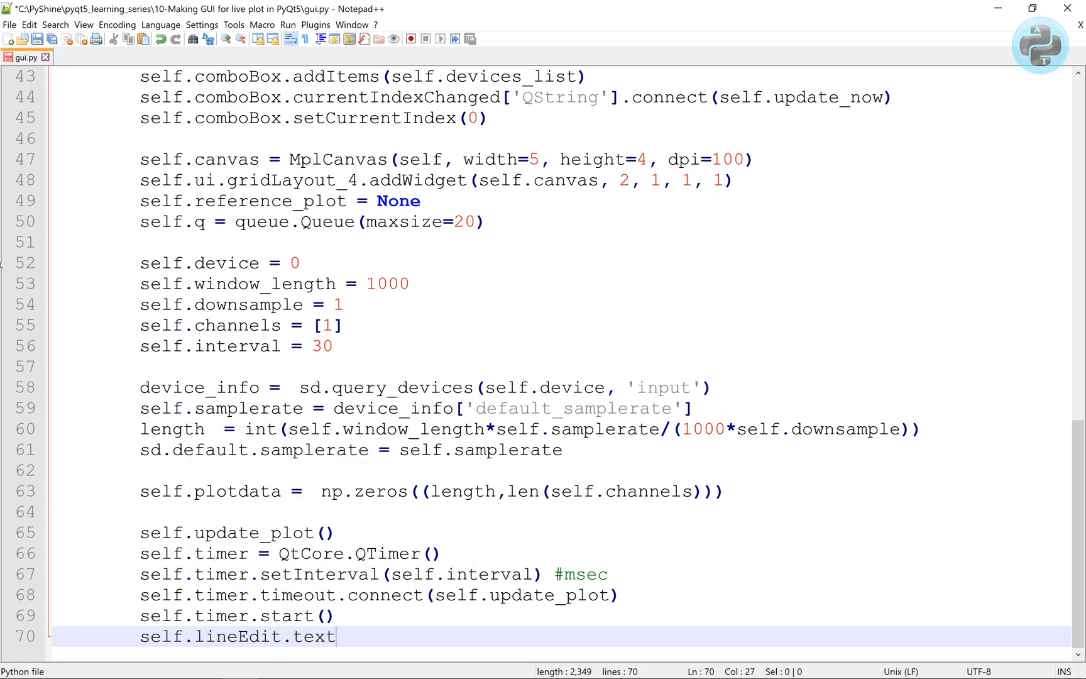
text(Changed['QString'].)
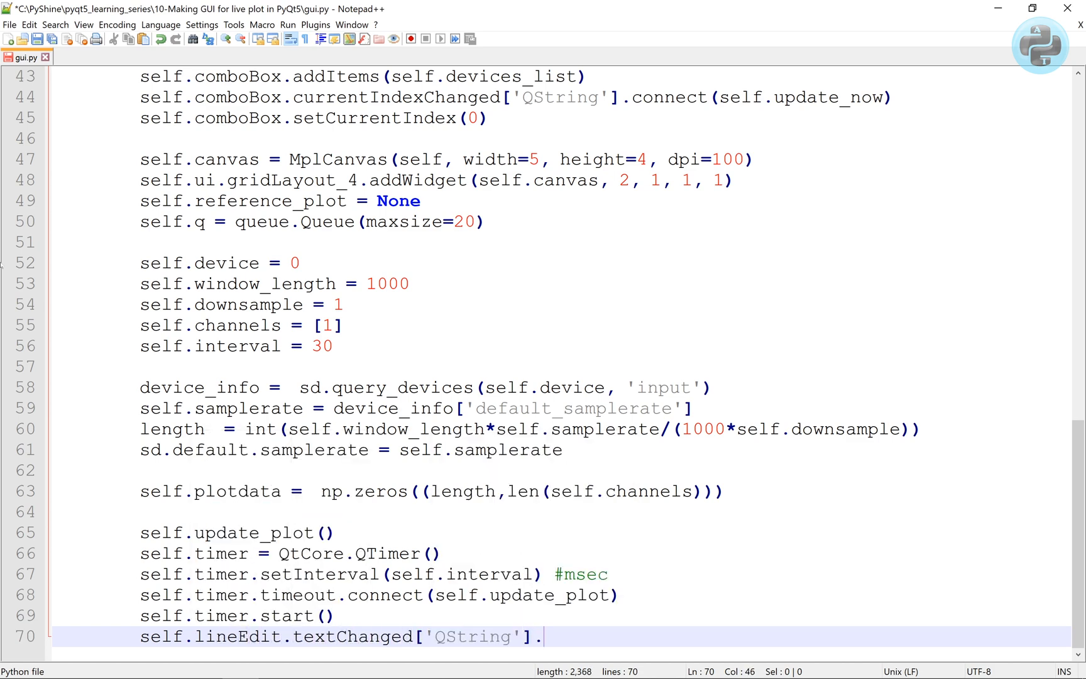
text(connect(self.update_window_length)
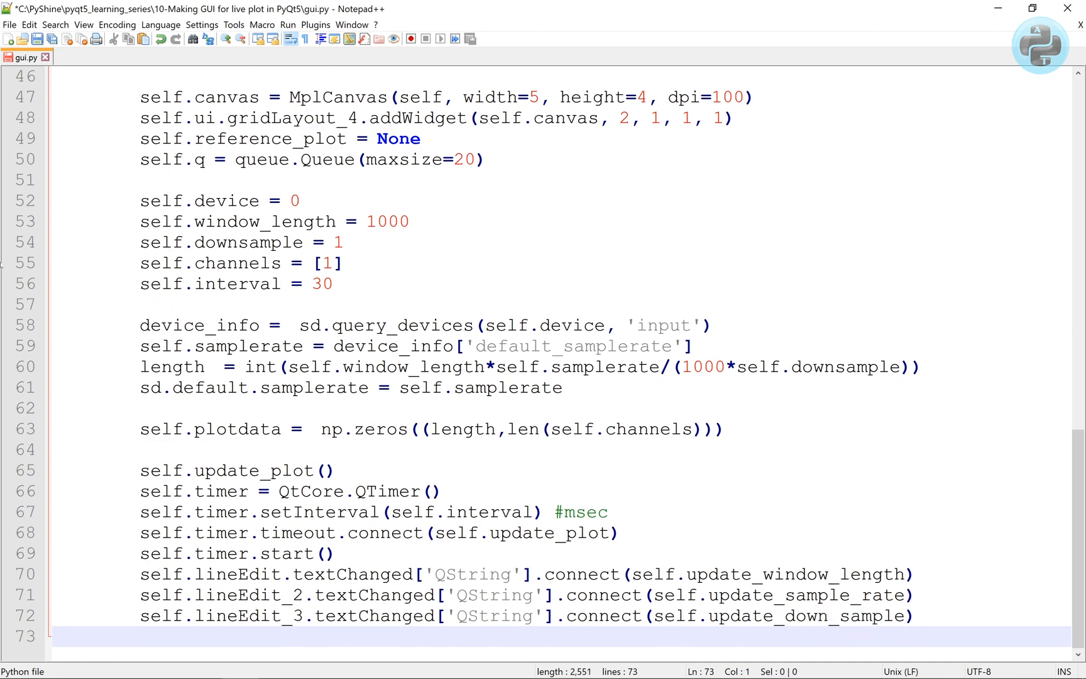
text(self.lineEdit_4.textChanged['QString'].connect(self.u)
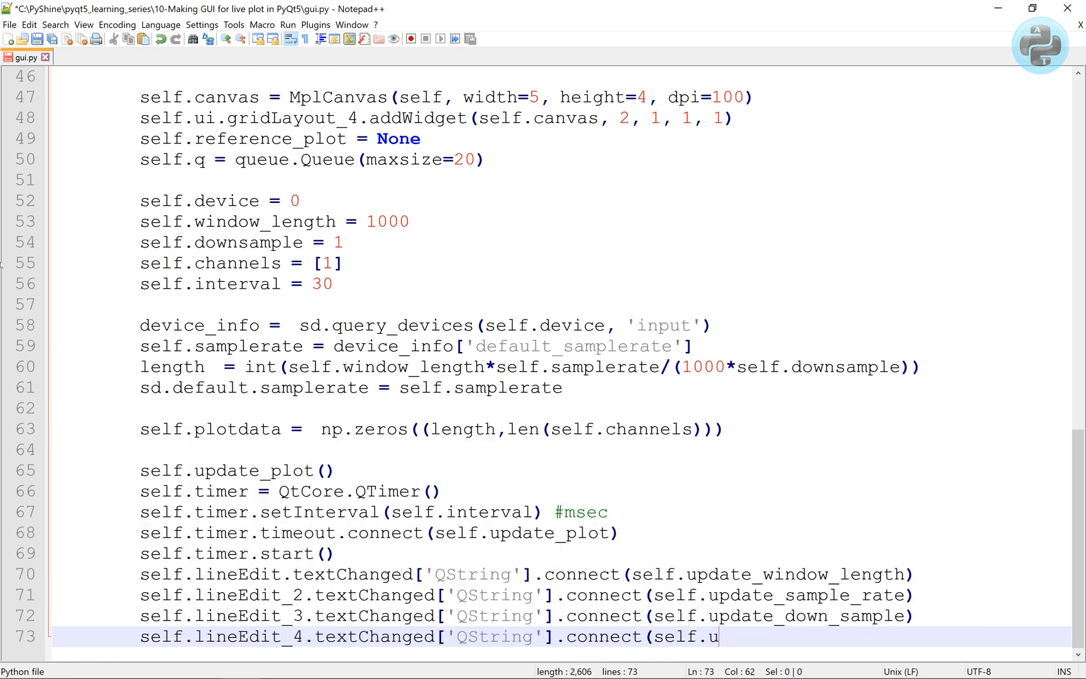
text(self.pushButton.clicked.connect)
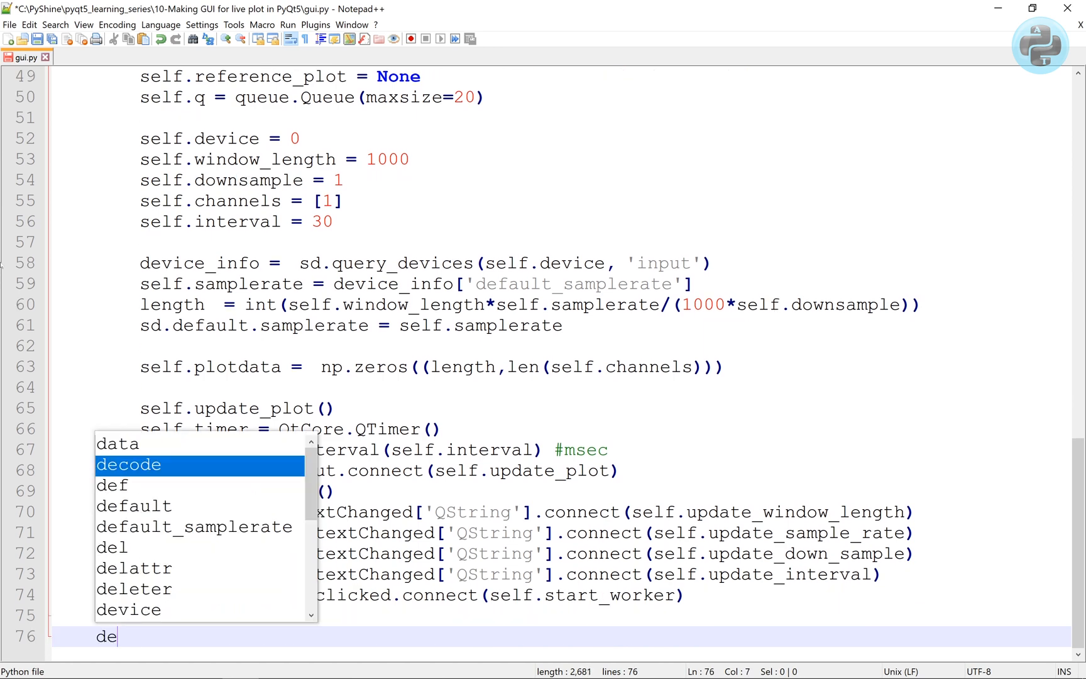
Define getAudio with a try block and nested audio_callback(indata, frames, time, status) putting data in self.q
text(f getAudio(self):)
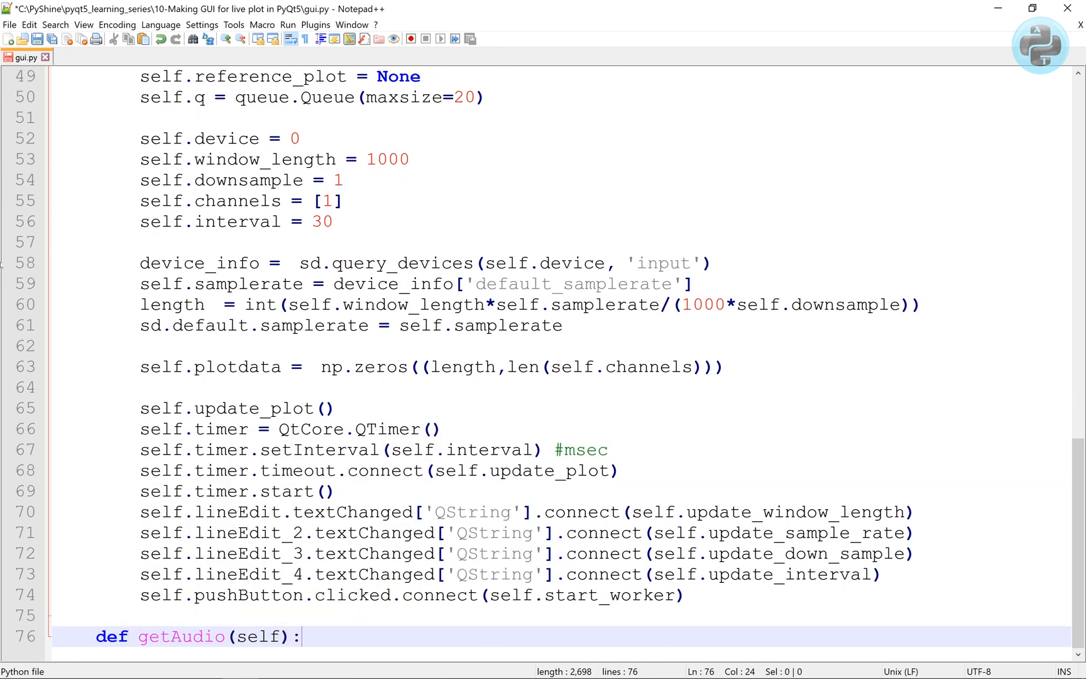
text(try:)
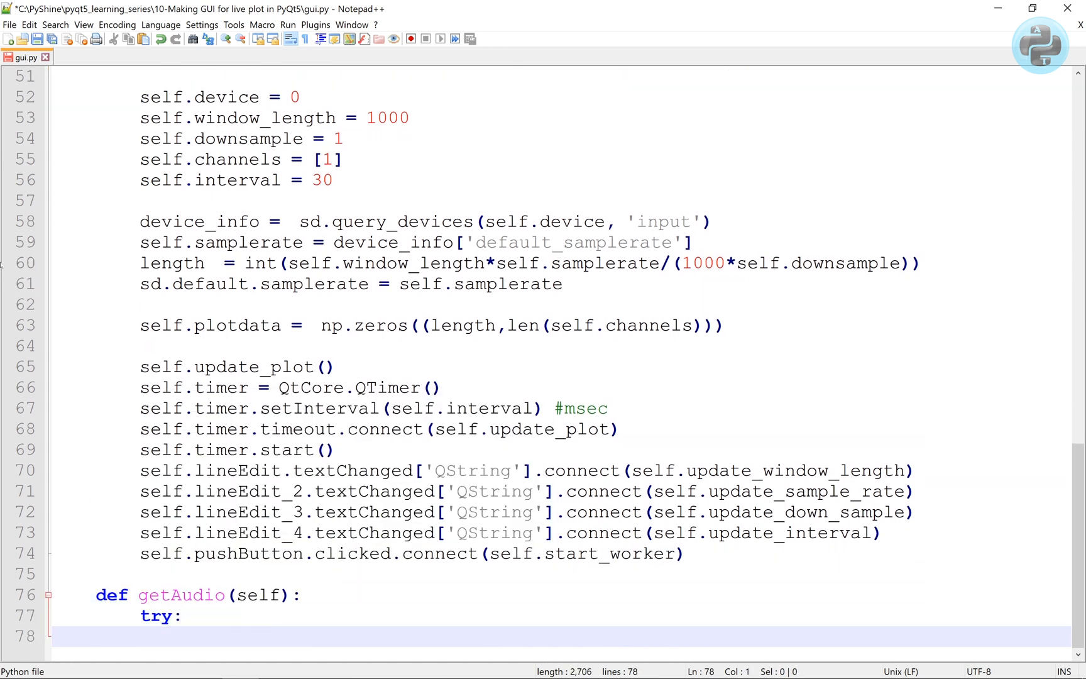
text(def audio_ca)
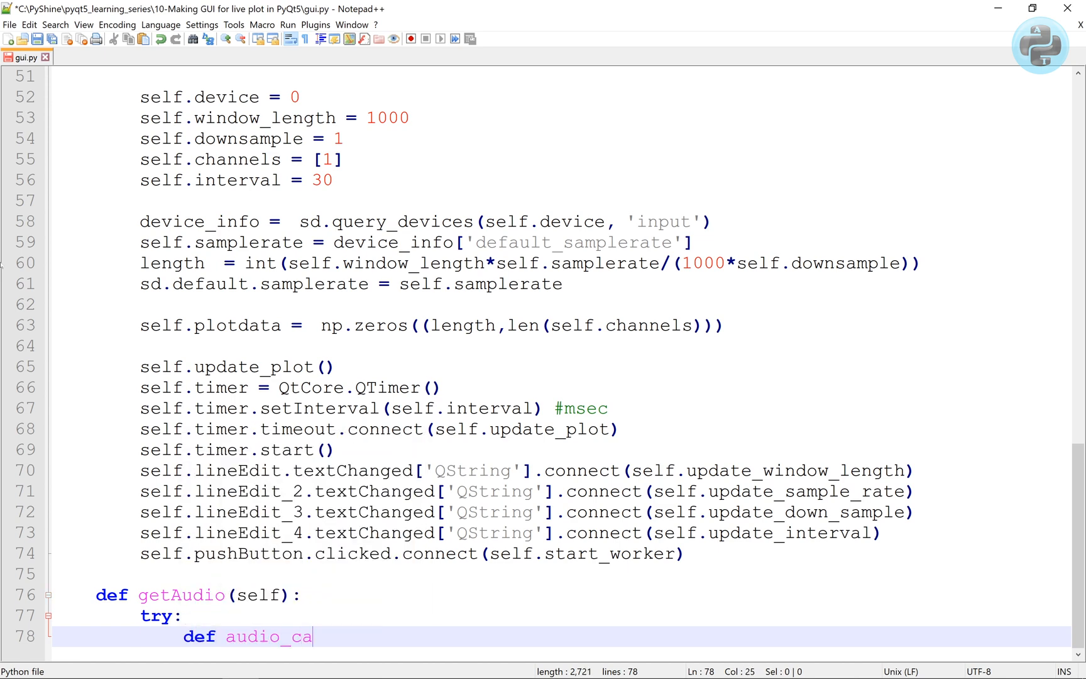
text(llback(indata,frames,)
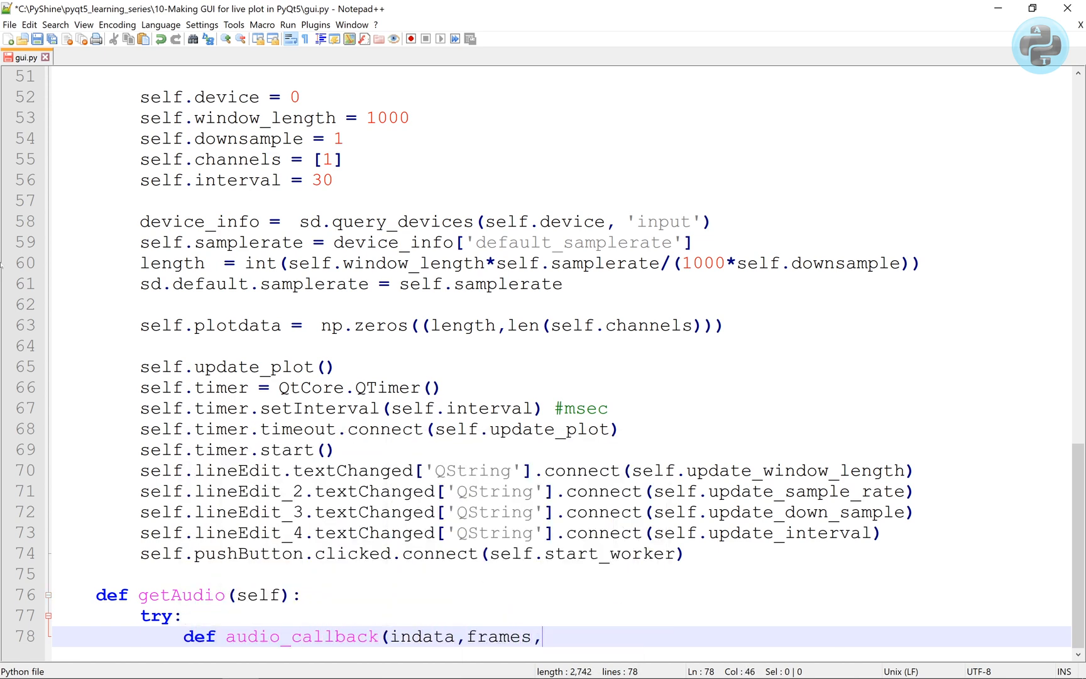
text(time,status):)
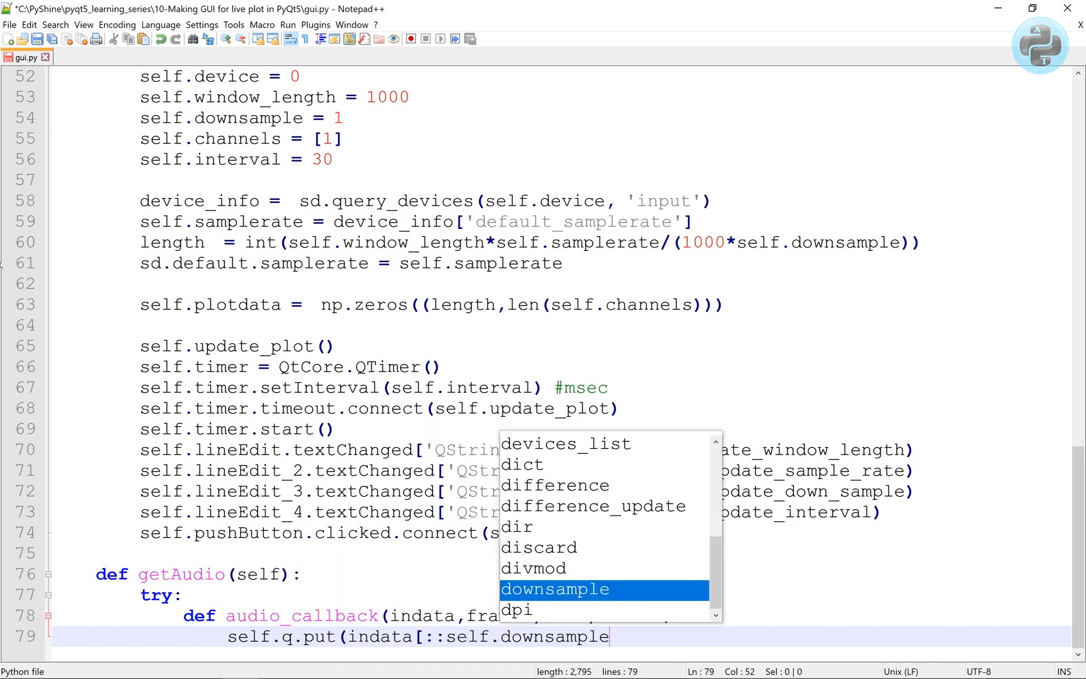
text(s)
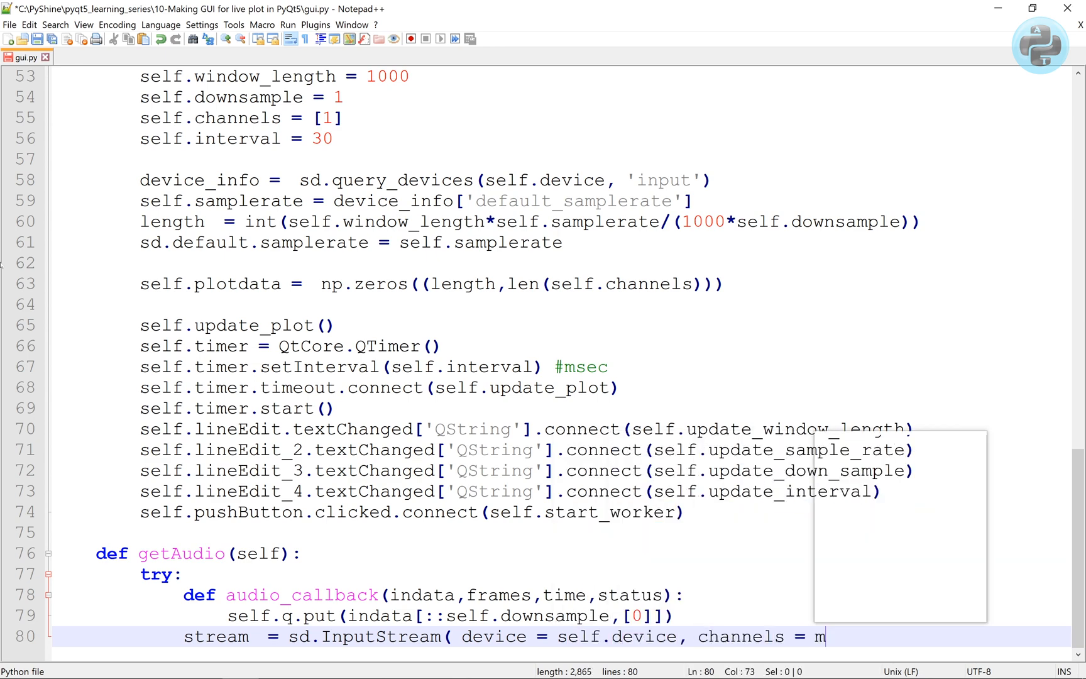
Open sd.InputStream with max(self.channels), samplerate and the callback, run input(), and print "ERROR:", e on exception
text(ax(self.channels), samplerate =self.)
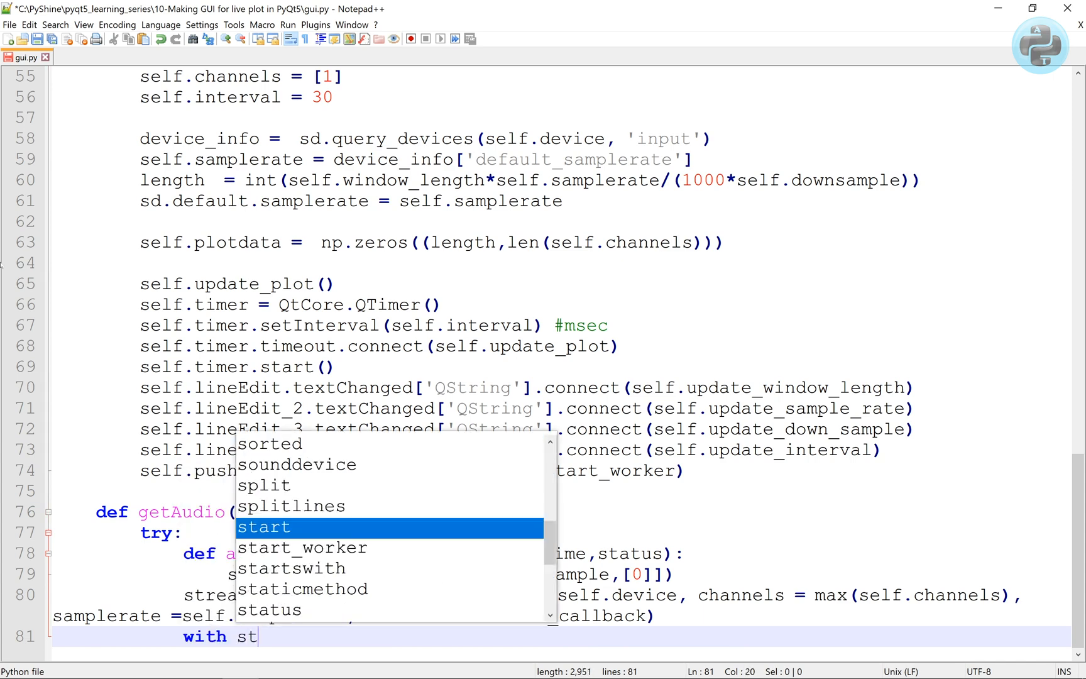
text(input()
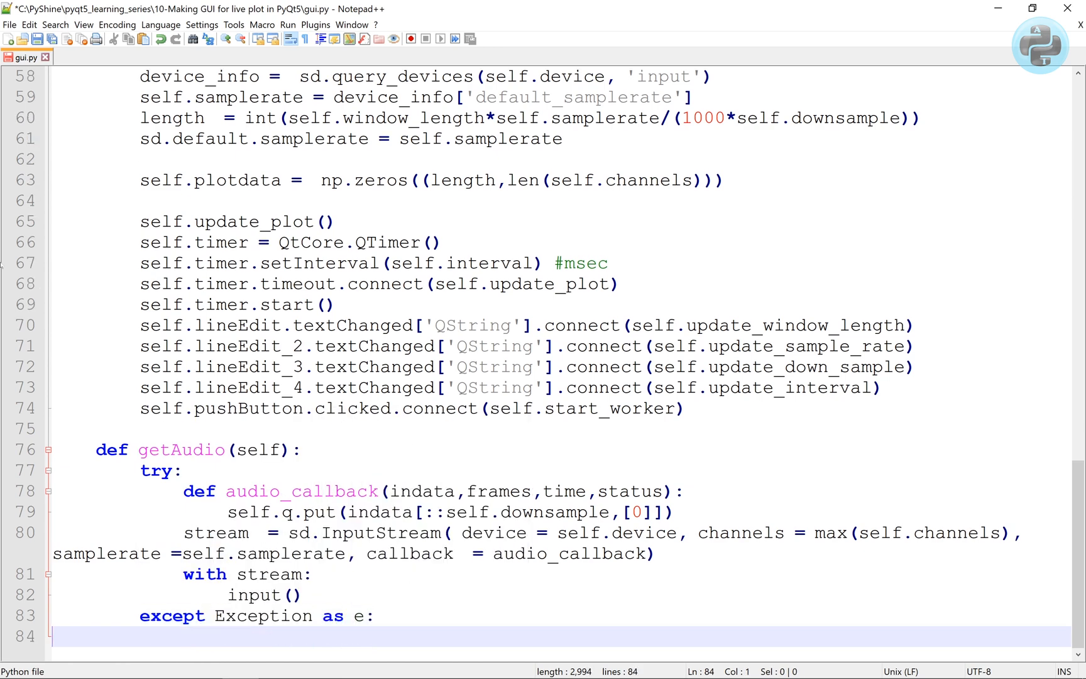
text(print("ERROR:)
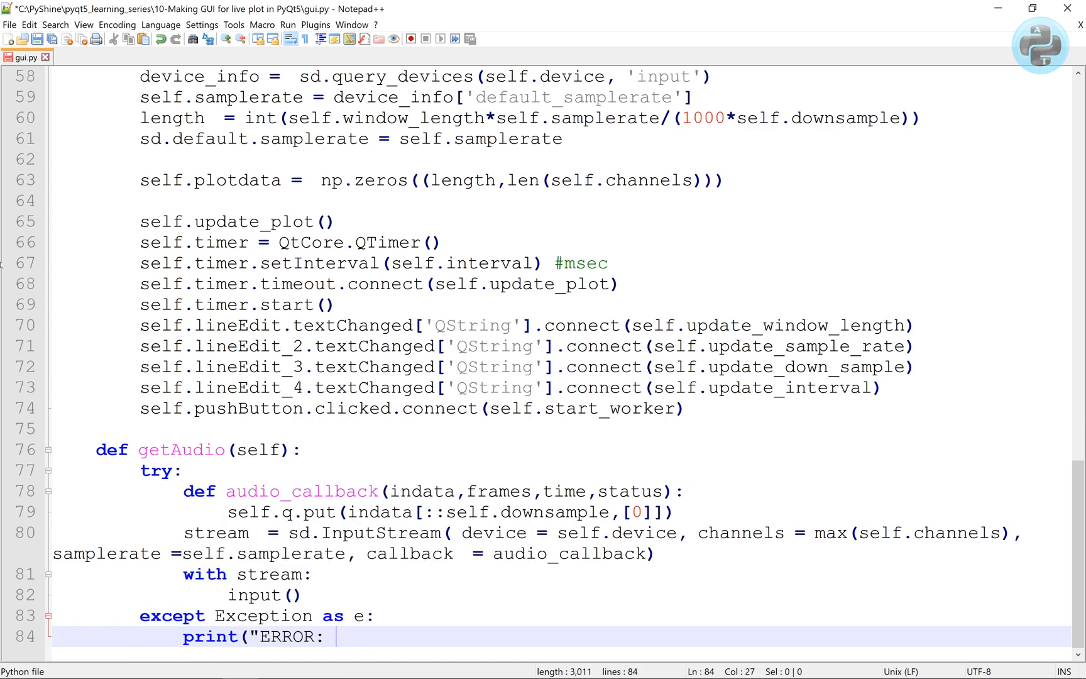
text(",e))
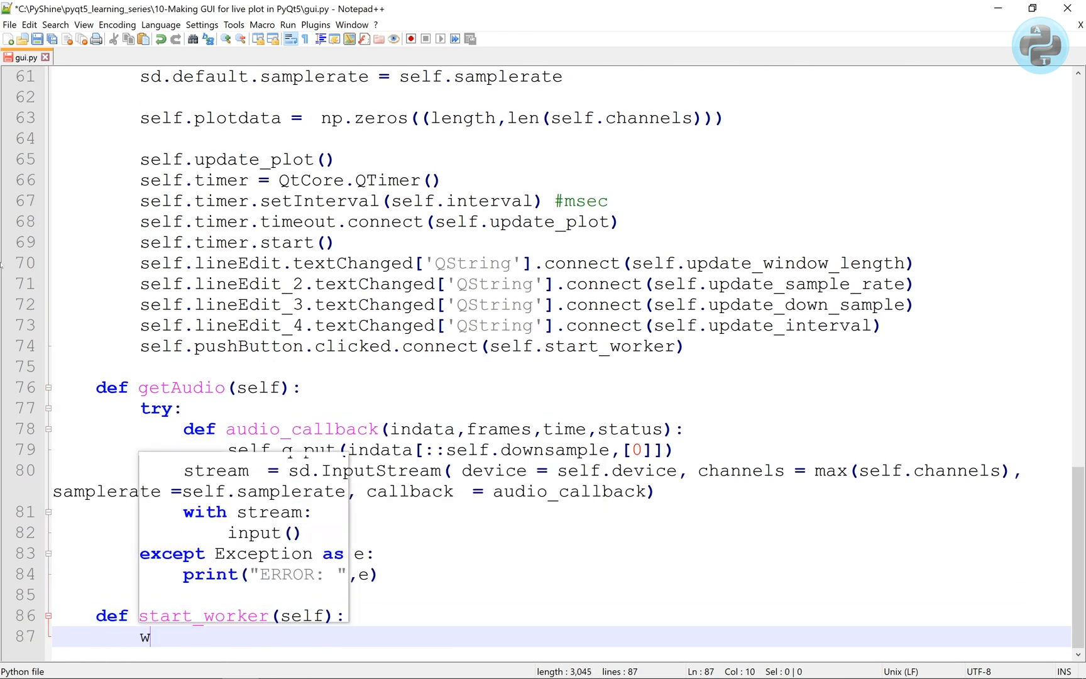
Write start_worker creating a Worker on the threadpool and start_stream disabling lineEdit_2, lineEdit_3 and lineEdit_4
text(orker = Worker(self.start_stream,)
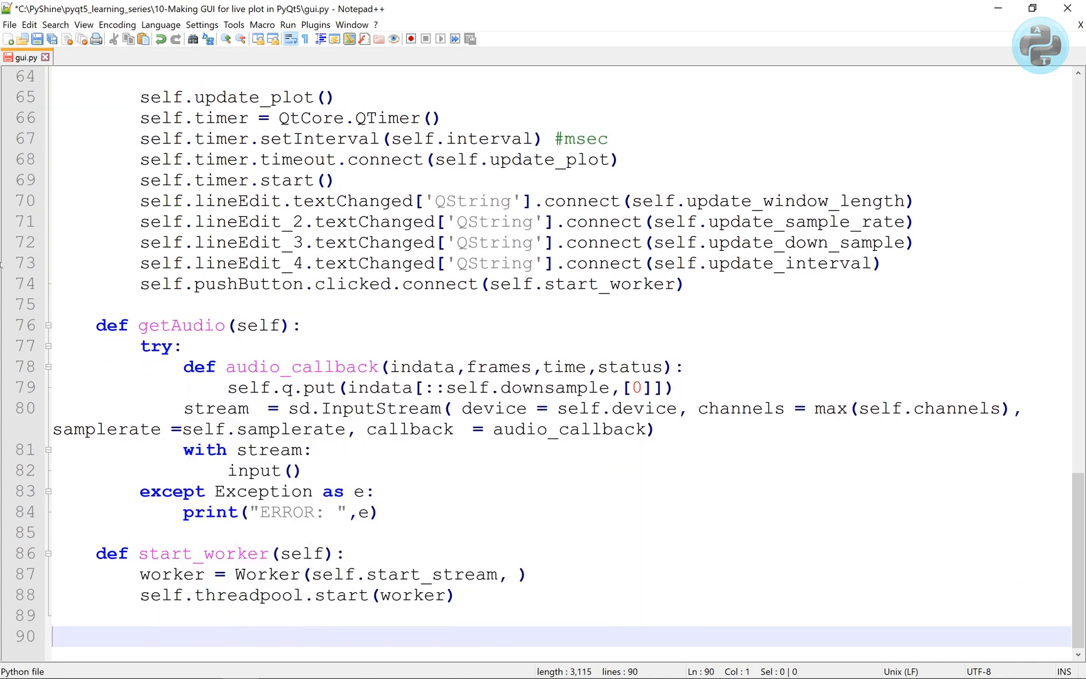
text(self.lineEdit.setEnabled(False)
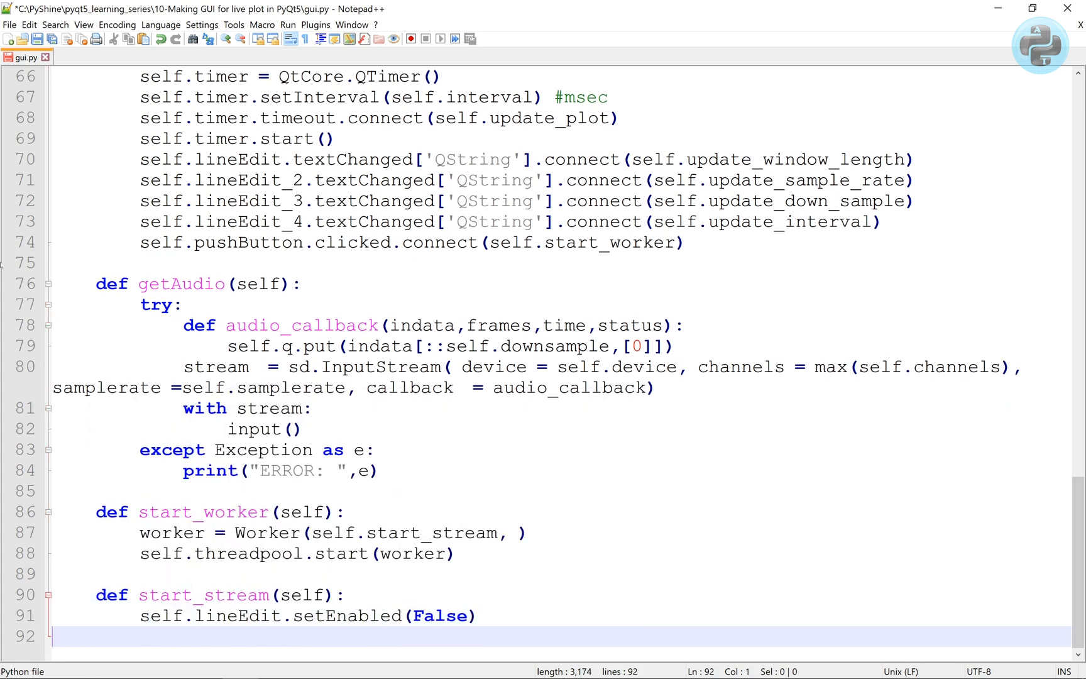
text(self.lineEdit_2.setEnabled(False))
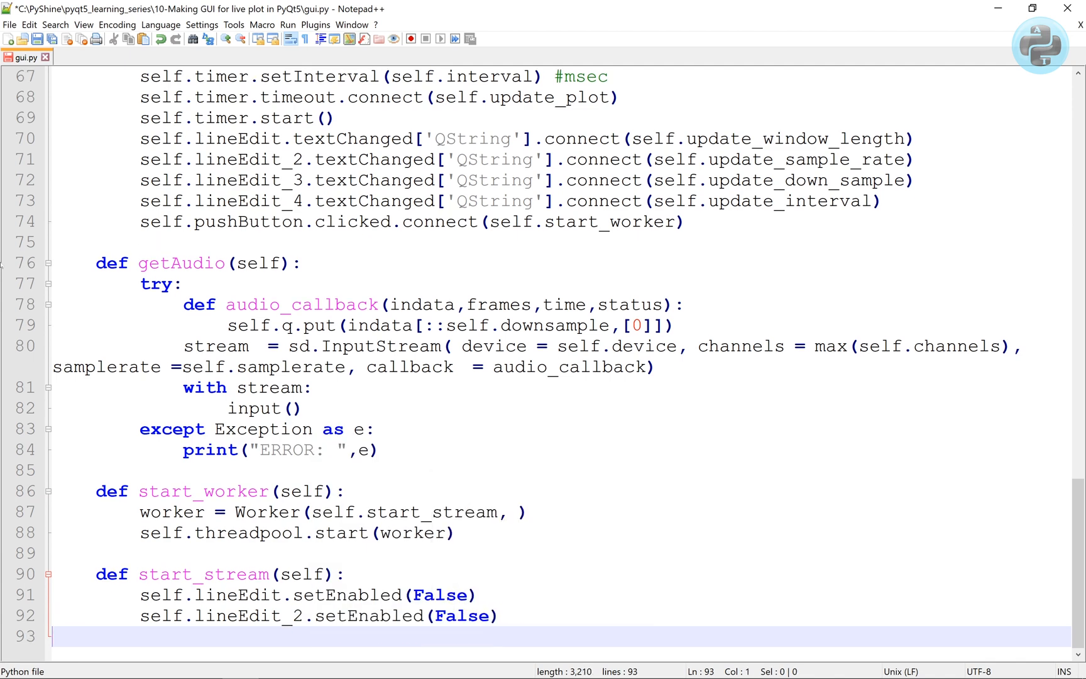
text(self.lineEdit_3.setEnabled(False))
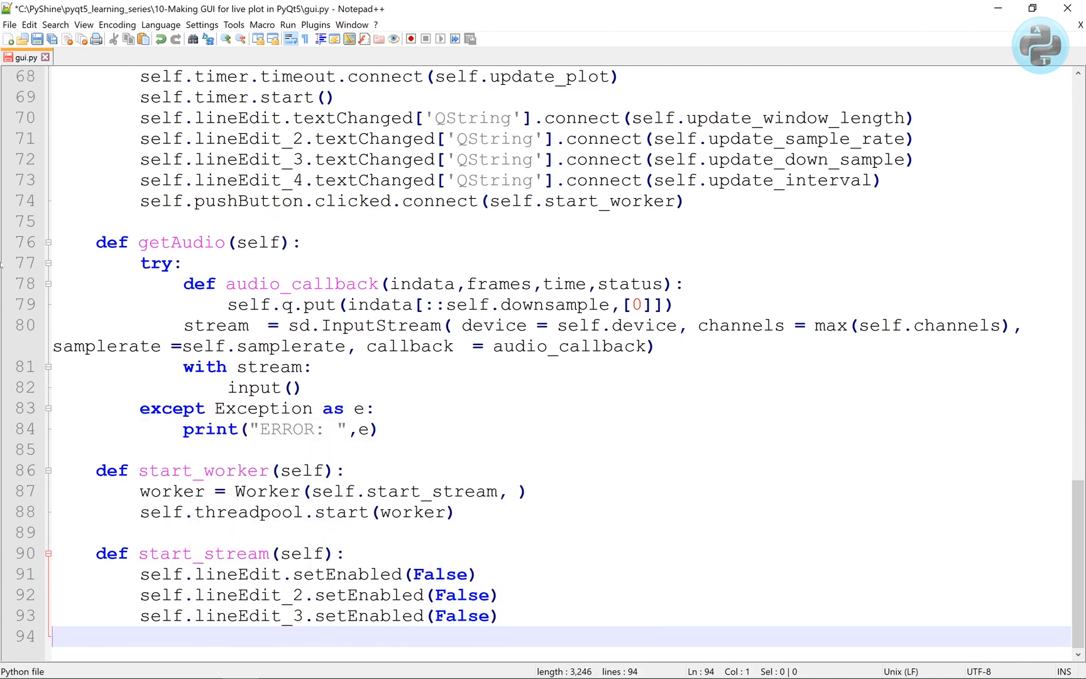
text(self.lineEdit_4.setEnabled(False)
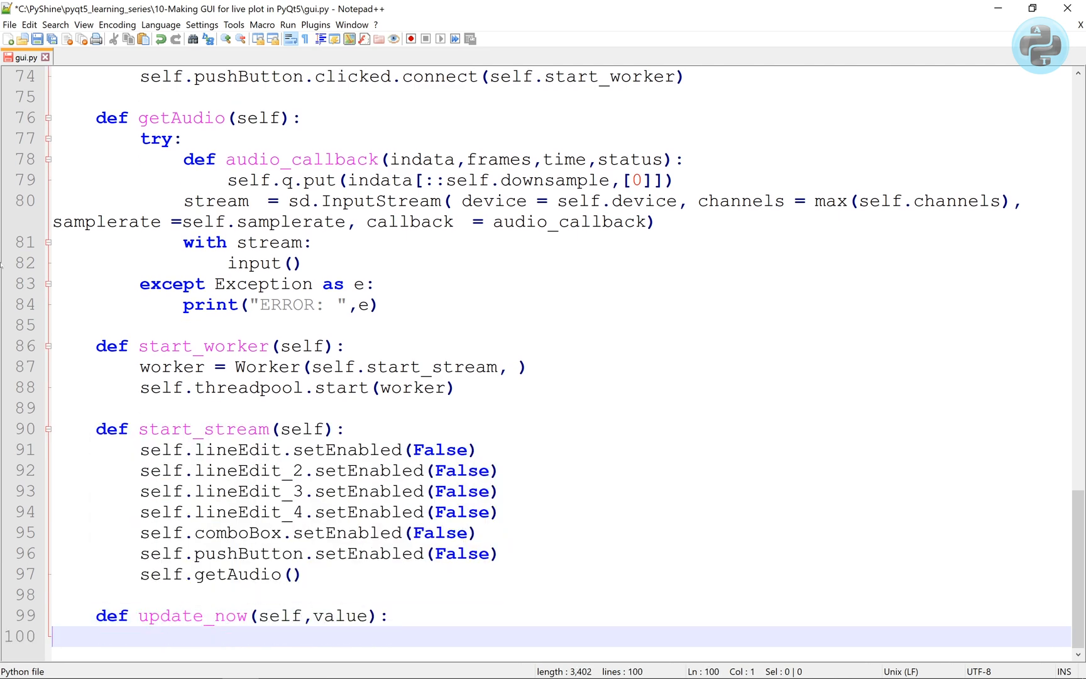
Write update_now setting self.device from devices_list index and printing 'Device:', and update_window_length calling update_plot()
text(self.device =)
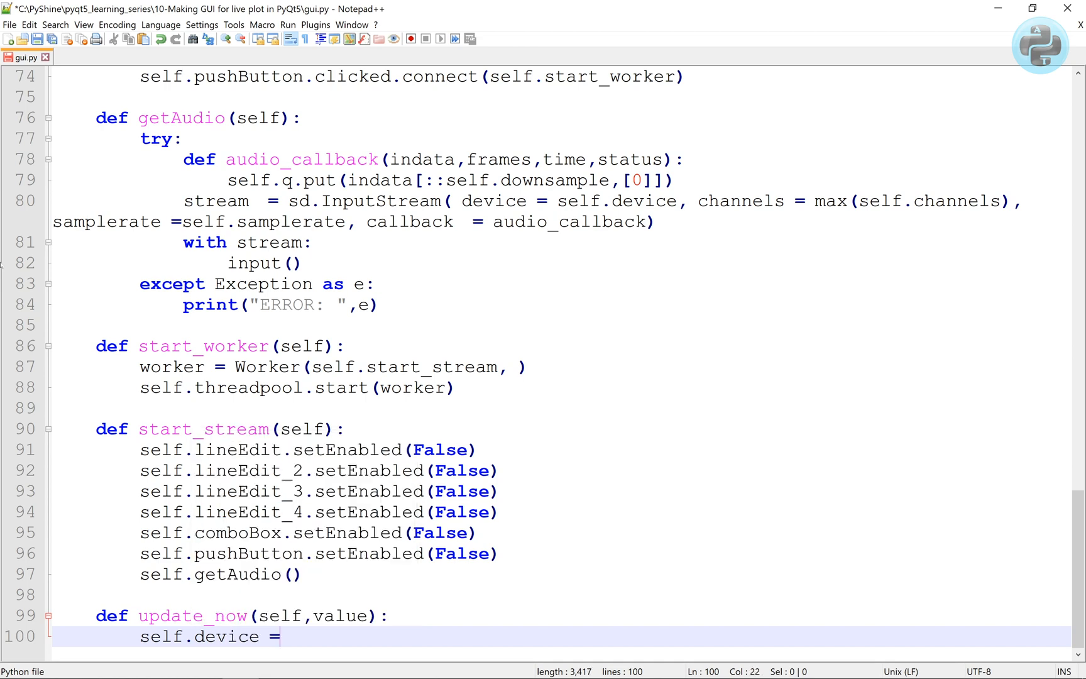
text(self.devices_list.index(value)
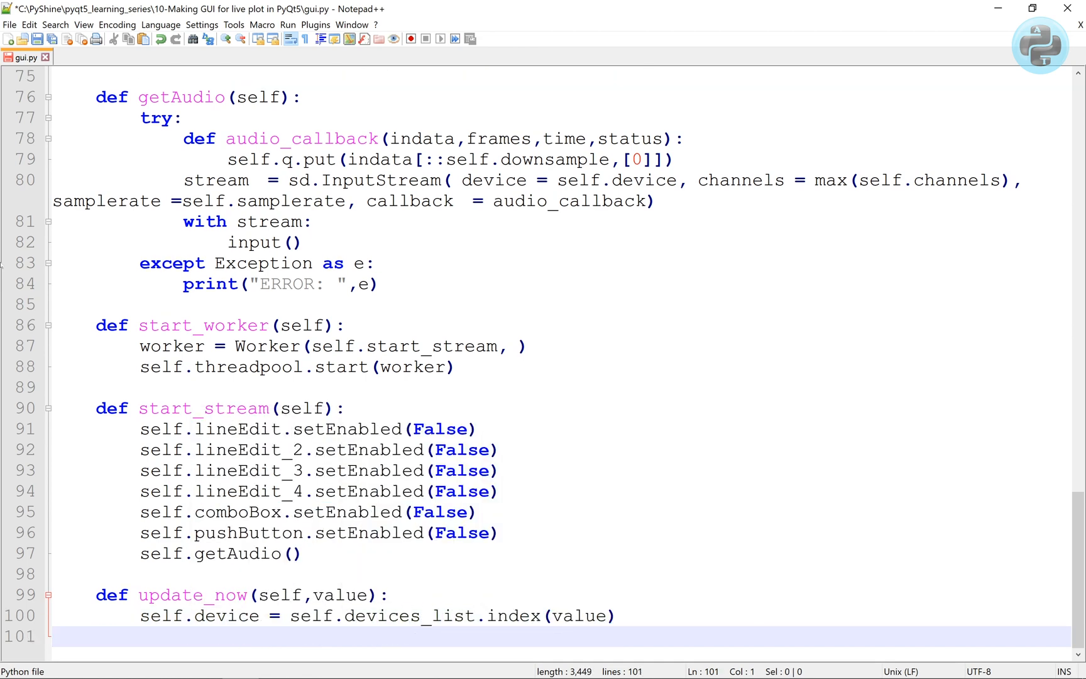
text(print('Device:',)
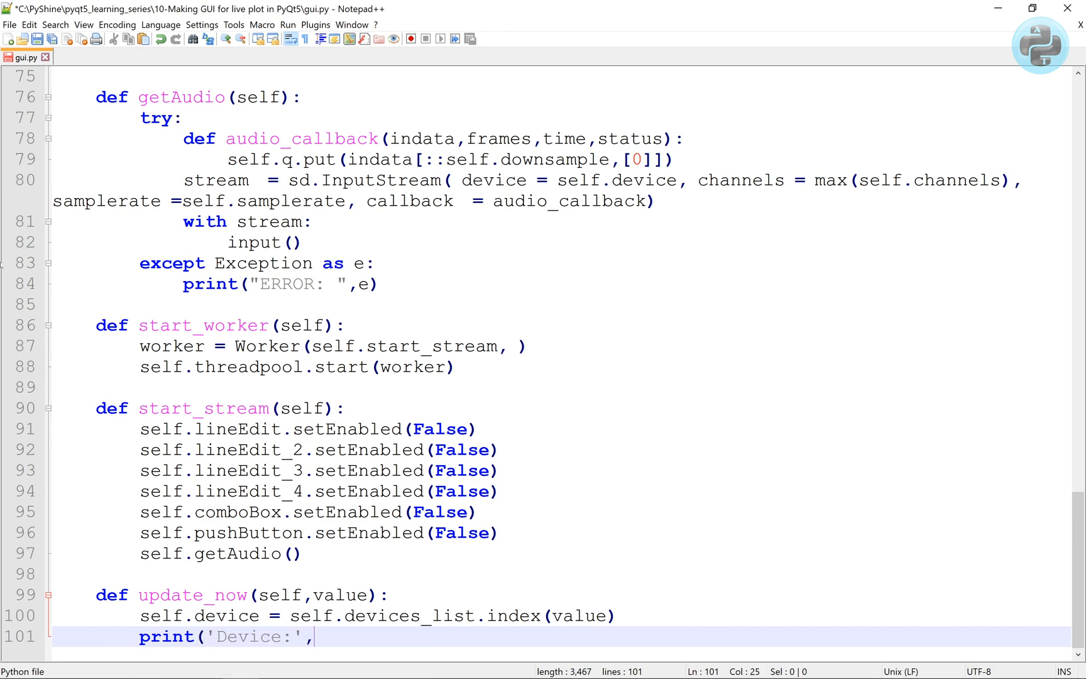
text(self.devices_list.in)
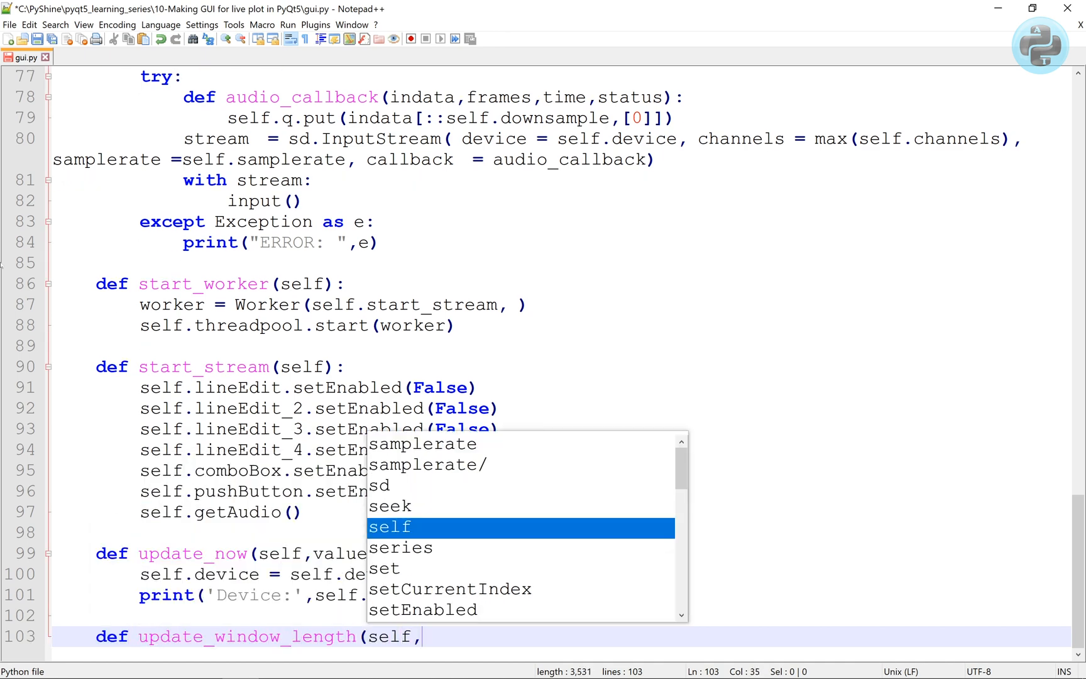
text(self.window_length = int(value)
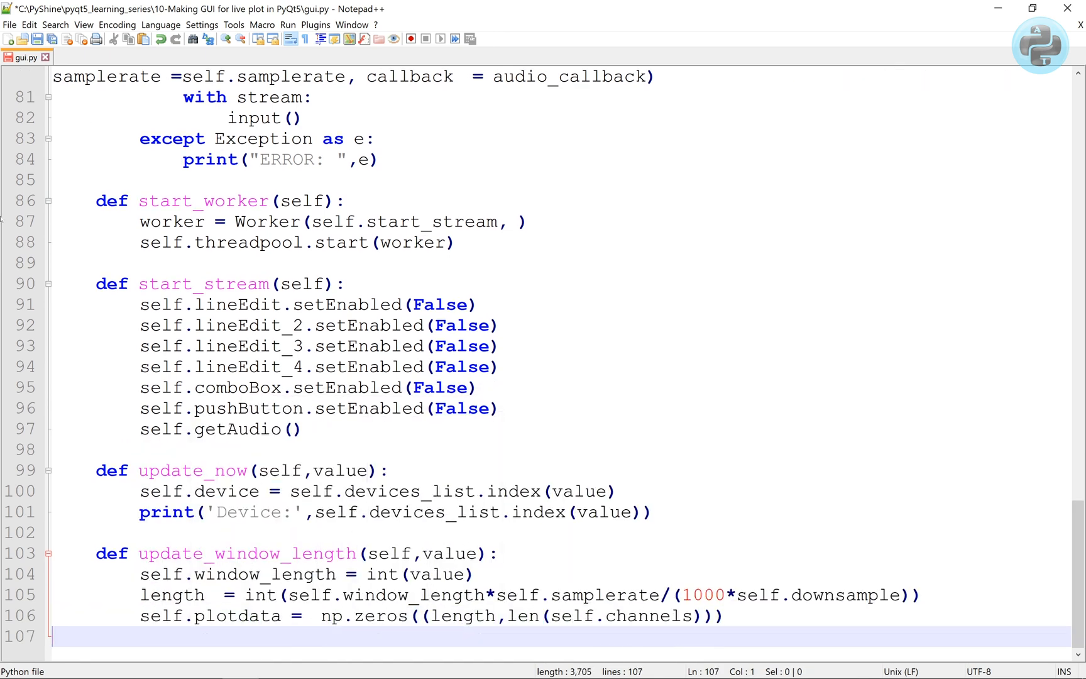
text(self.update_plot())
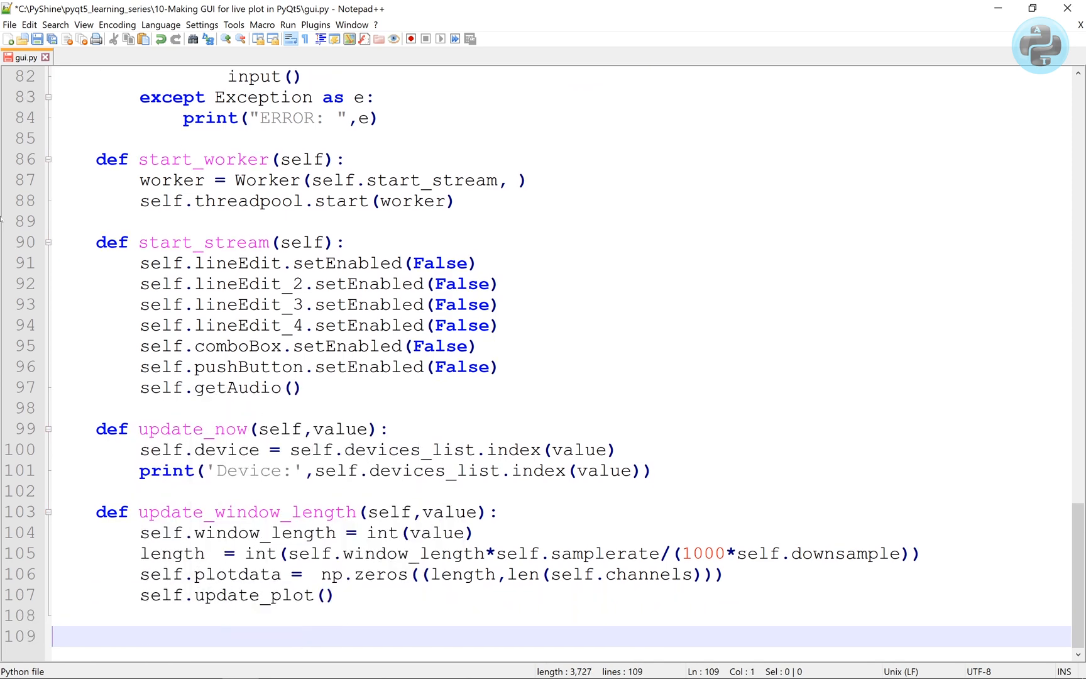
Write update_sample_rate and the following handlers recomputing length from window_length*samplerate and resetting plotdata with np.zeros
text(def update_sample_rate(self,)
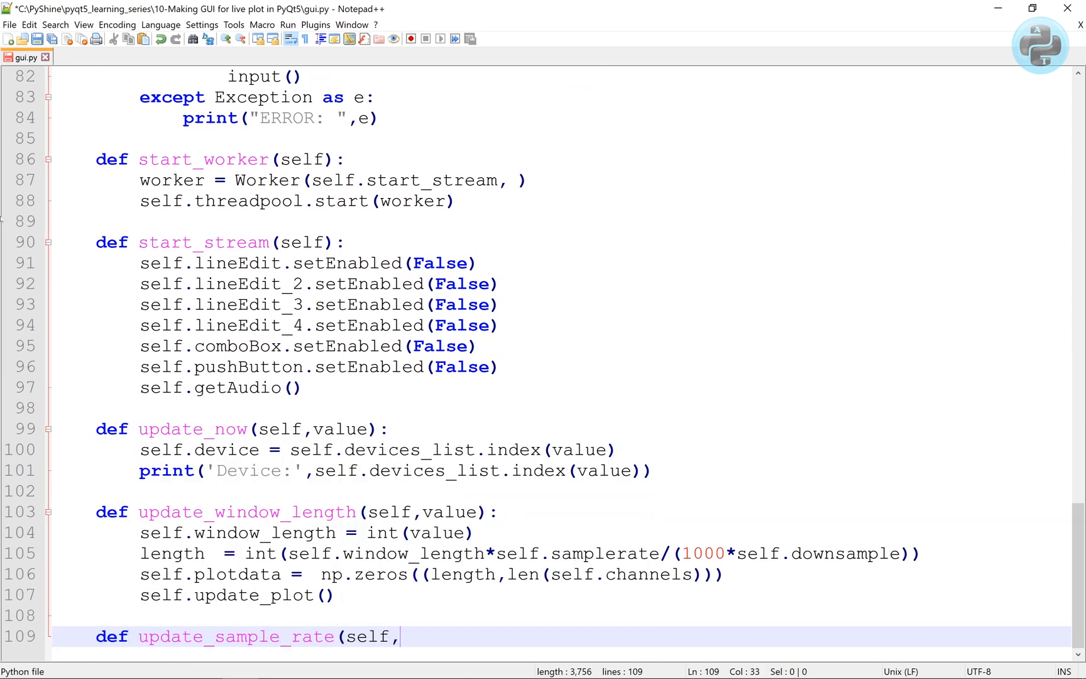
text(self.samplerate = int(value)
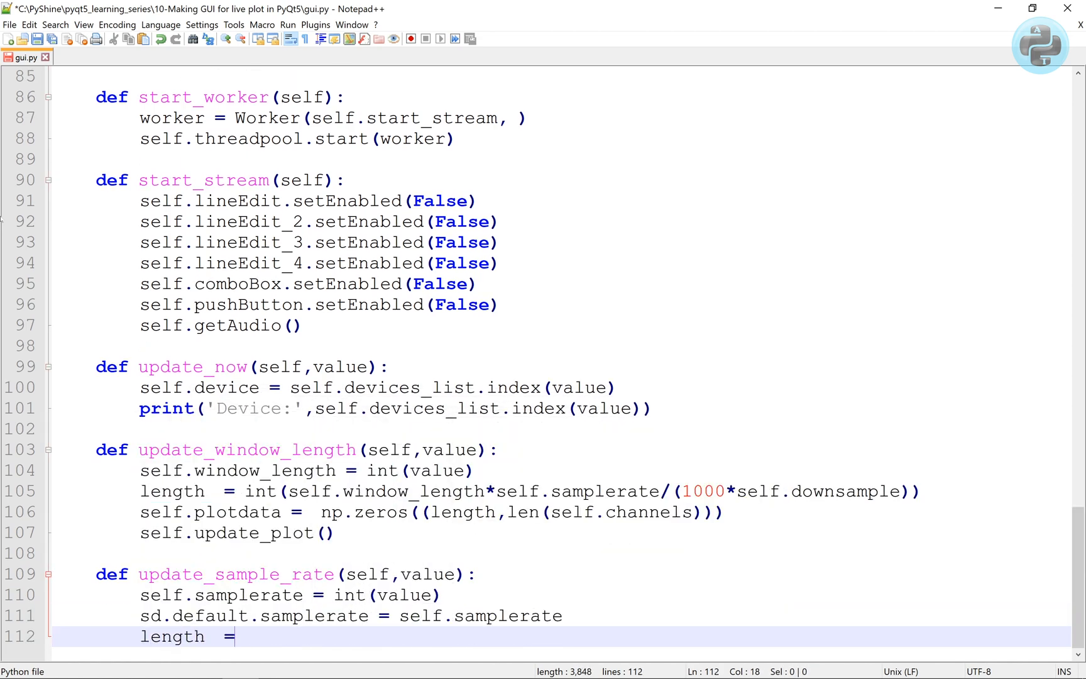
text(int(self.window_length*self.samplerate/(1000*self.downsample)
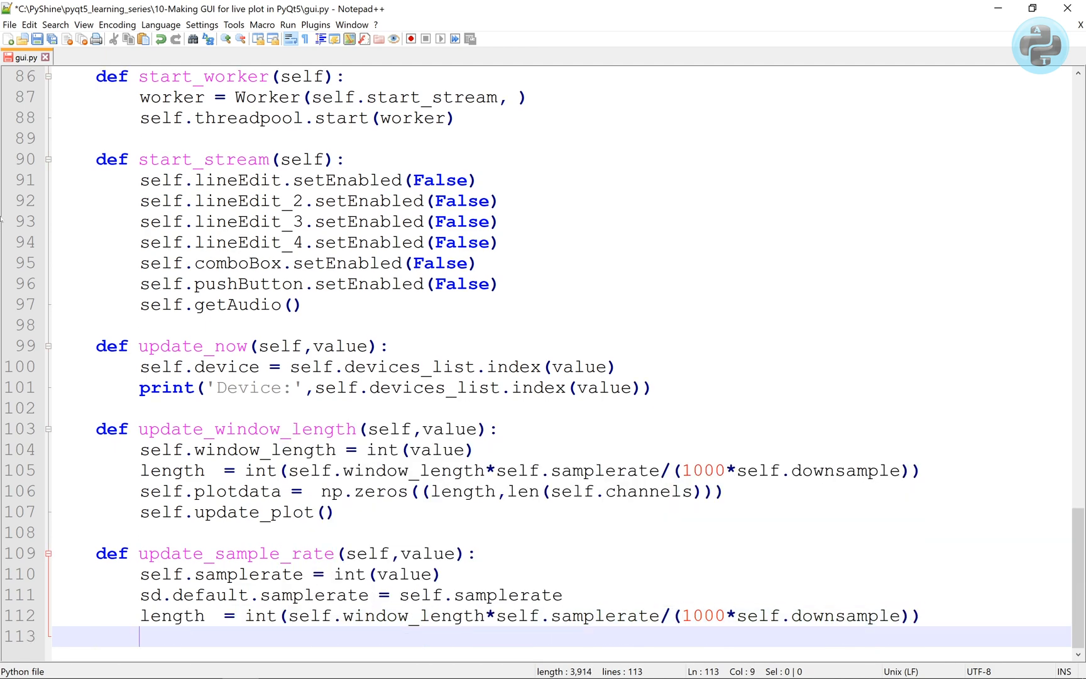
text(self.plotdata =  np.zeros((length,len(self.channels)
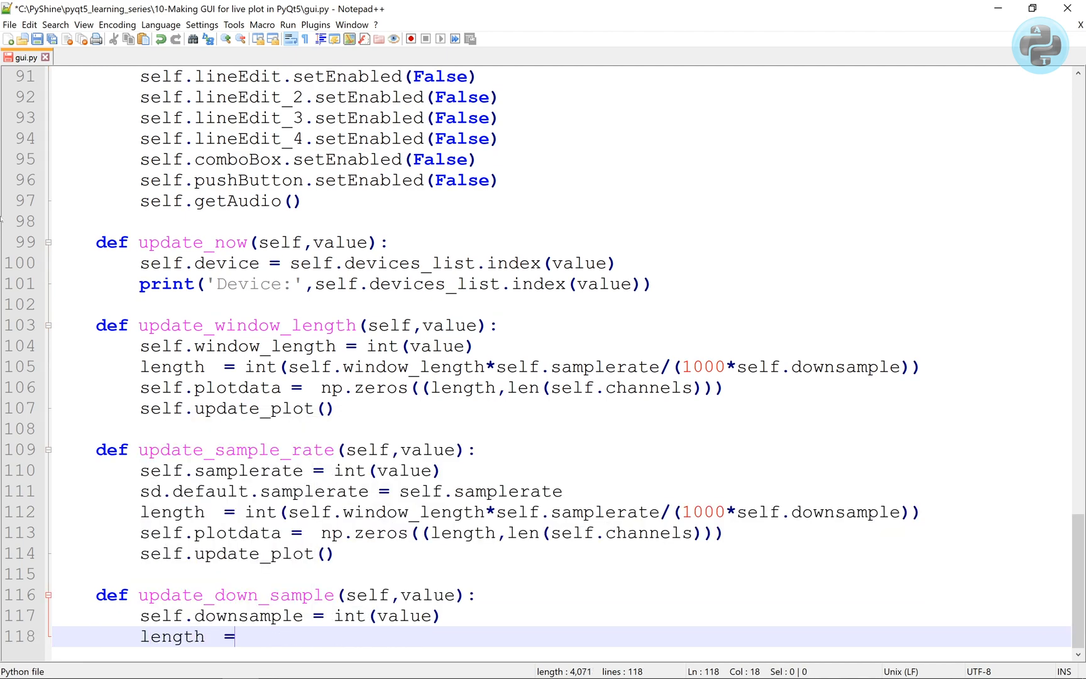
text(int(self.window_length*self.samplerate/(1000*self.downsample)
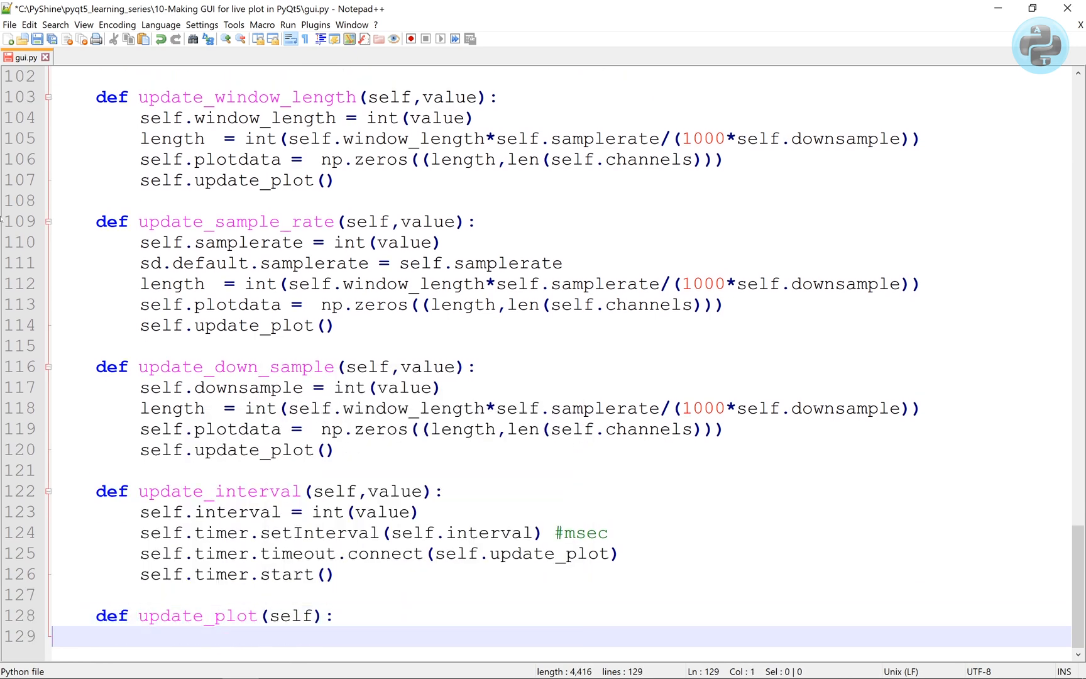
Start update_plot's try block draining the queue into data=[0] with an except fallback
text(try:)
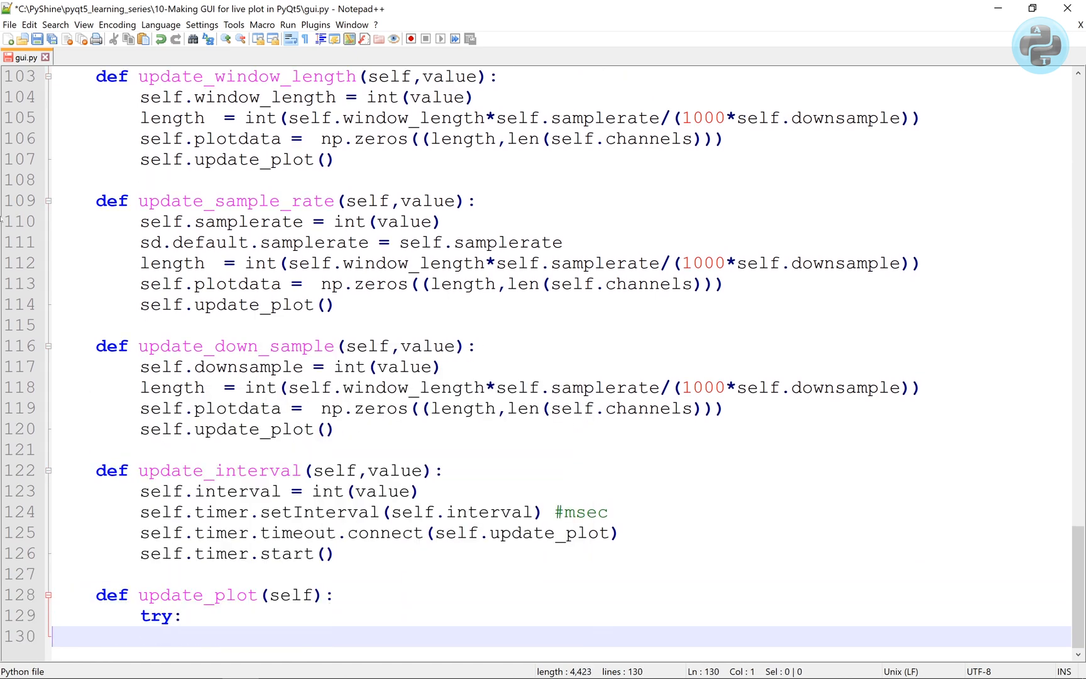
text(data=[0])
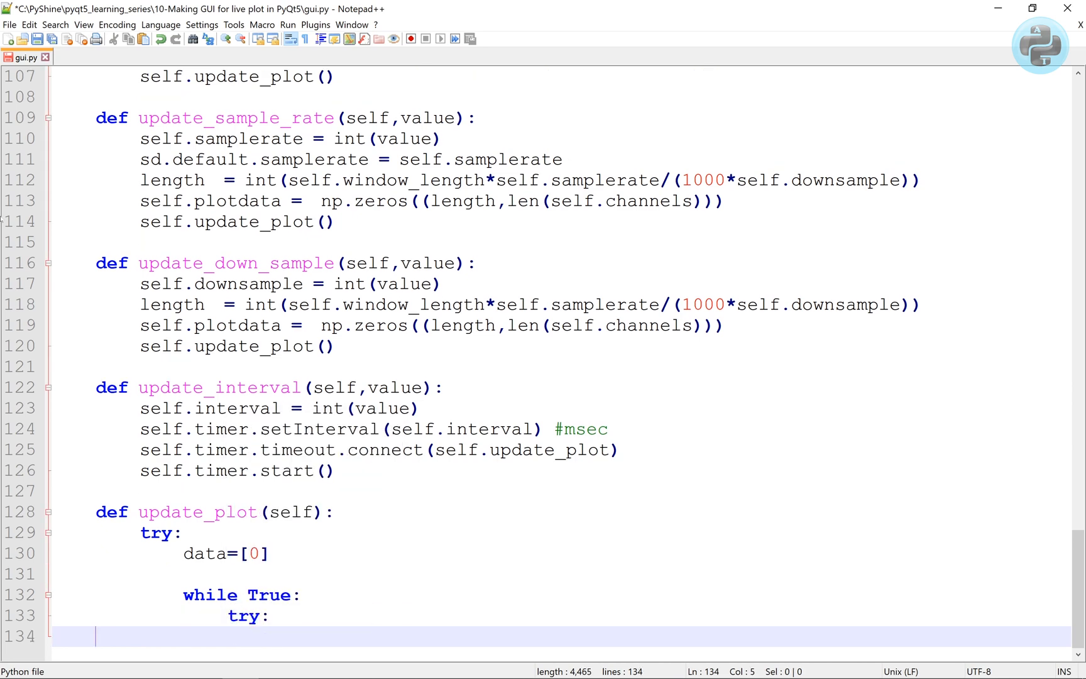
text(except queue.Empty:)
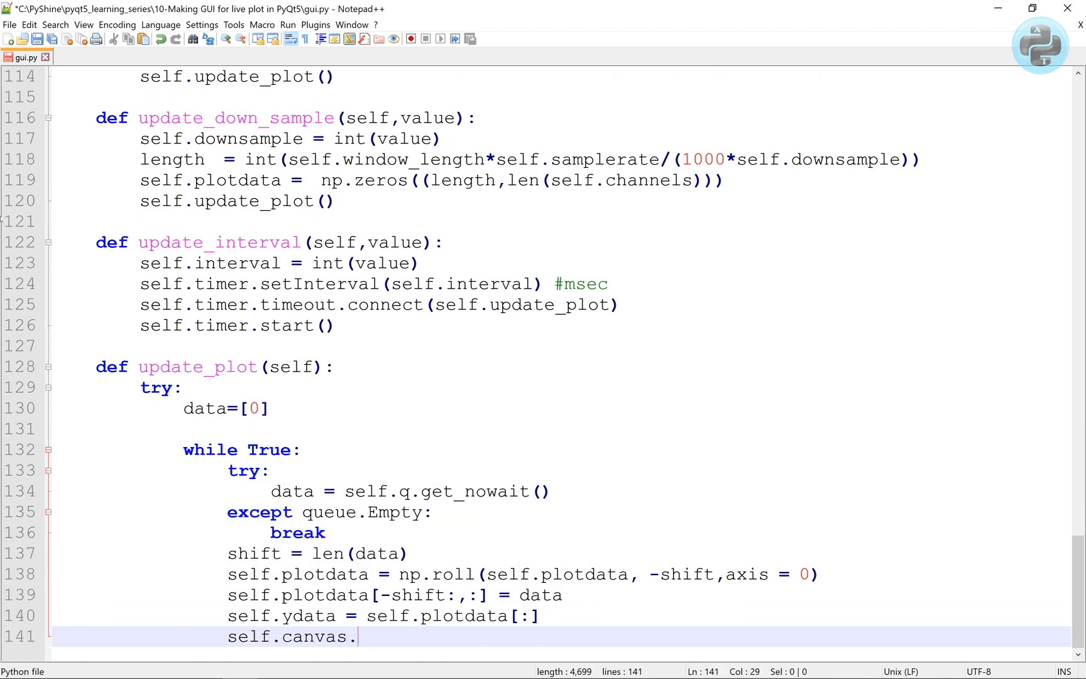
Set axes facecolor (0,0,0) and create reference_plot from canvas.axes.plot or update the existing reference line
text(axes.set_facecolor((0,0,0)))
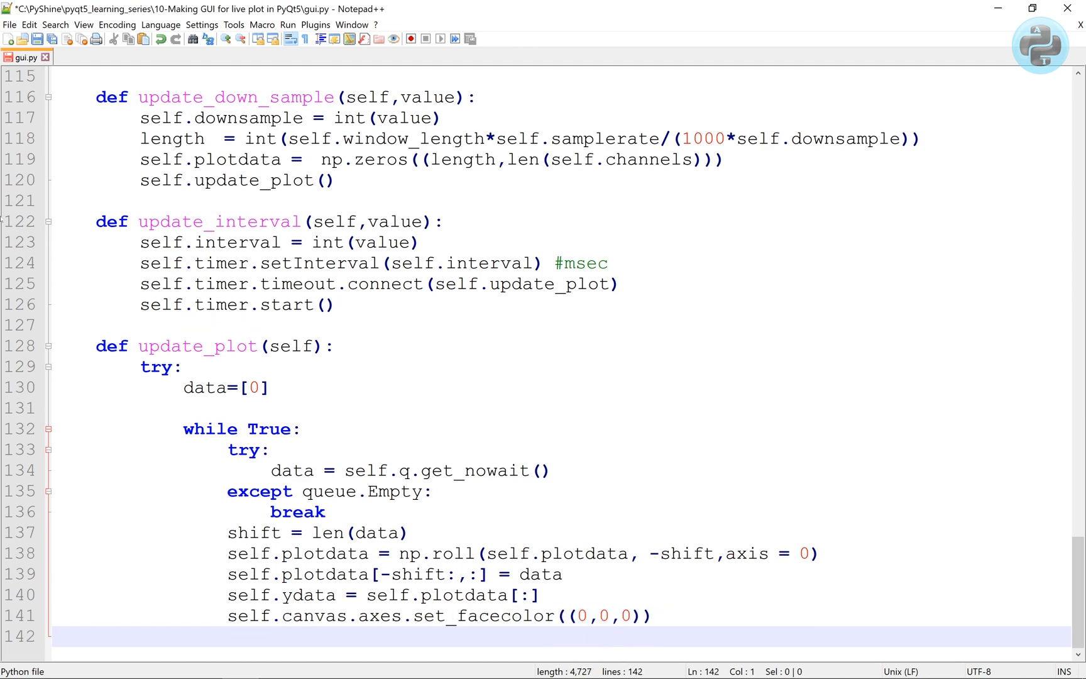
text(if self.reference_plot is None:)
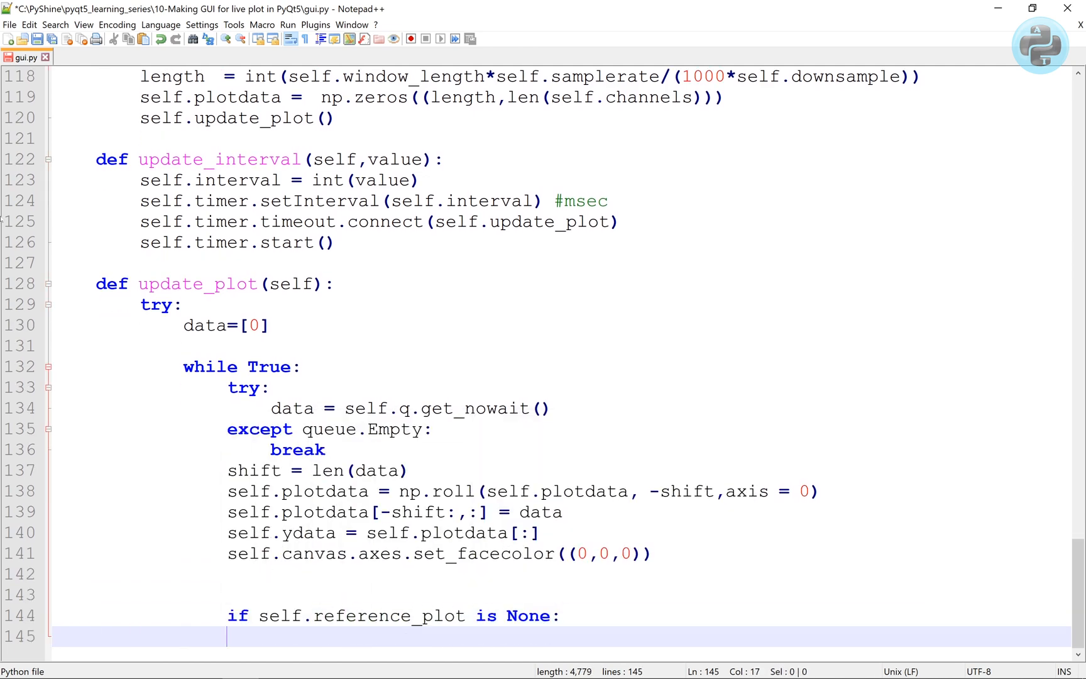
text(plot_refs = self.canvas.axes.plot( self.ydata, color=(0,1,0.29)
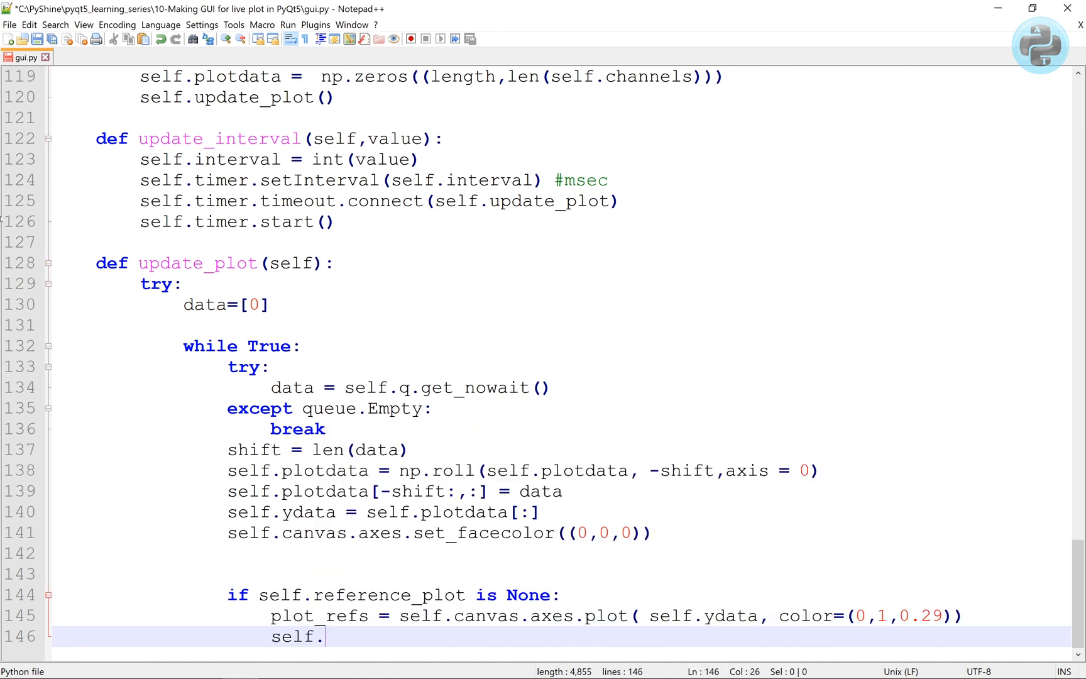
text(reference_plot = plot_refs[0])
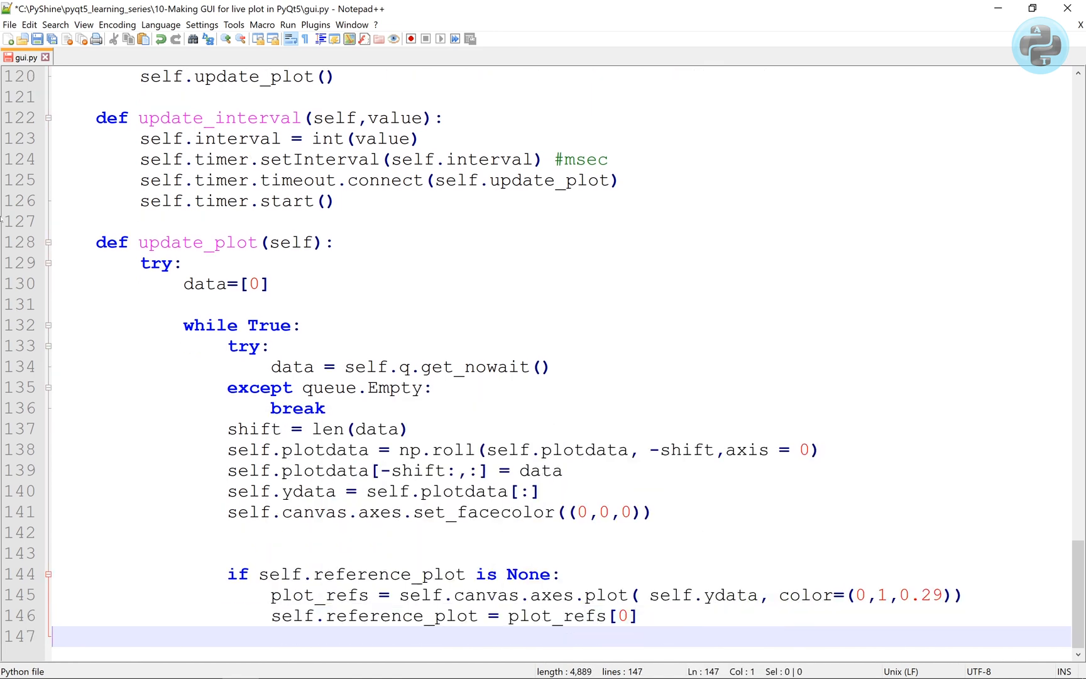
text(self.reference_plot.set_ydata(self.ydata)
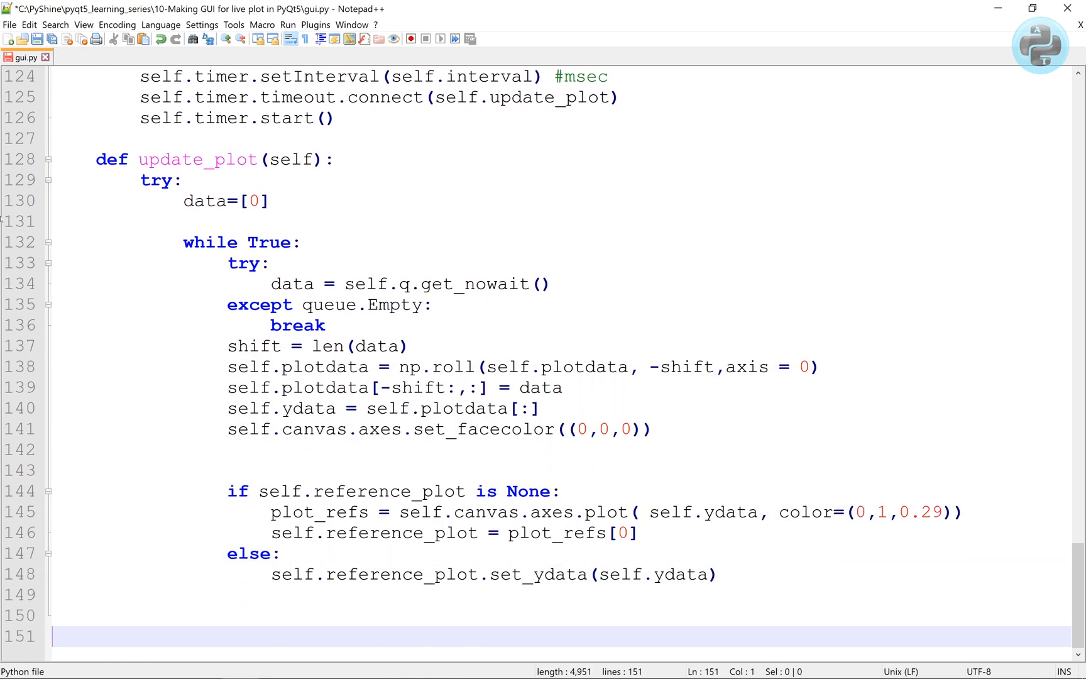
text(self.canvas.axes.yaxis.grid(True,linestyle='--)
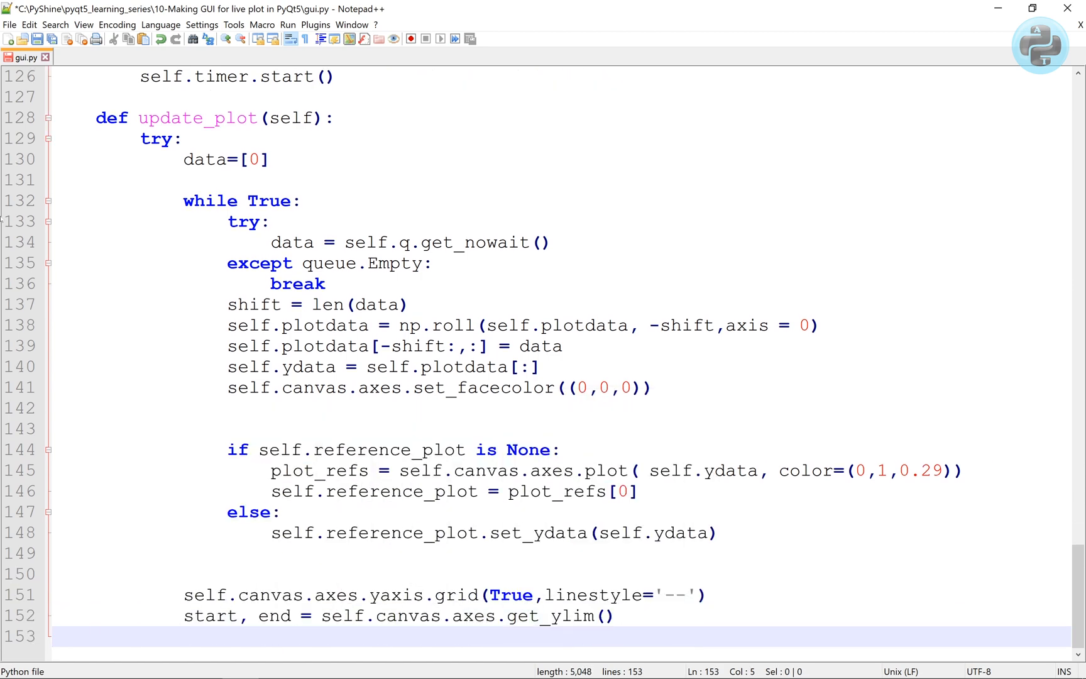
text(self.canvas.axes.yaxis.set_tick)
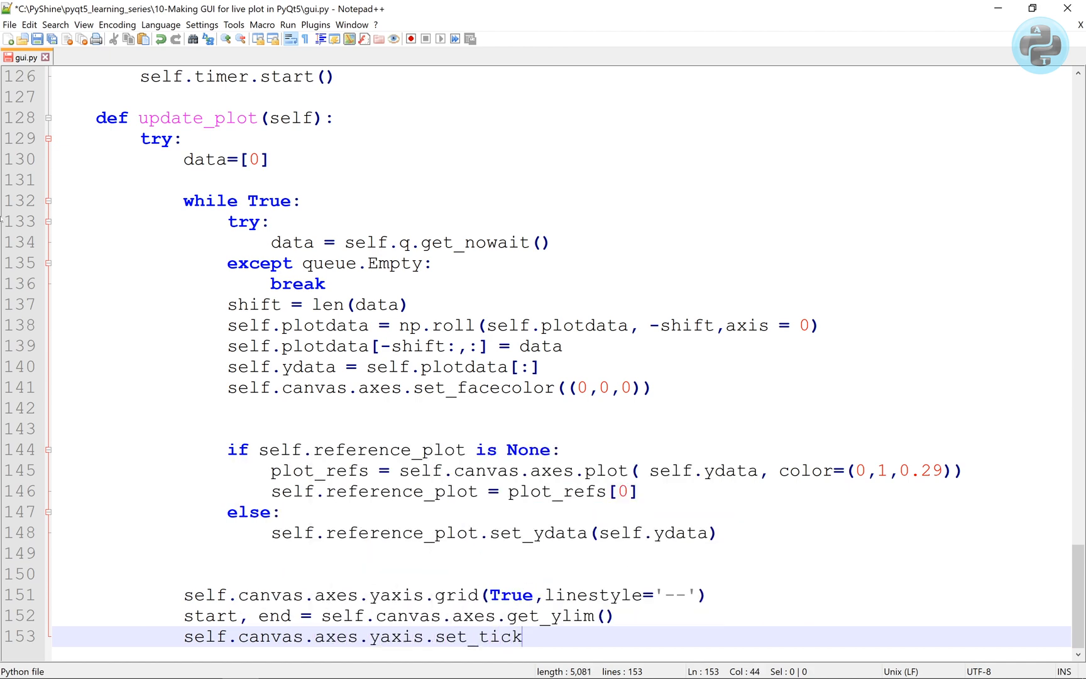
text(s(np.arange(start, end, 0.1)))
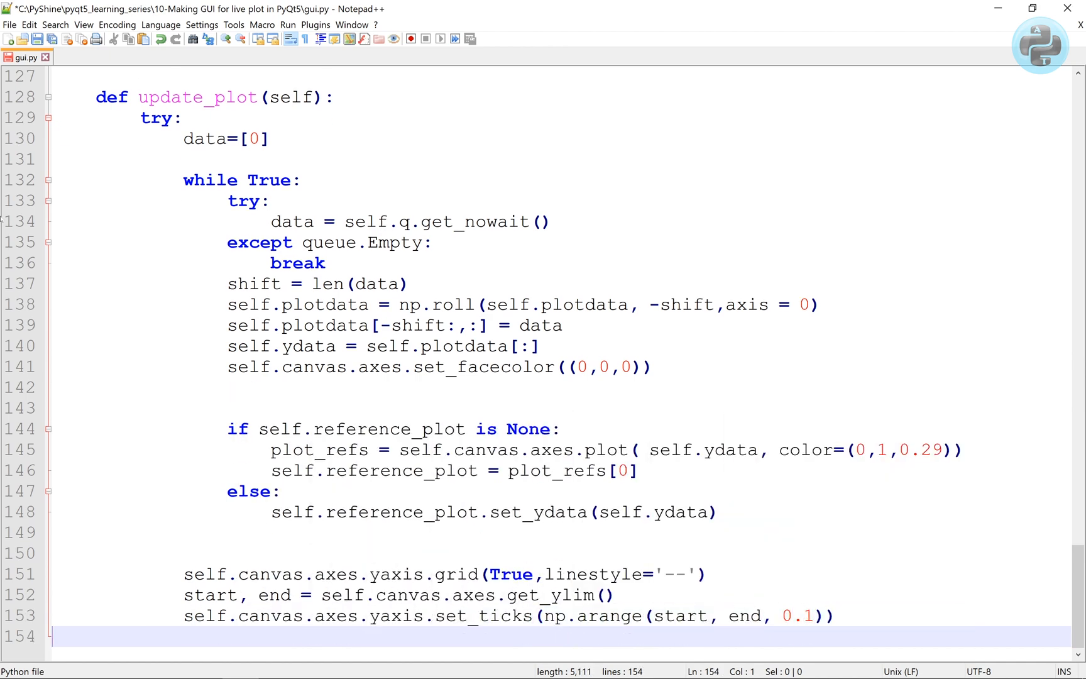
text(self.canvas.axes.yaxis.set_major_formatter(ticker.FormatStrFormatter('%0.1f)
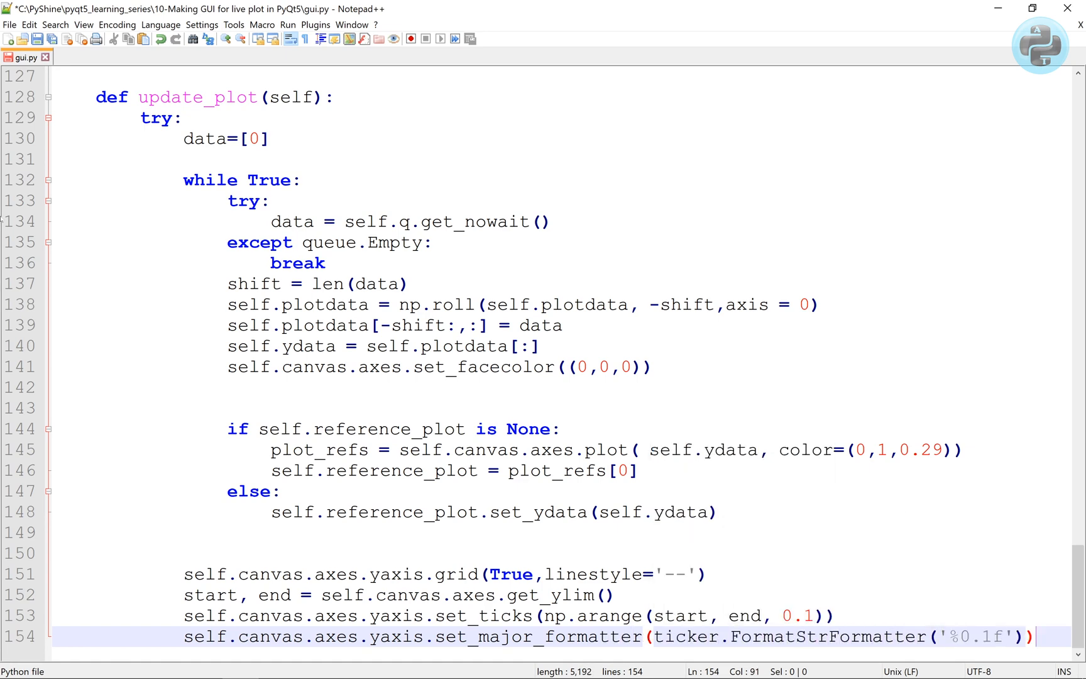
text(self.canvas.axes.set_ylim( ymin=-0.5, ymax=0.5)
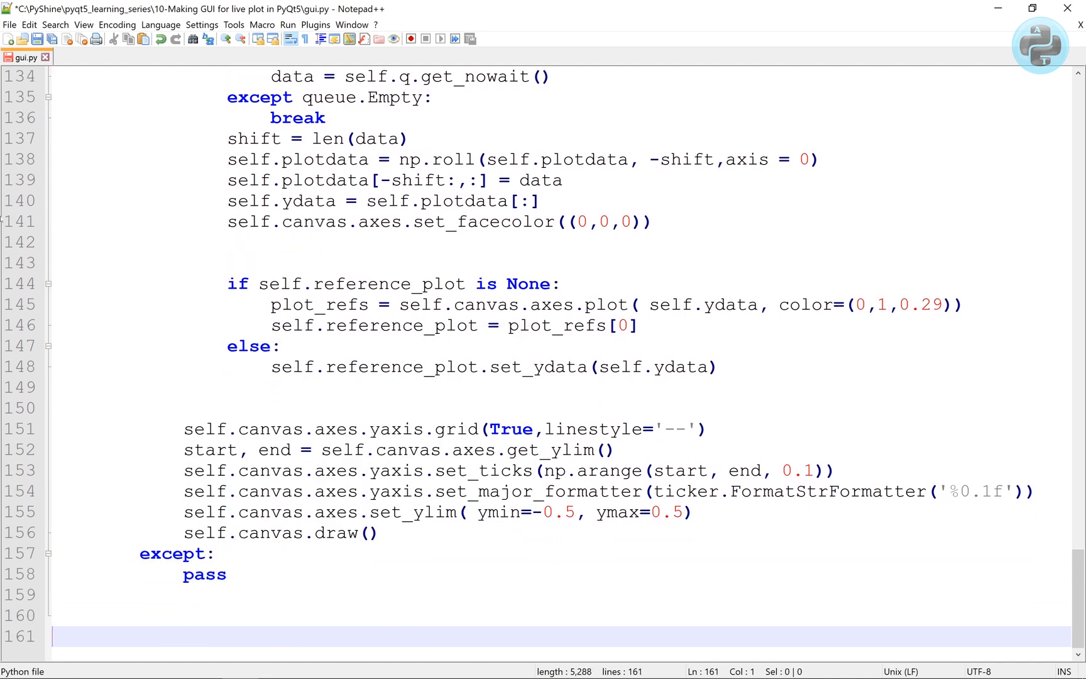
text(# www.pysh)
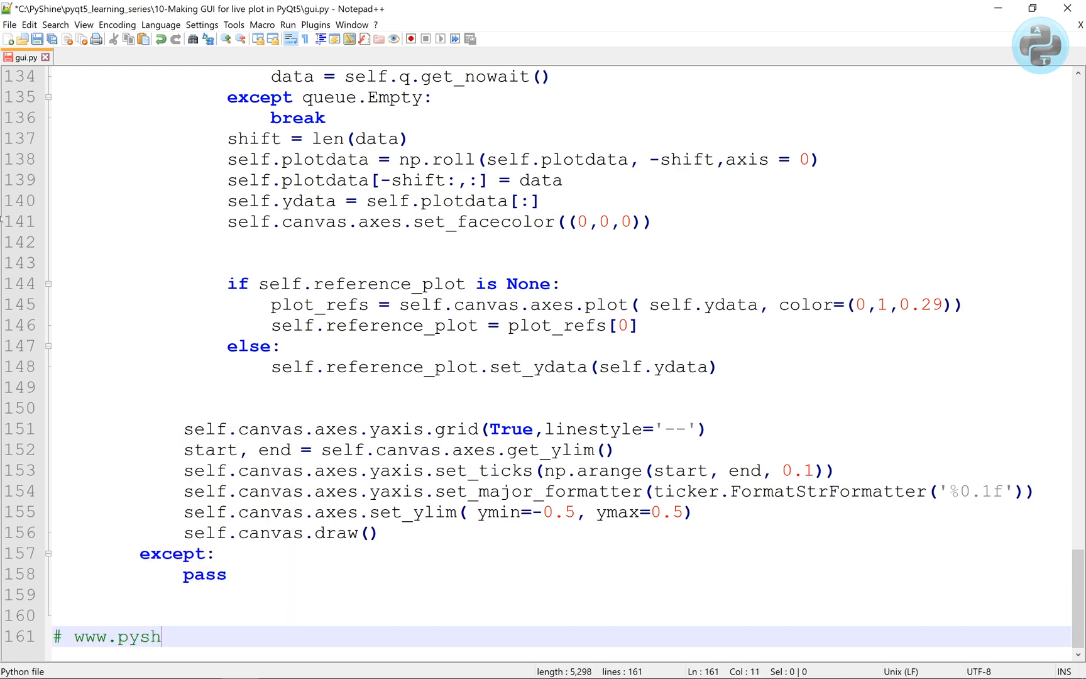
Define class Worker(QtCore.QRunnable) whose __init__ stores function, args and kwargs
text(ine.com)
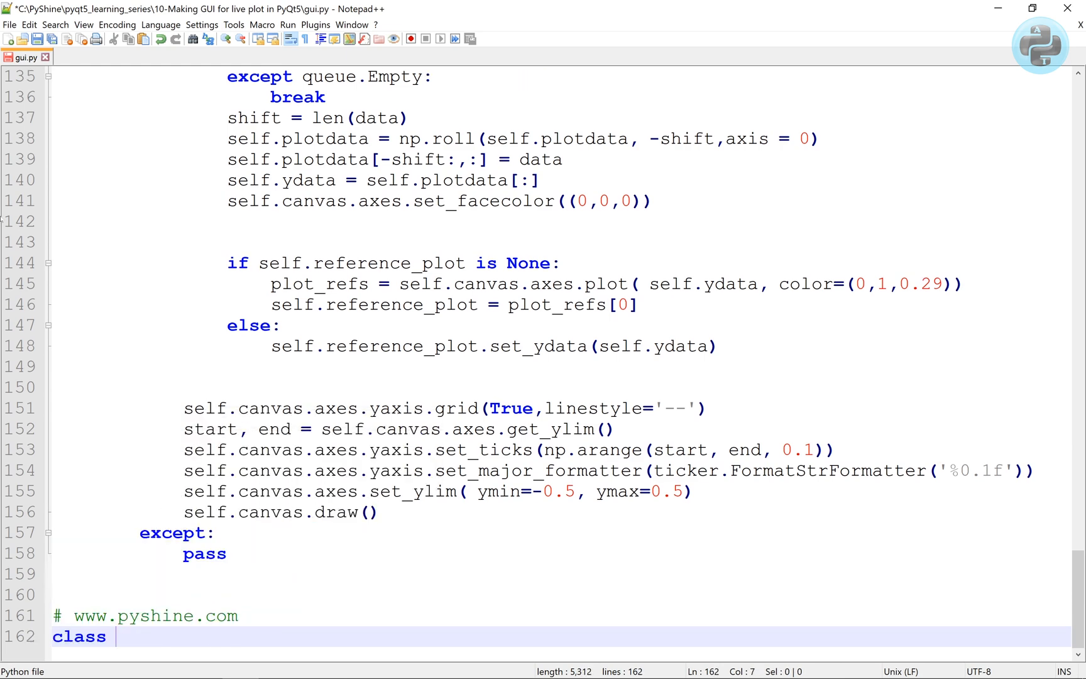
text(Worker(QtCore.QRunnable):)
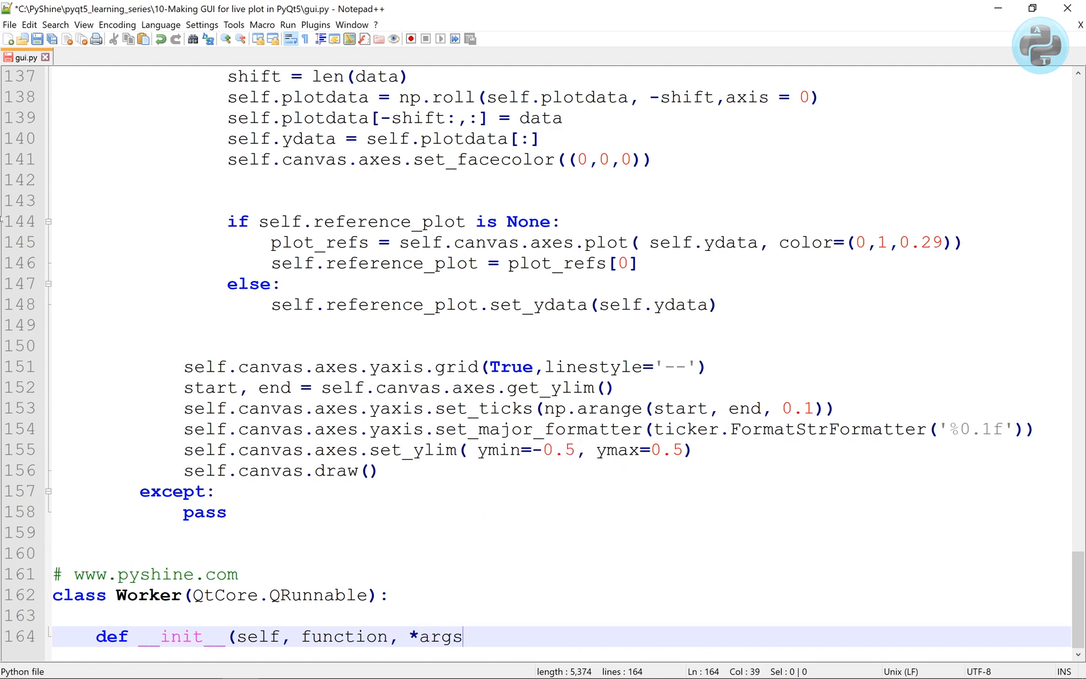
text(, **kwargs):)
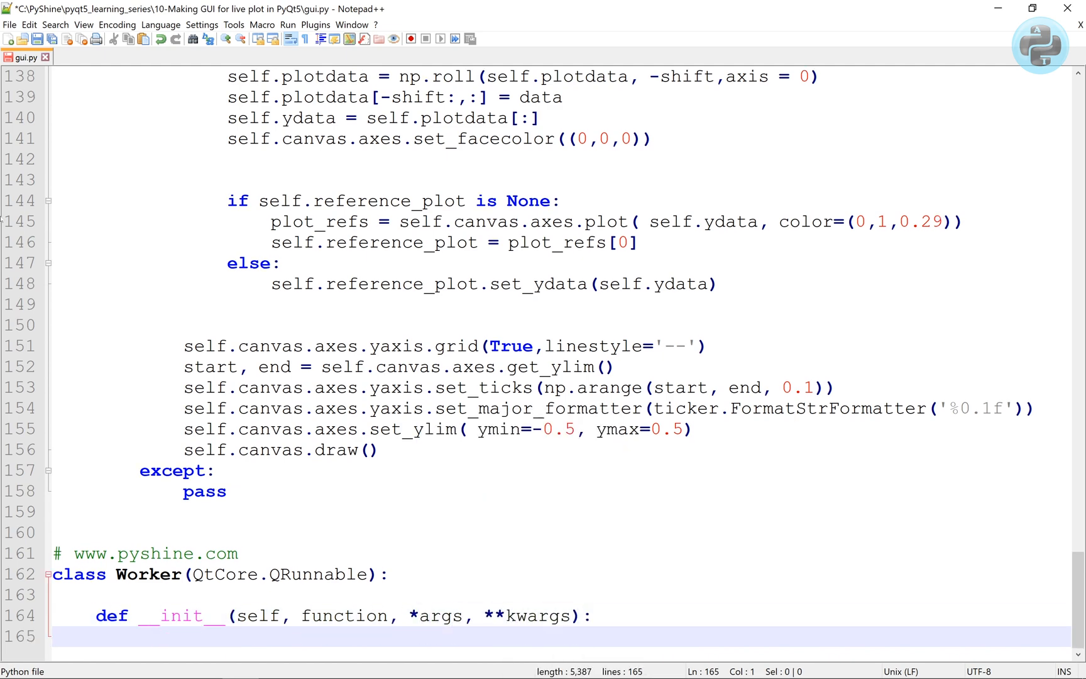
text(super(Worker, self).__init__()
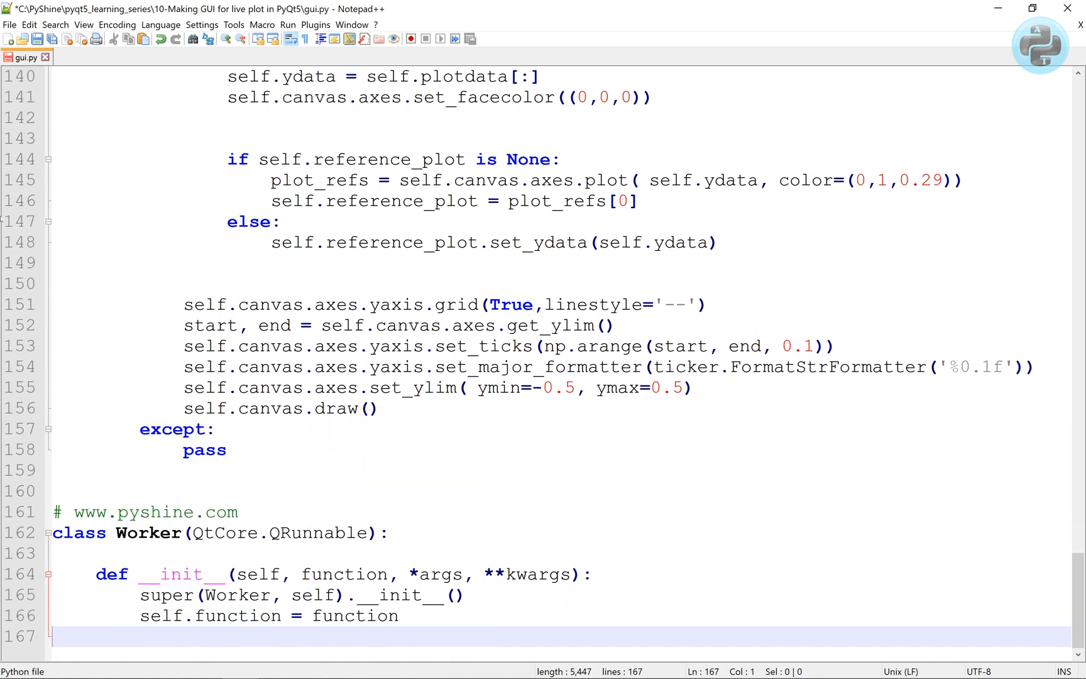
text(self.args =)
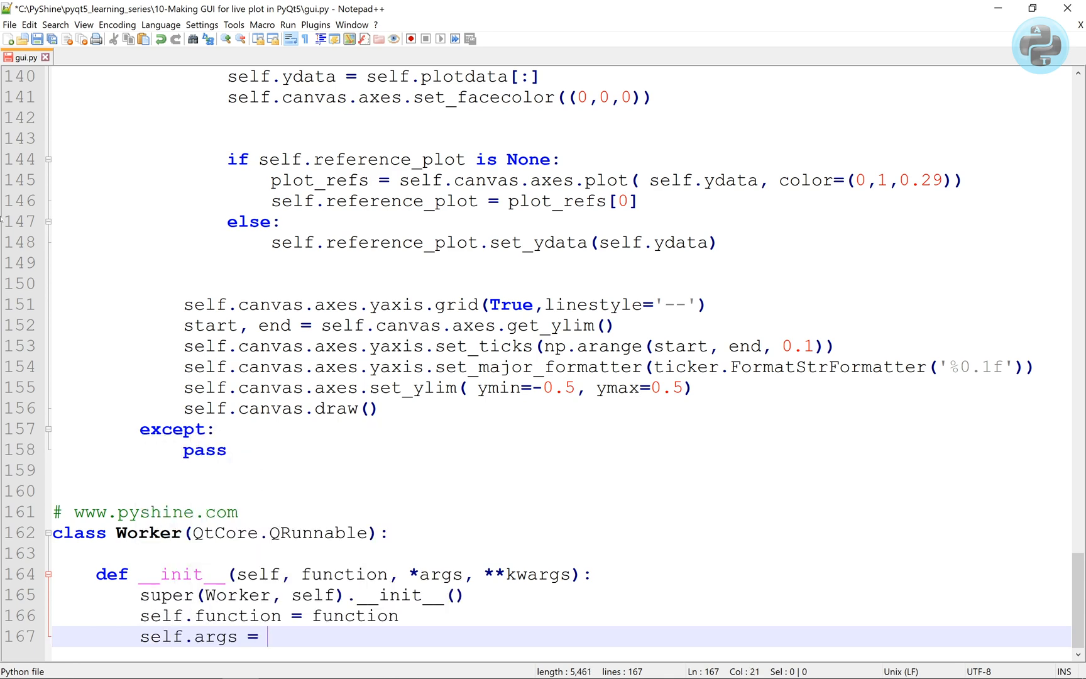
text(self.kwargs = kwargs)
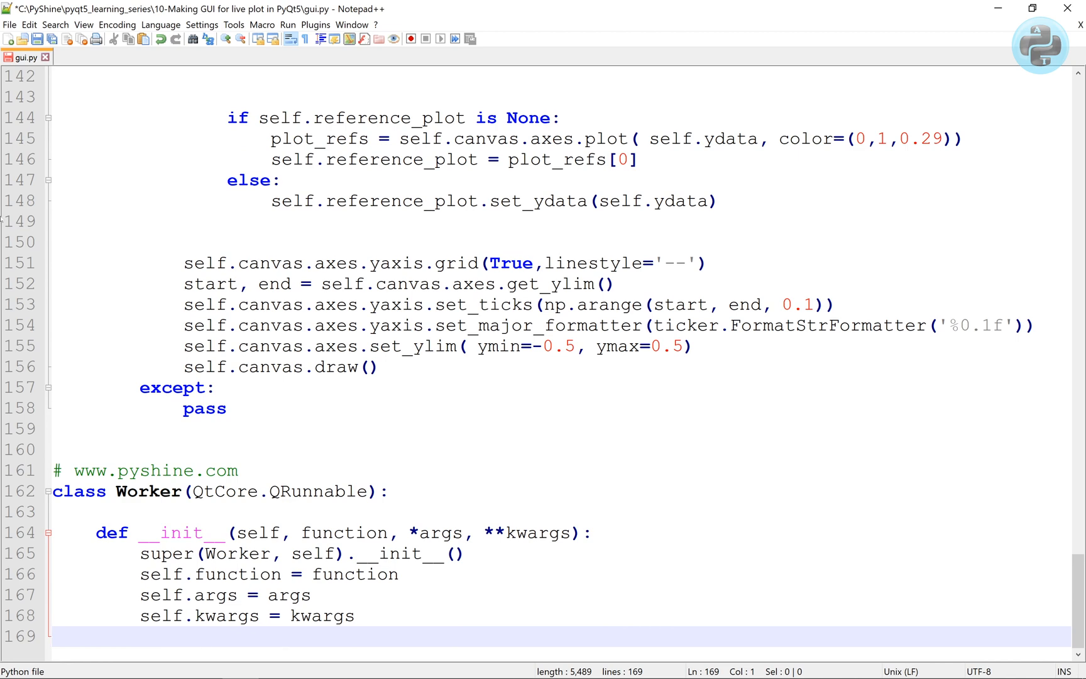
text(@pyqtSlot)
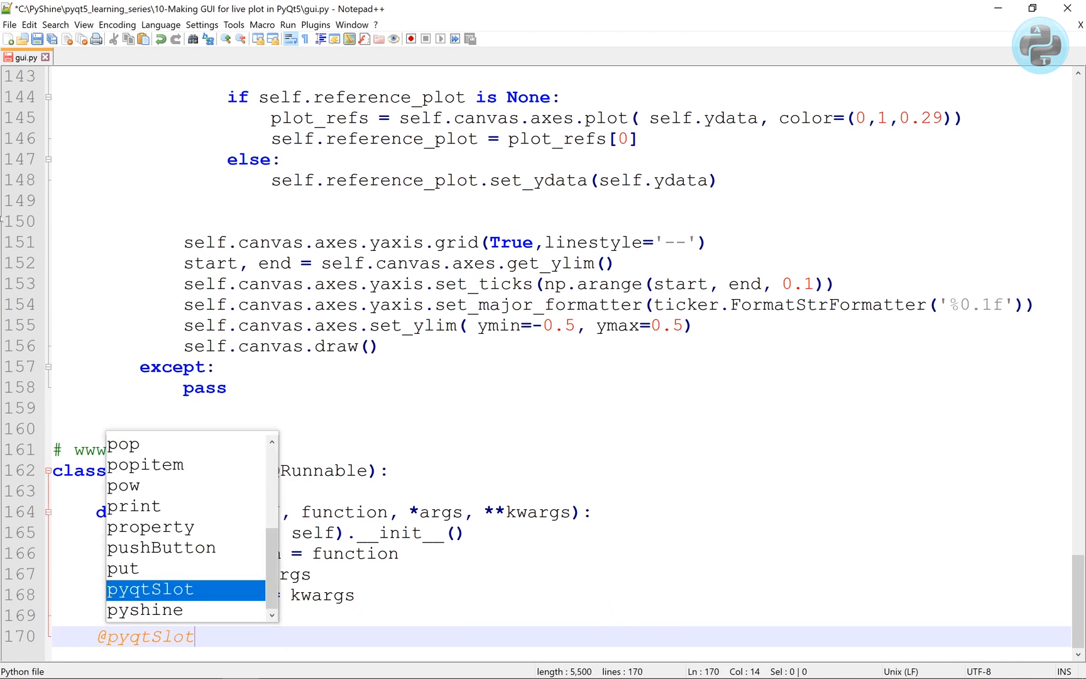
text(def run(self):)
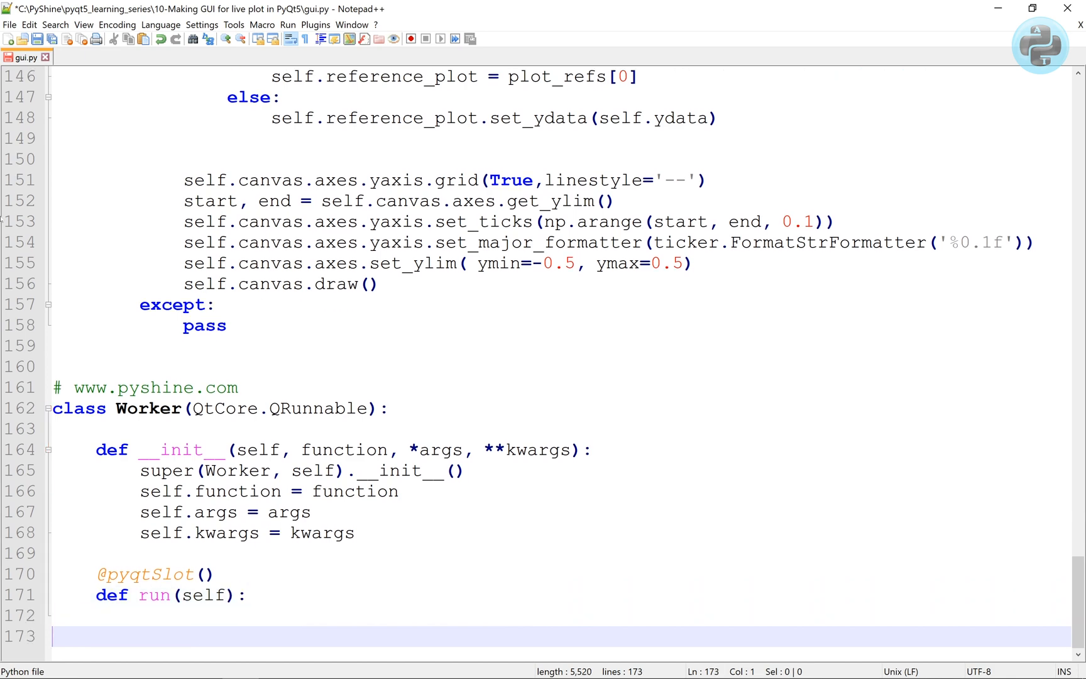
text(self.function()
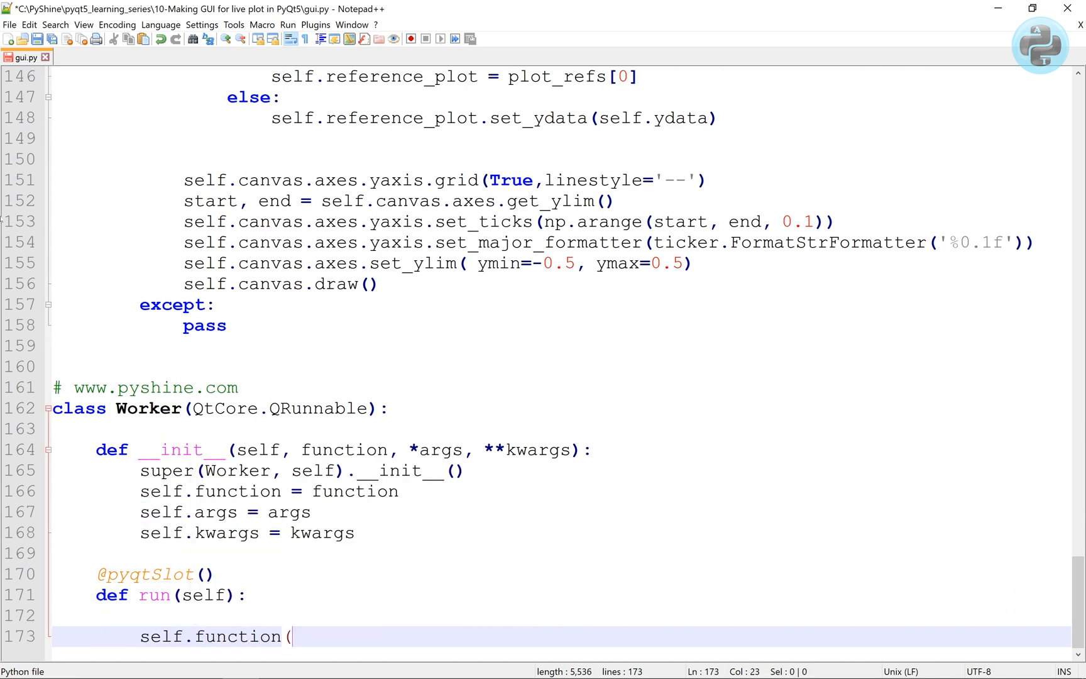
text(*self.args, **self.kwargs)
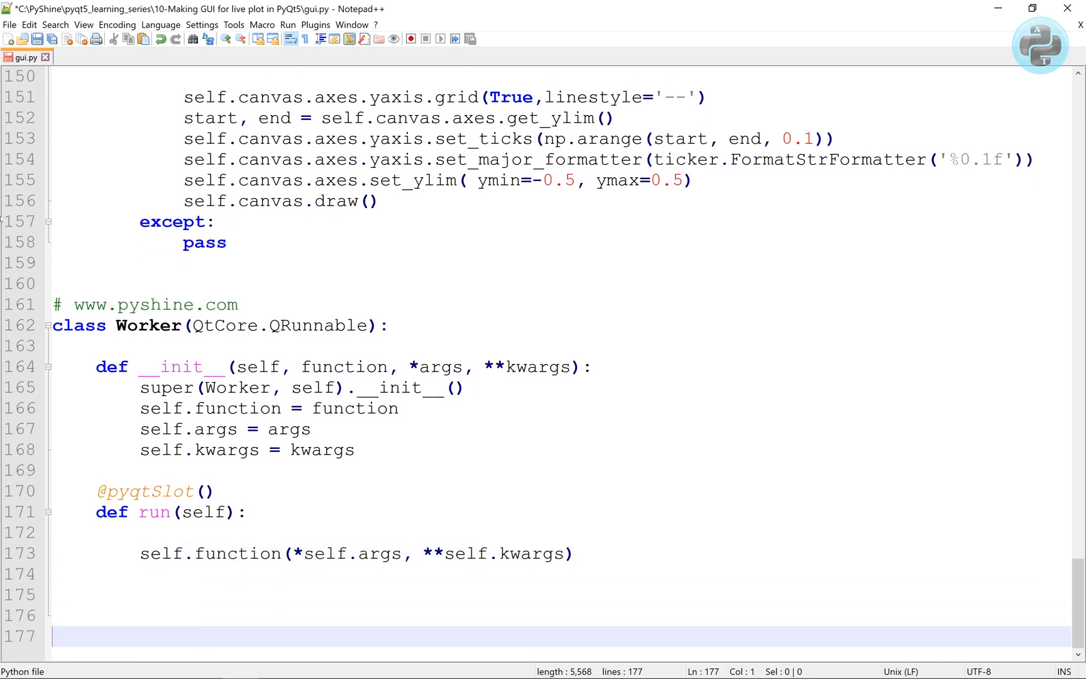
Create QtWidgets.QApplication(sys.argv), show mainWindow and call sys.exit(app.exec_())
text(app = QtWidget)
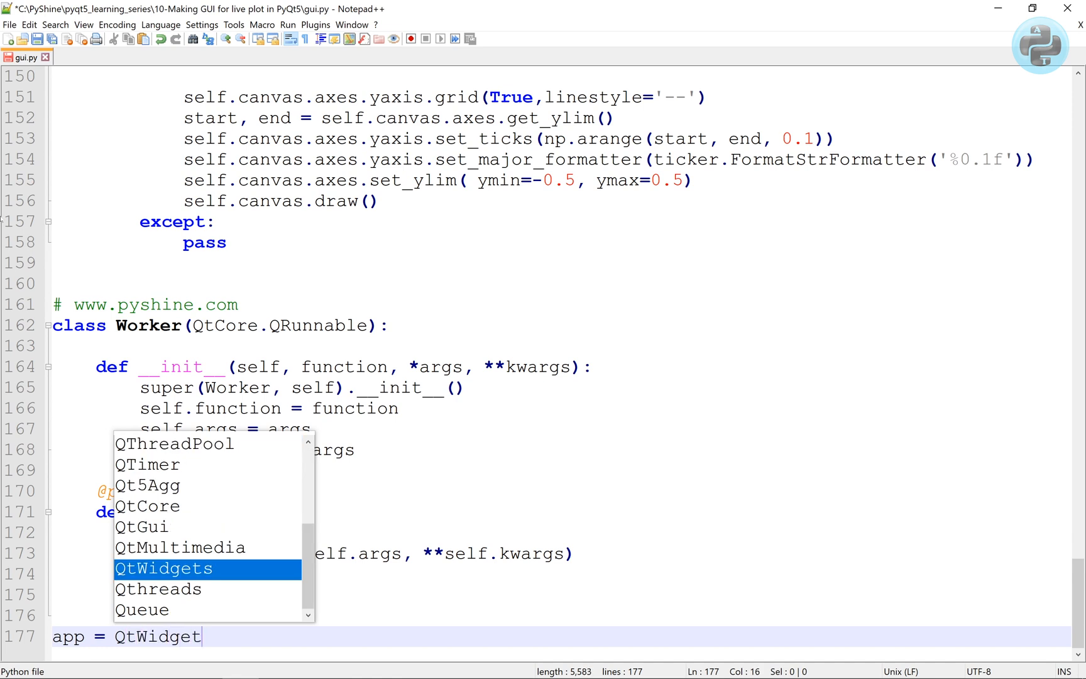
text(.QApplication(sys.argv)
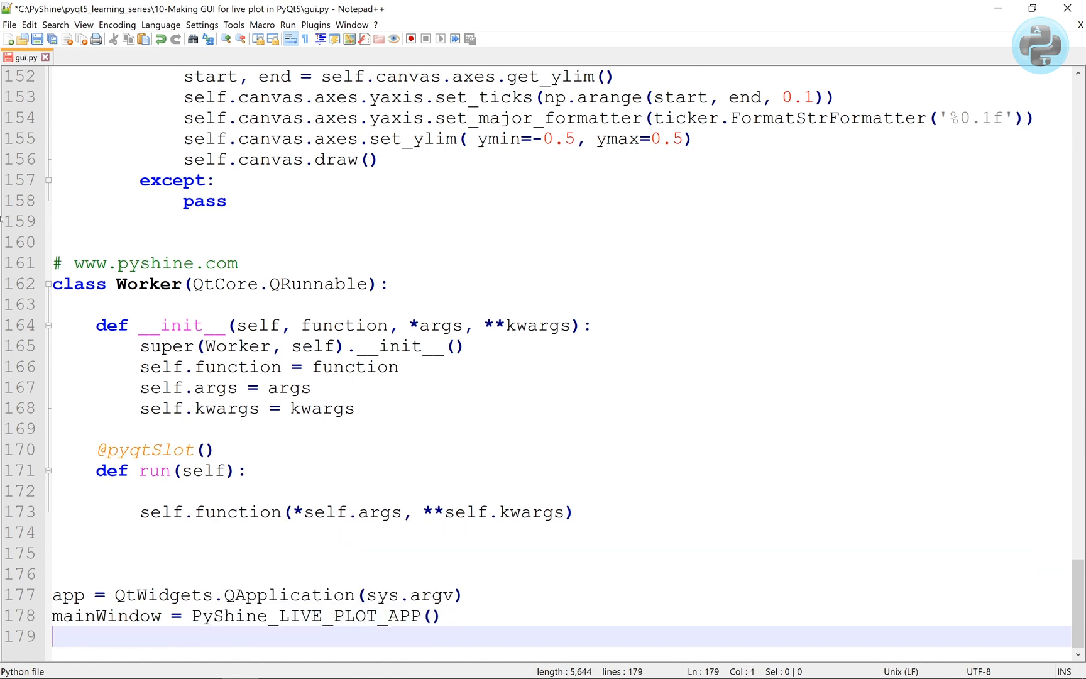
text(mainWindow.show()
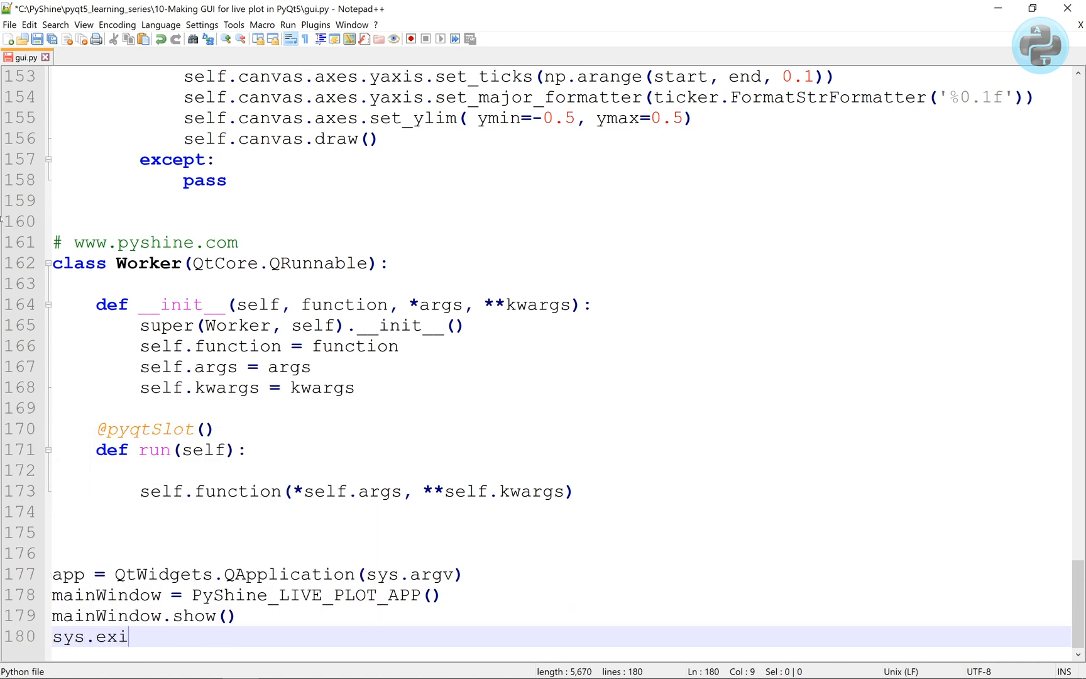
text(t(app.exec_()))
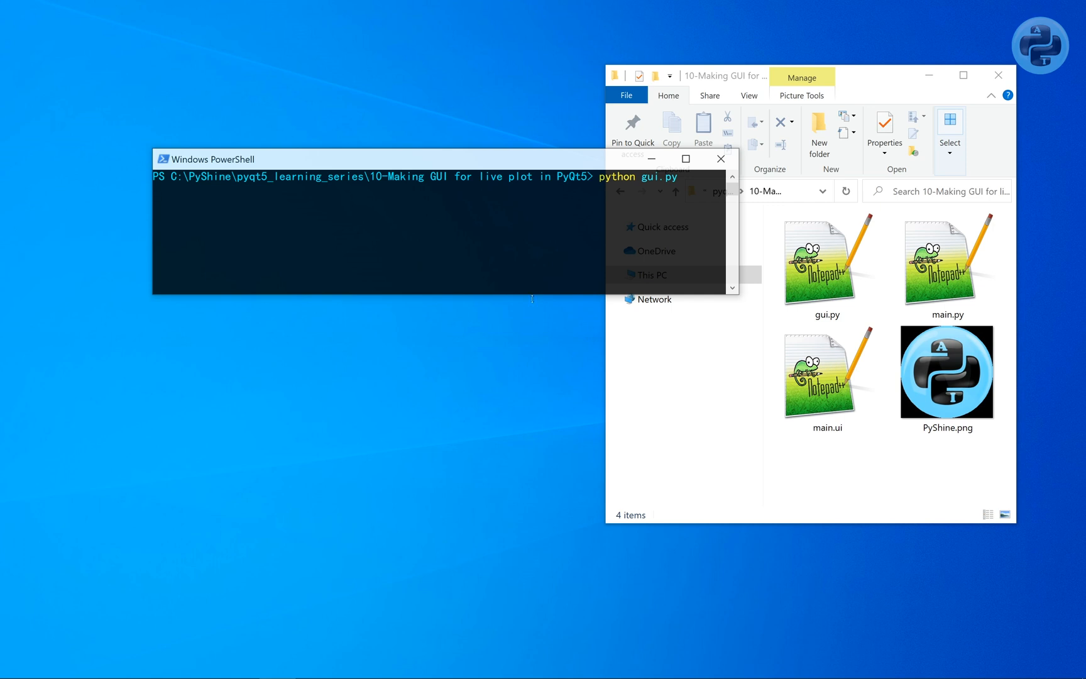
Run python gui.py, plot live microphone audio with Plot It!, then close the window
key(enter)
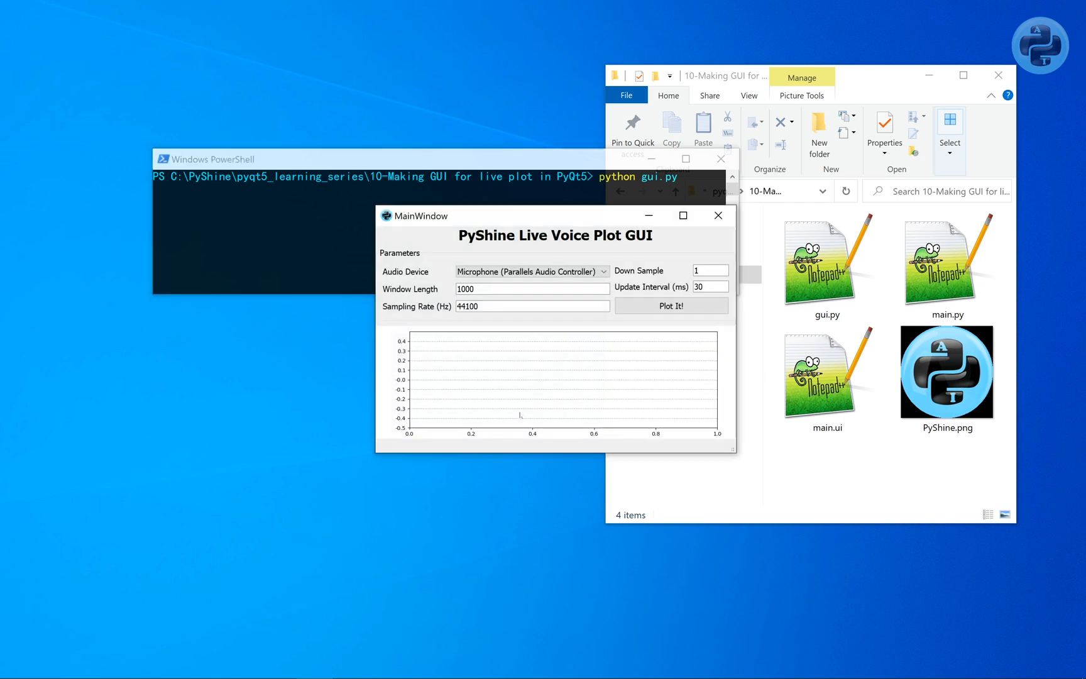
click(670, 306)
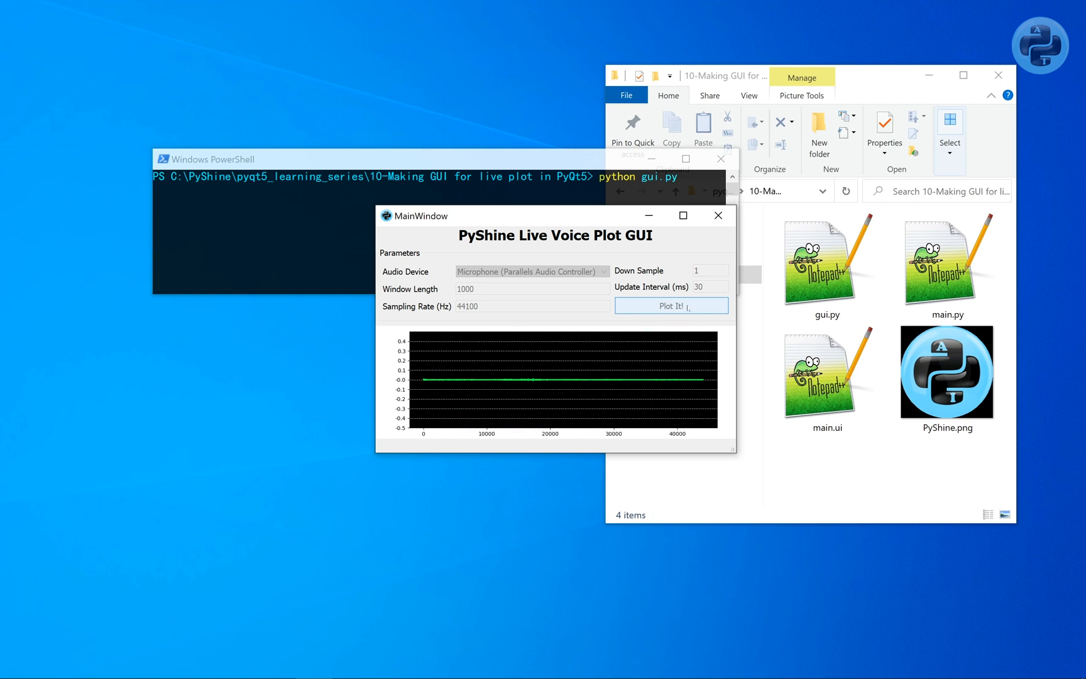
mouse_move(718, 216)
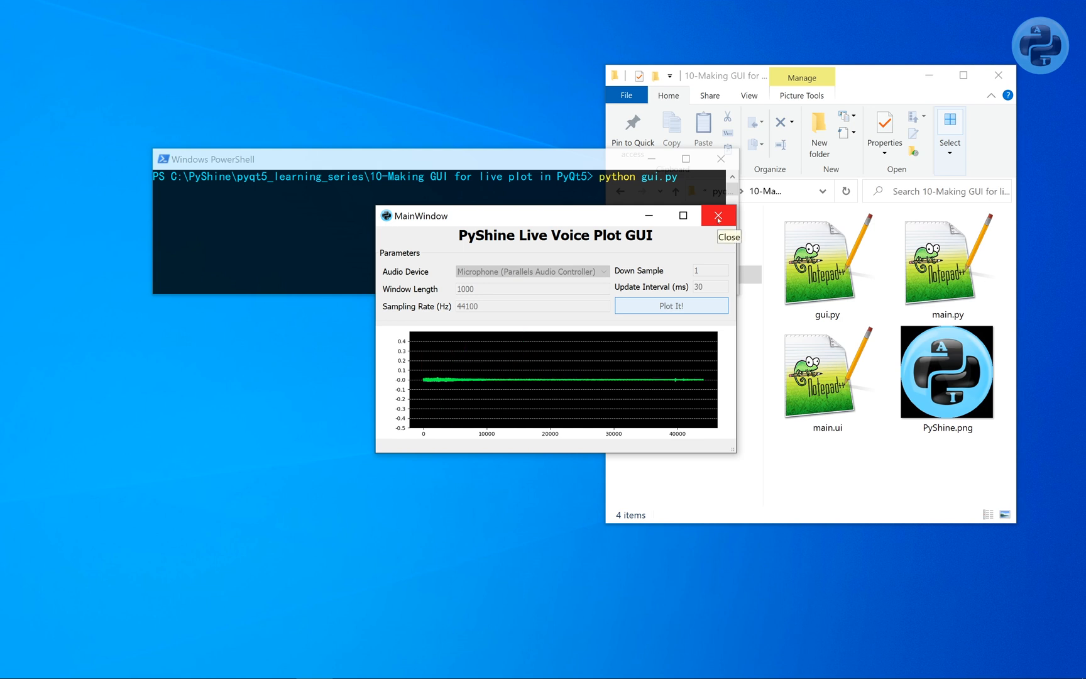
click(718, 216)
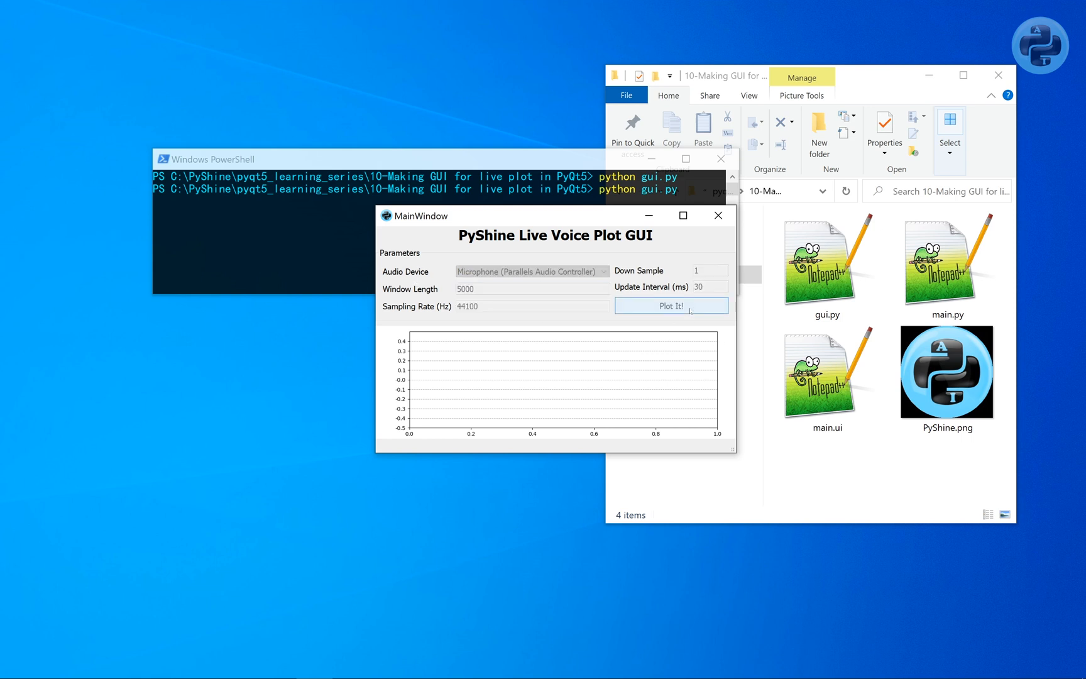
Set Update Interval to 1000 ms and start plotting the microphone audio
click(670, 305)
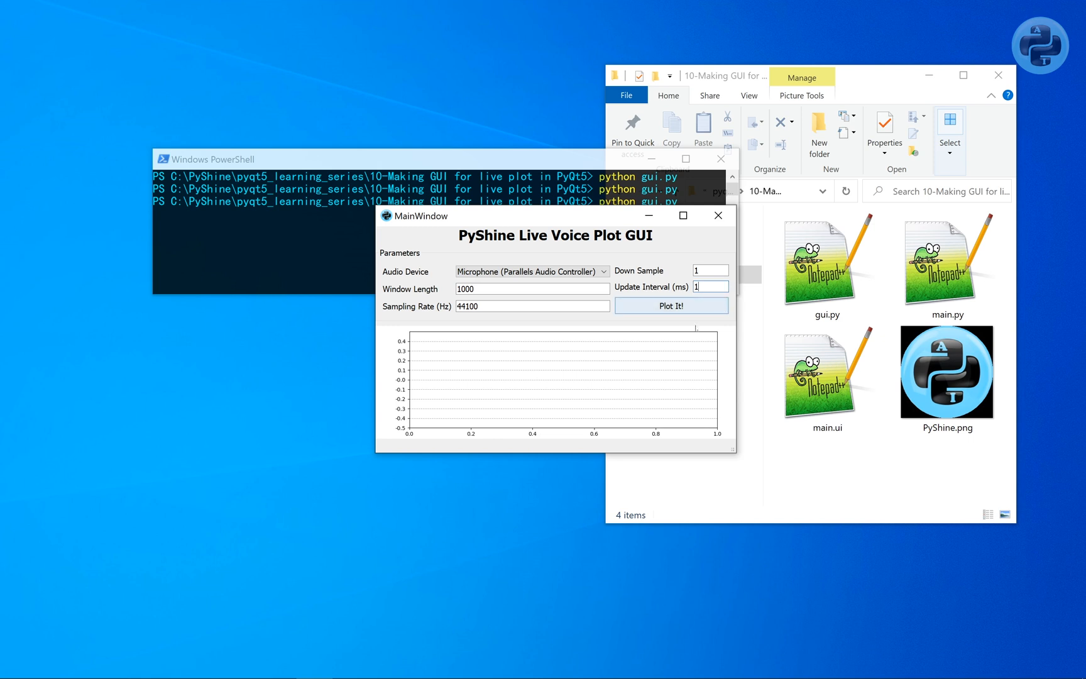
text(1000)
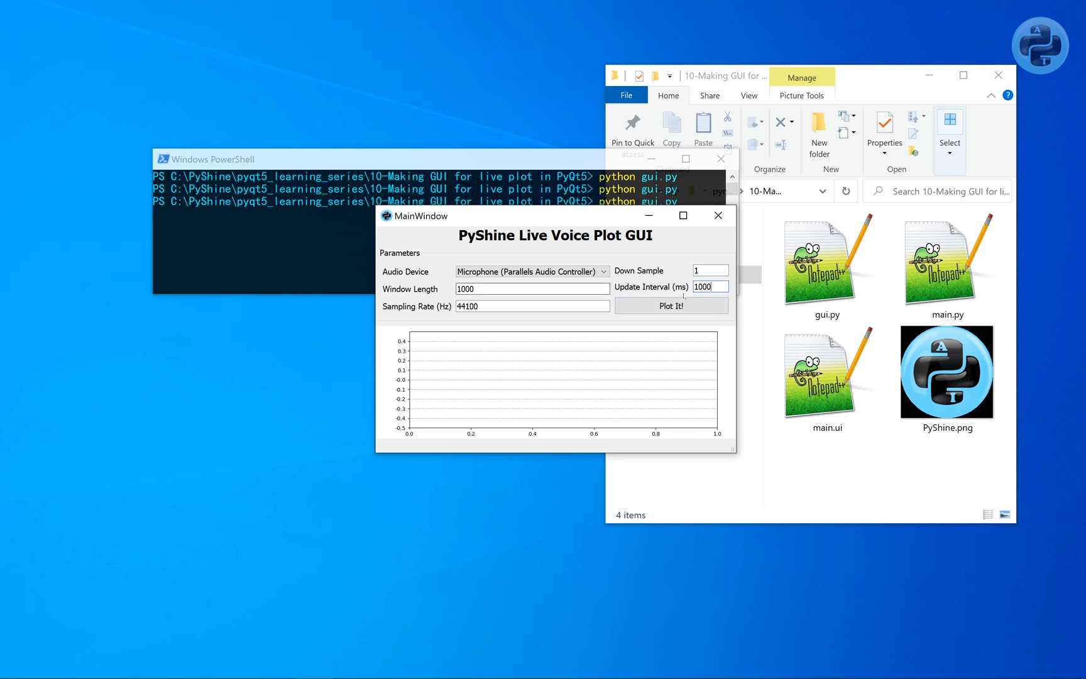
click(670, 306)
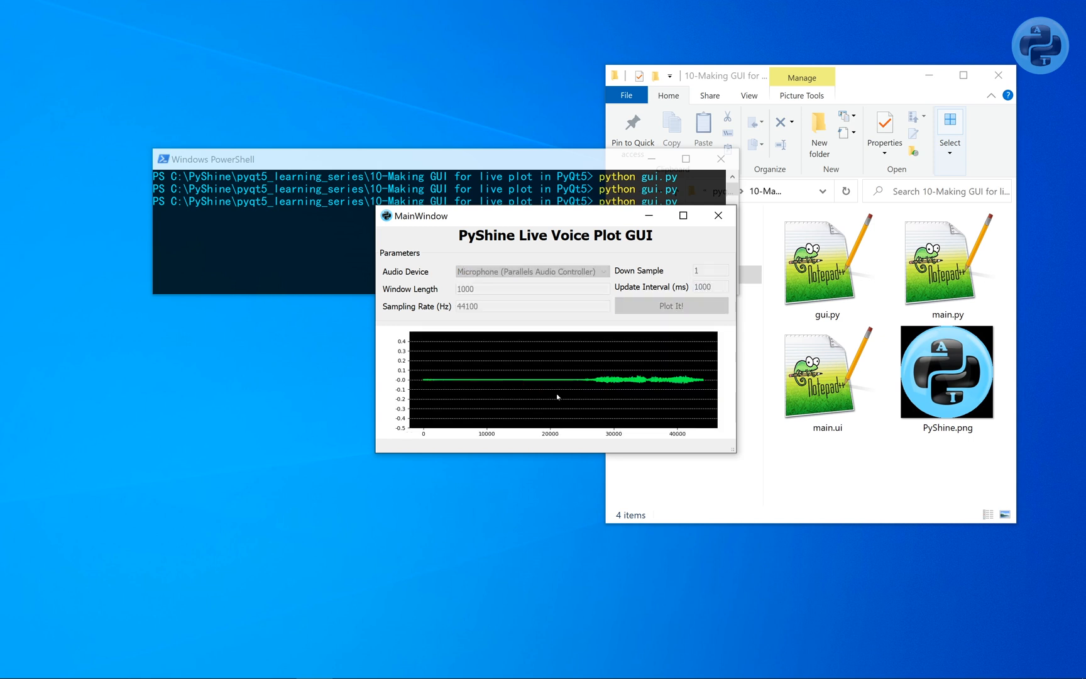